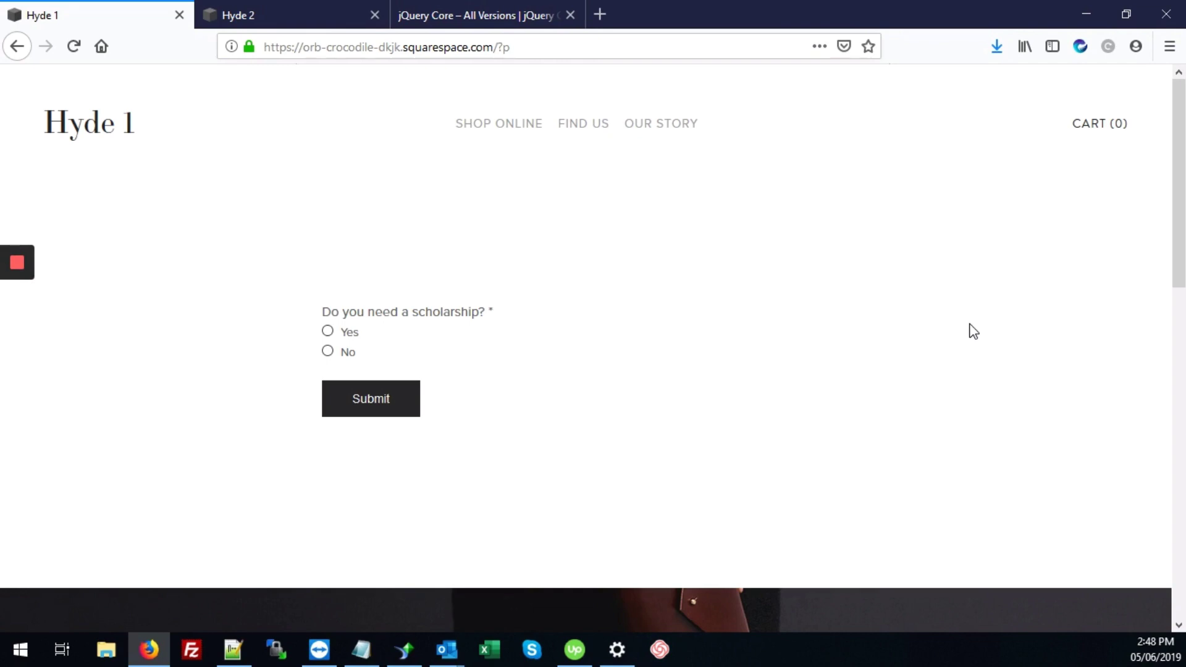
pyautogui.moveTo(732, 283)
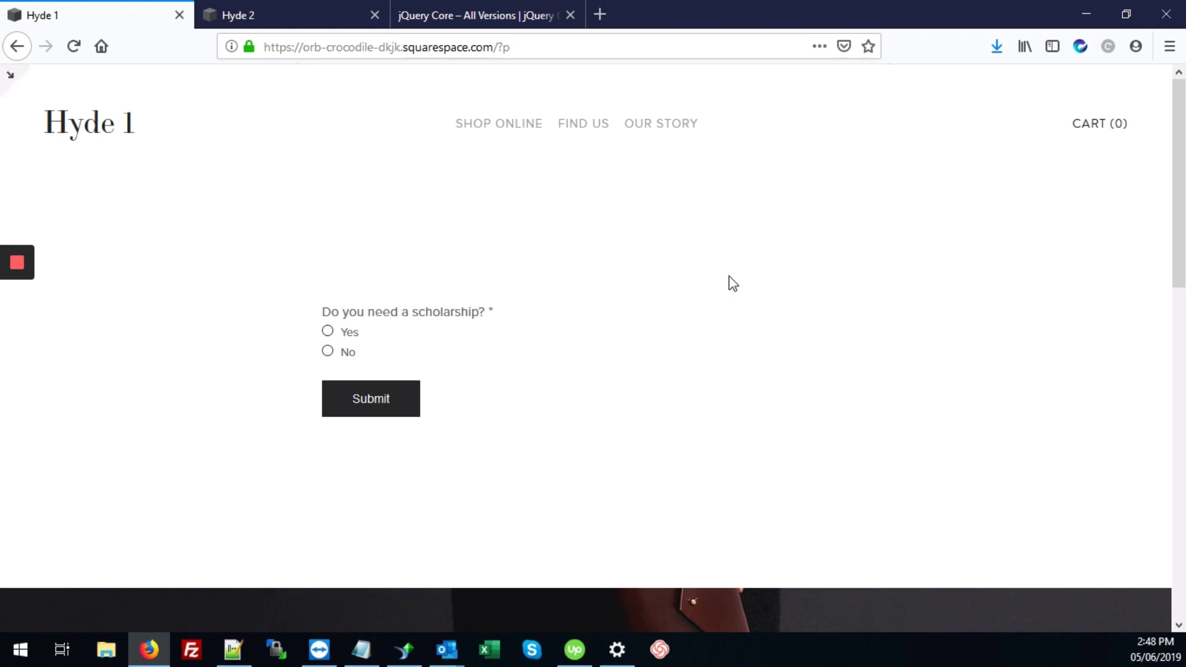
pyautogui.moveTo(417, 294)
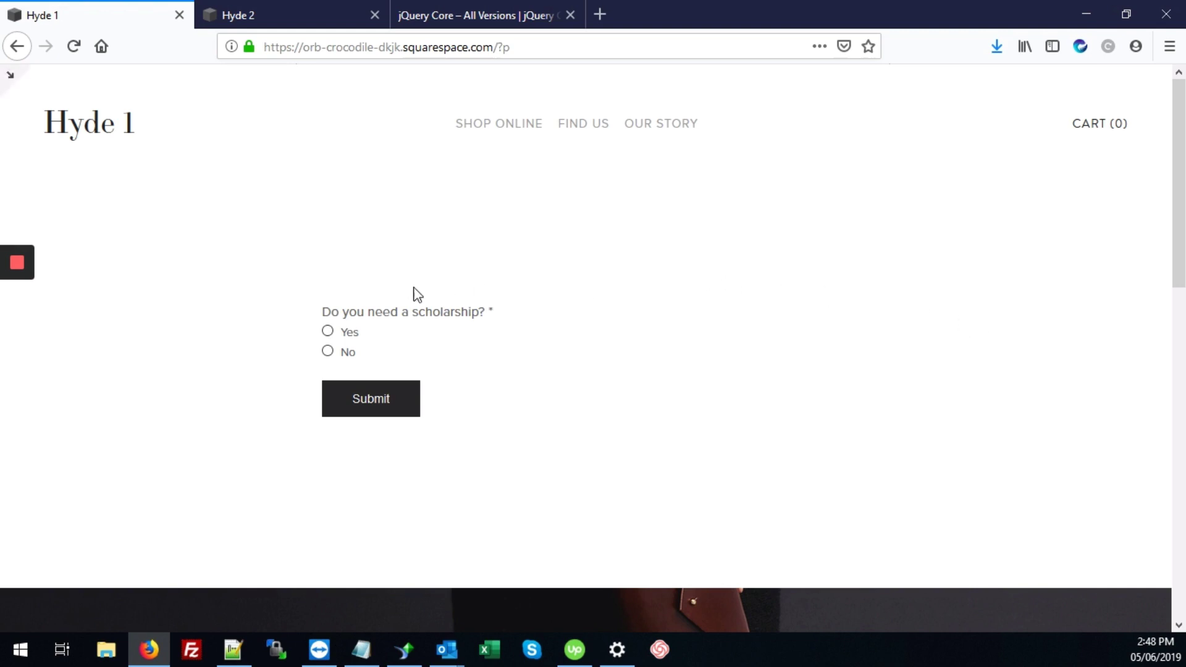
pyautogui.moveTo(316, 338)
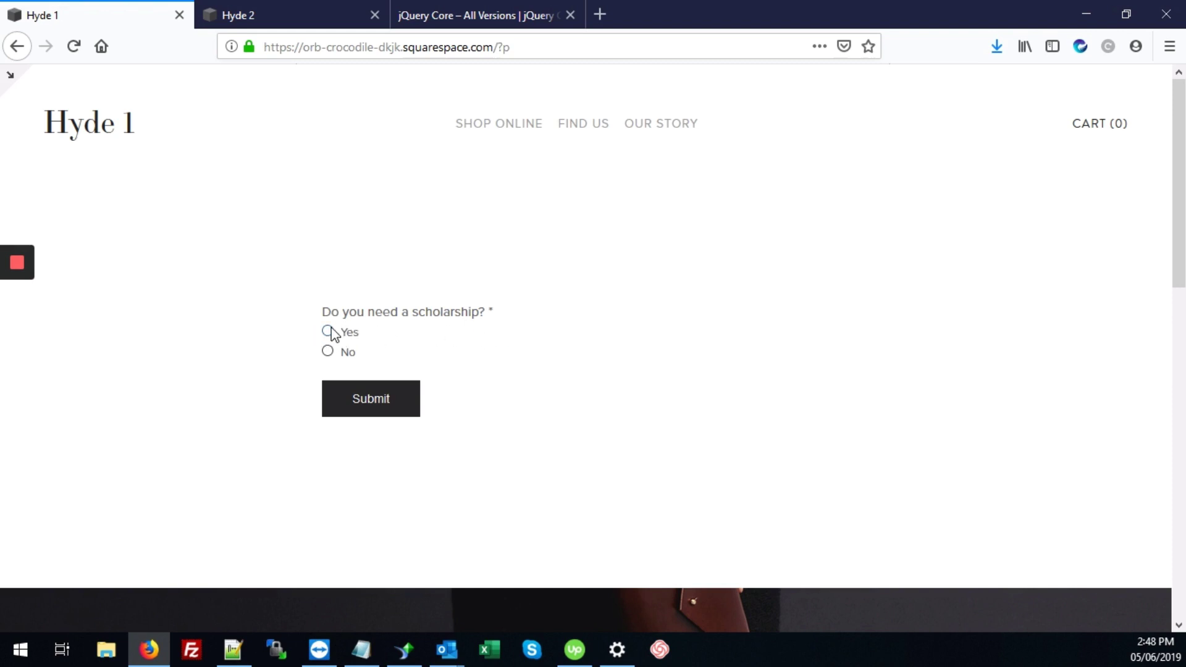
# Answer Yes on Hyde 1 to reveal all fields, then answer No to show 'Thank you!'.
pyautogui.click(328, 333)
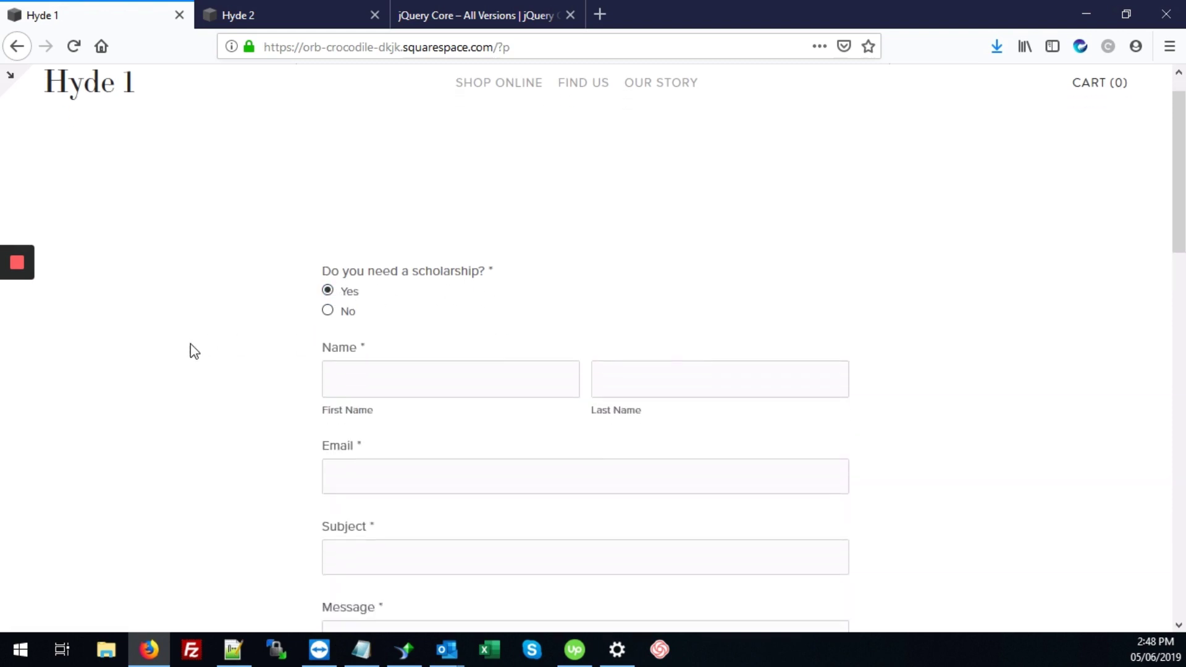
pyautogui.scroll(-3)
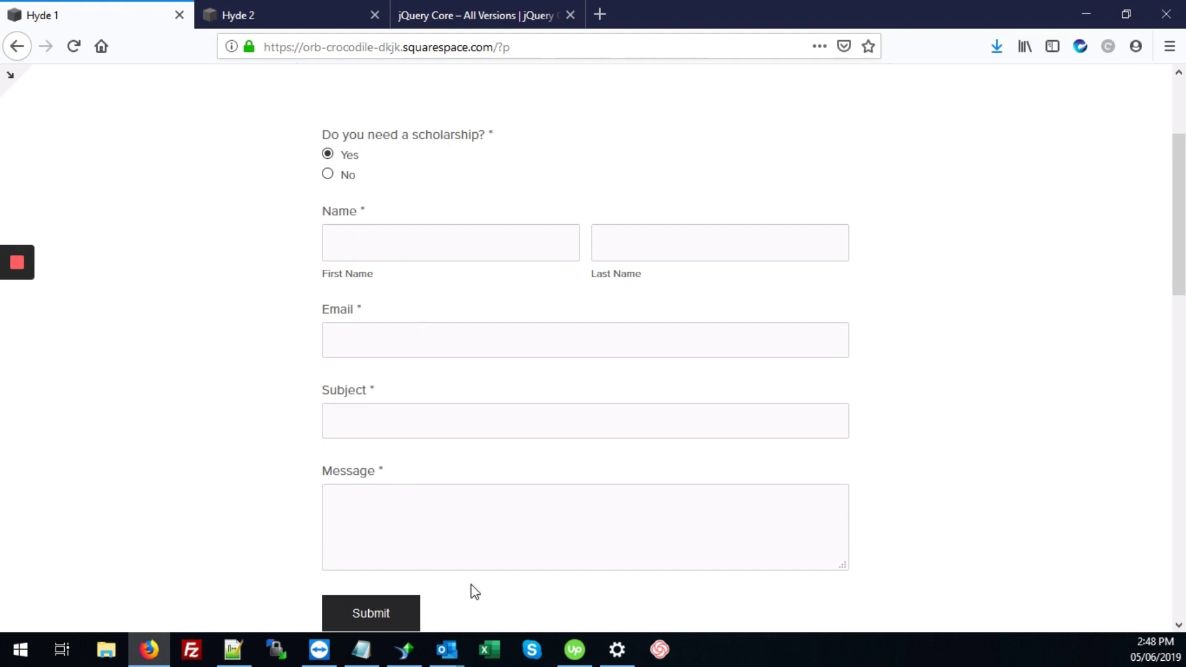
pyautogui.moveTo(733, 496)
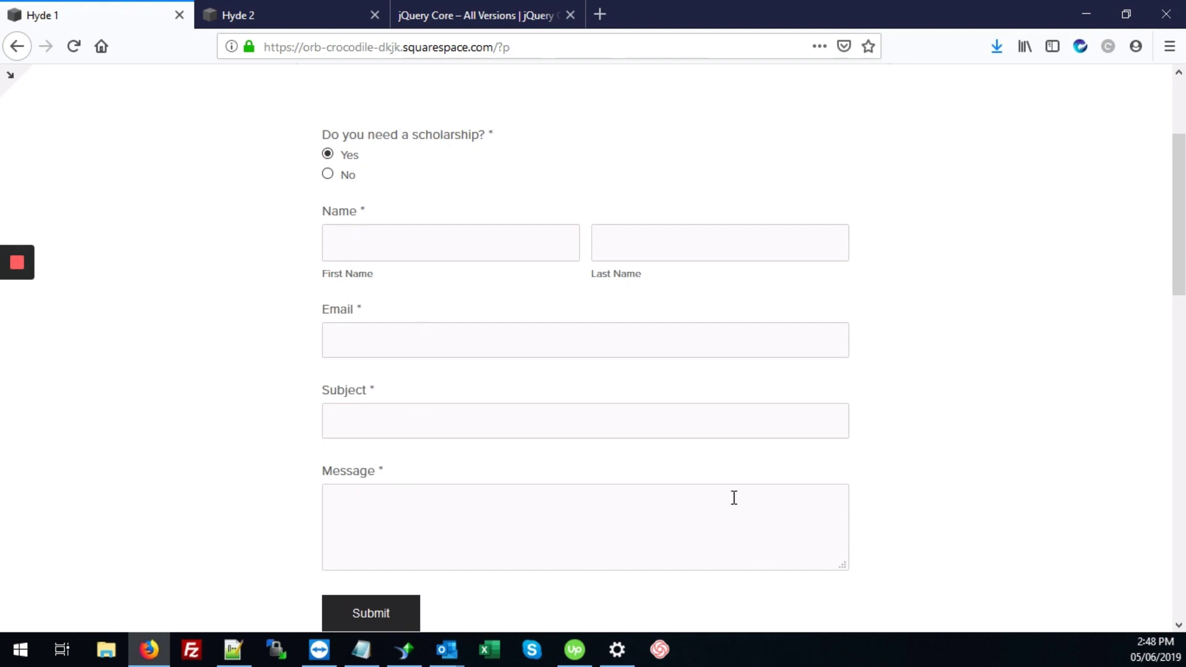
pyautogui.click(371, 613)
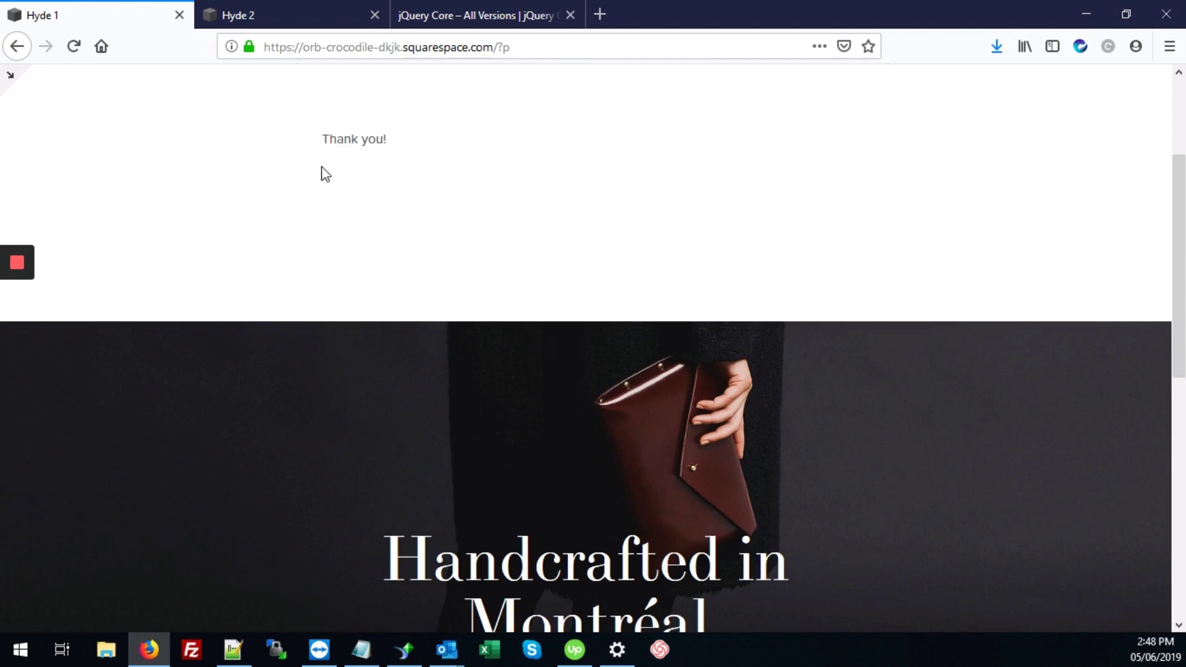
pyautogui.moveTo(556, 162)
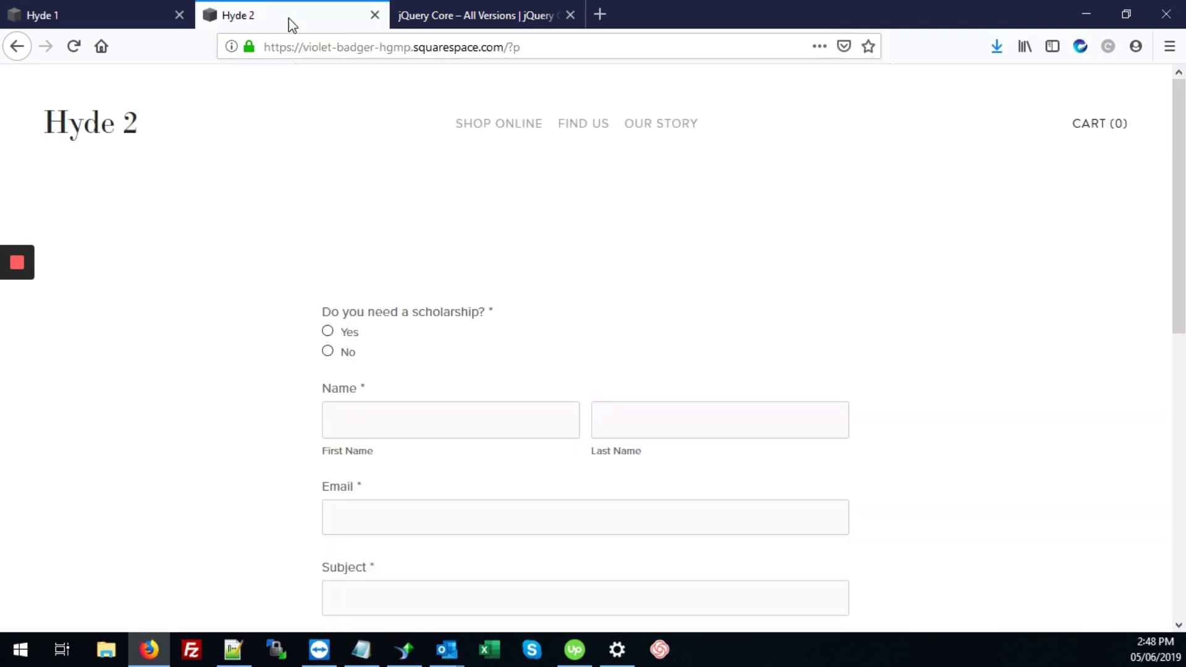
# Scroll Hyde 2 down to the unanswered scholarship question with all contact fields visible.
pyautogui.scroll(-3)
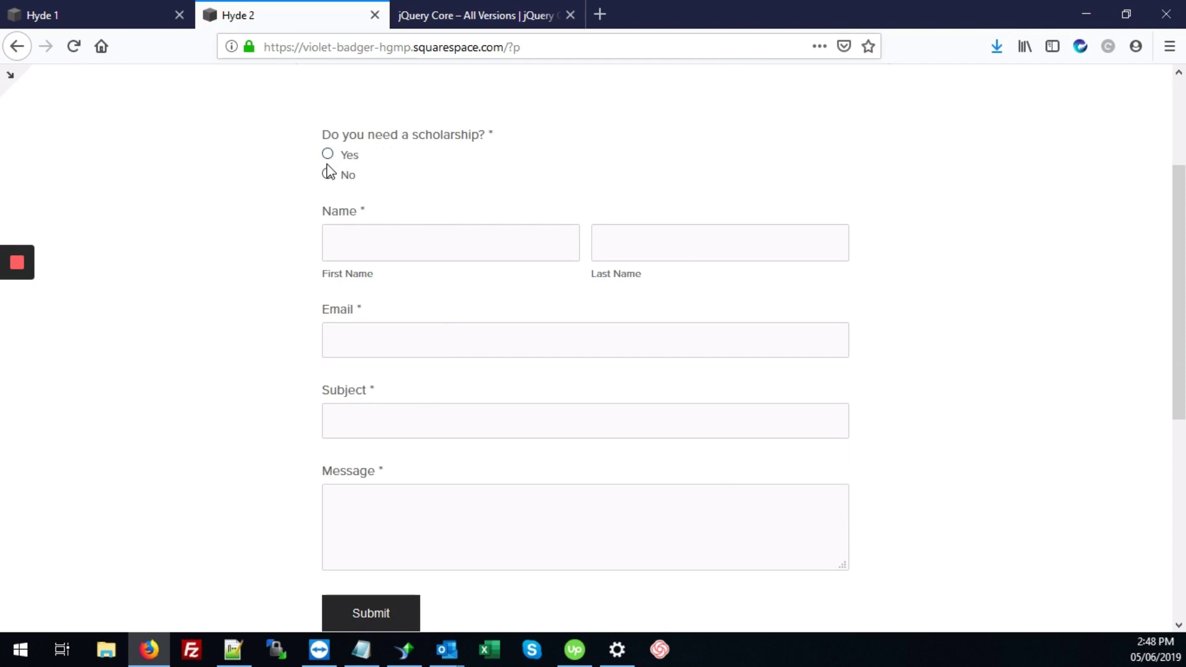
pyautogui.click(328, 175)
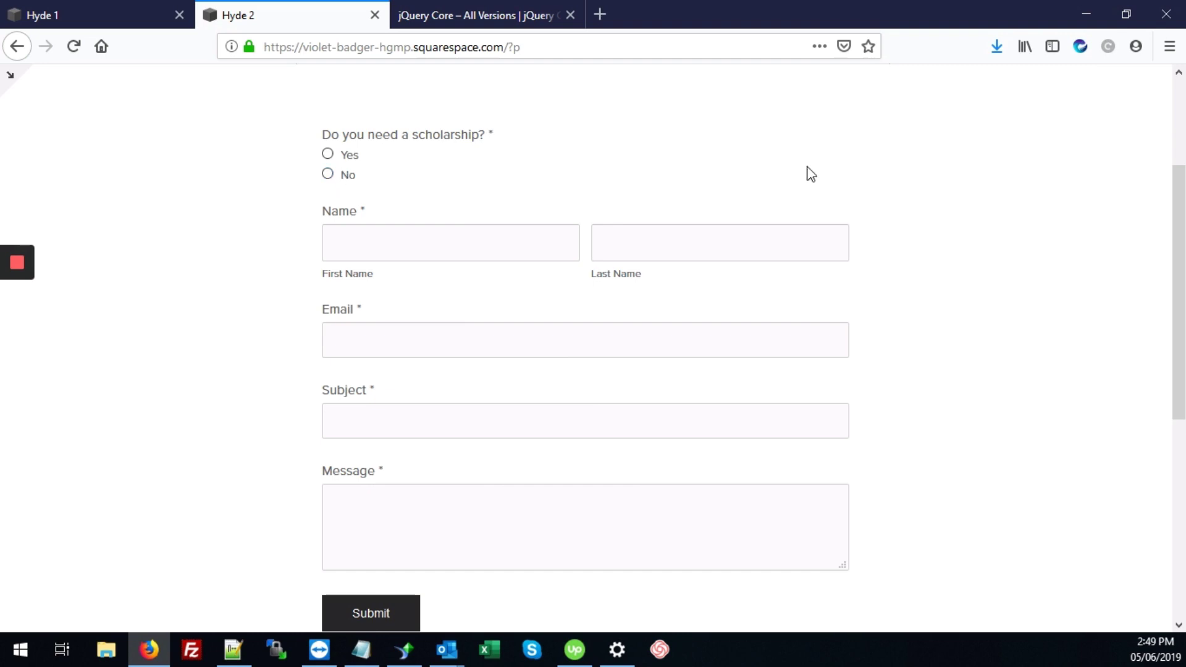
pyautogui.moveTo(804, 169)
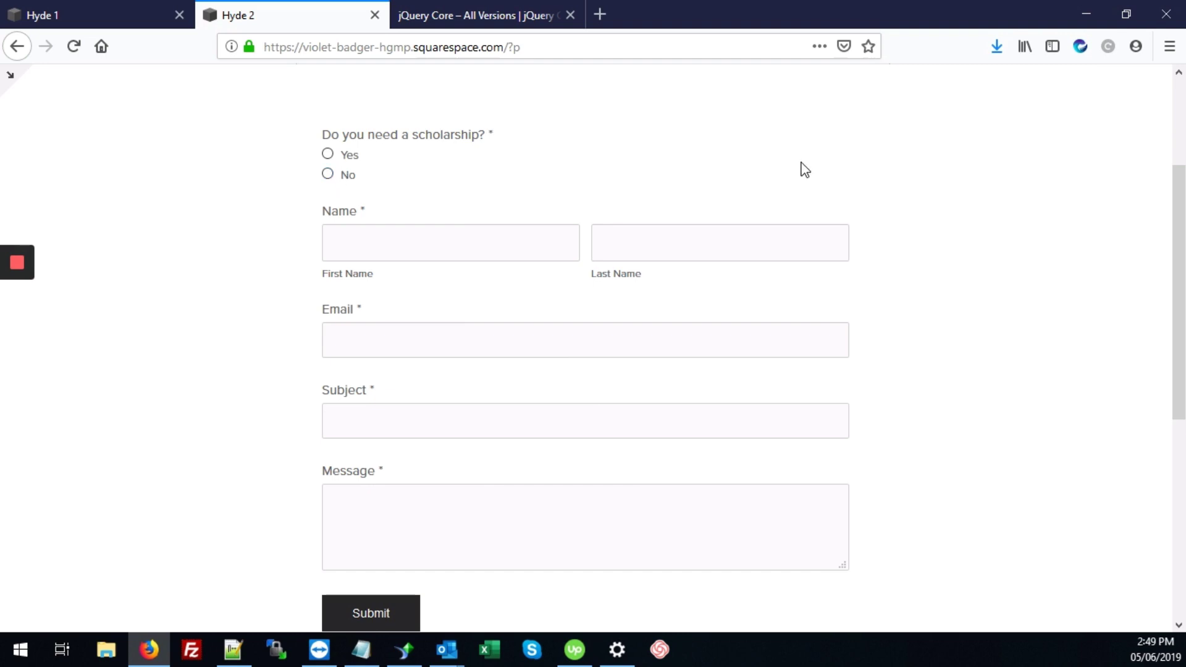
pyautogui.moveTo(364, 163)
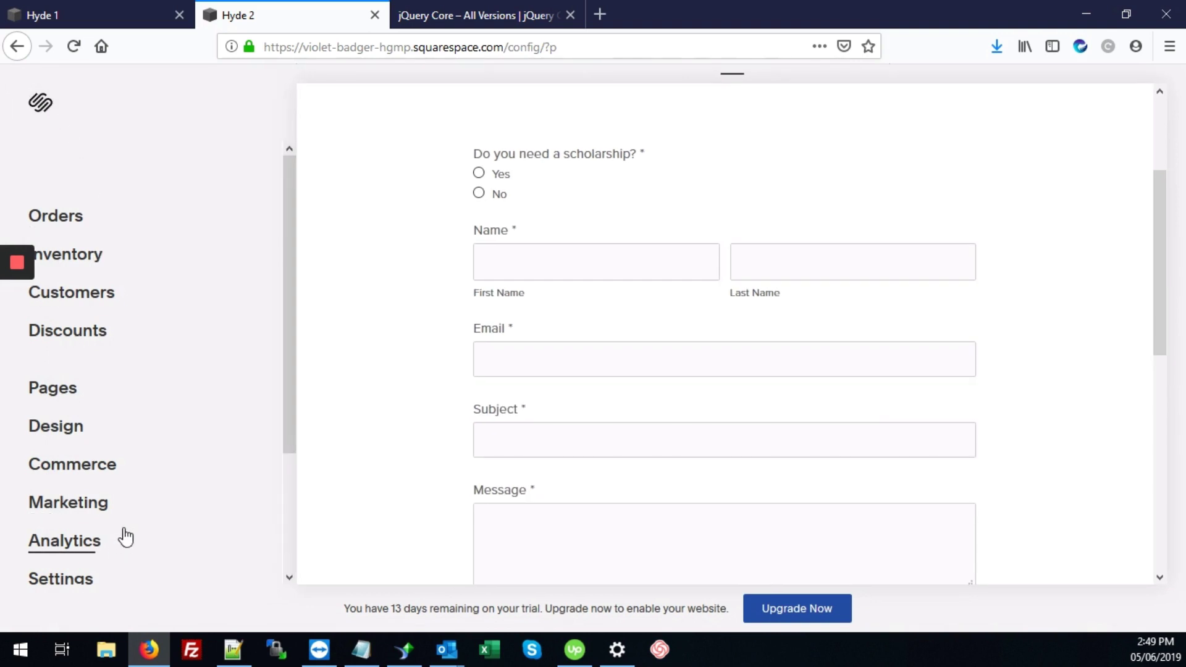
# Open Settings > Advanced > Code Injection and focus the preview's First Name field.
pyautogui.click(61, 578)
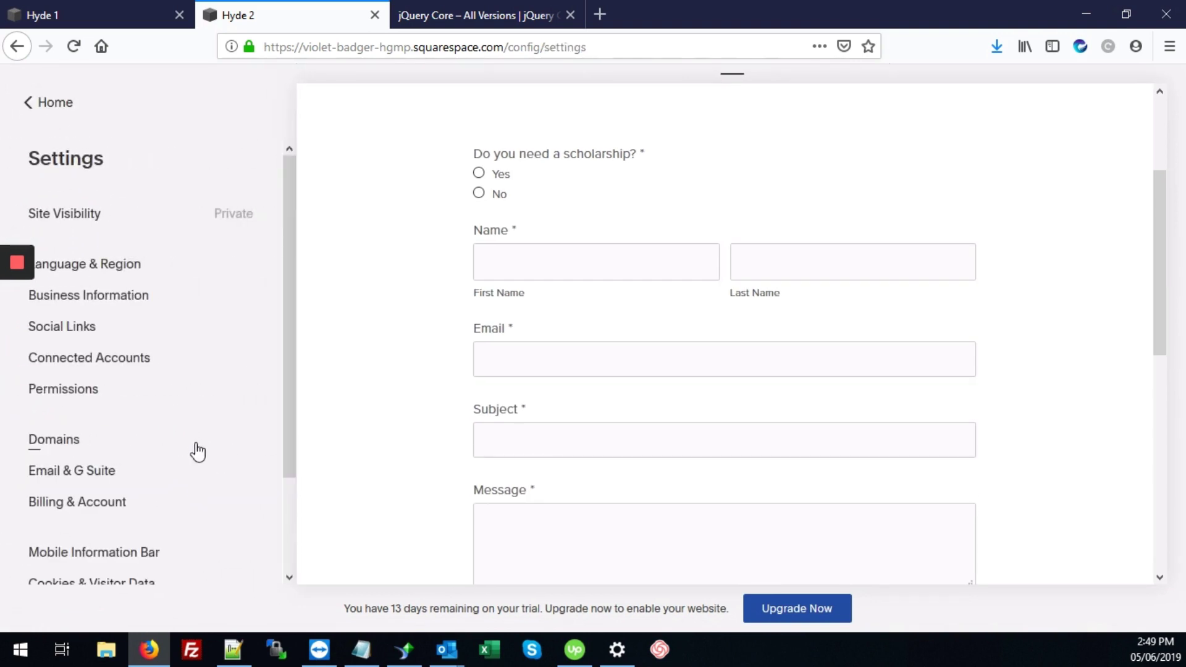
pyautogui.click(44, 530)
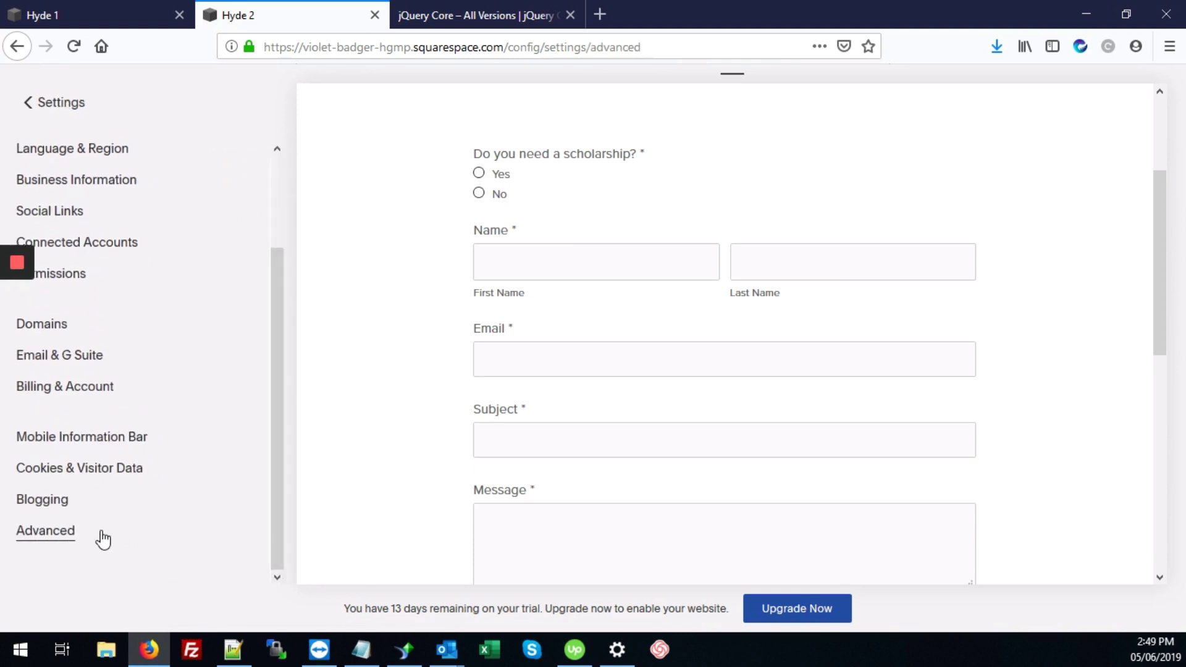
pyautogui.click(44, 530)
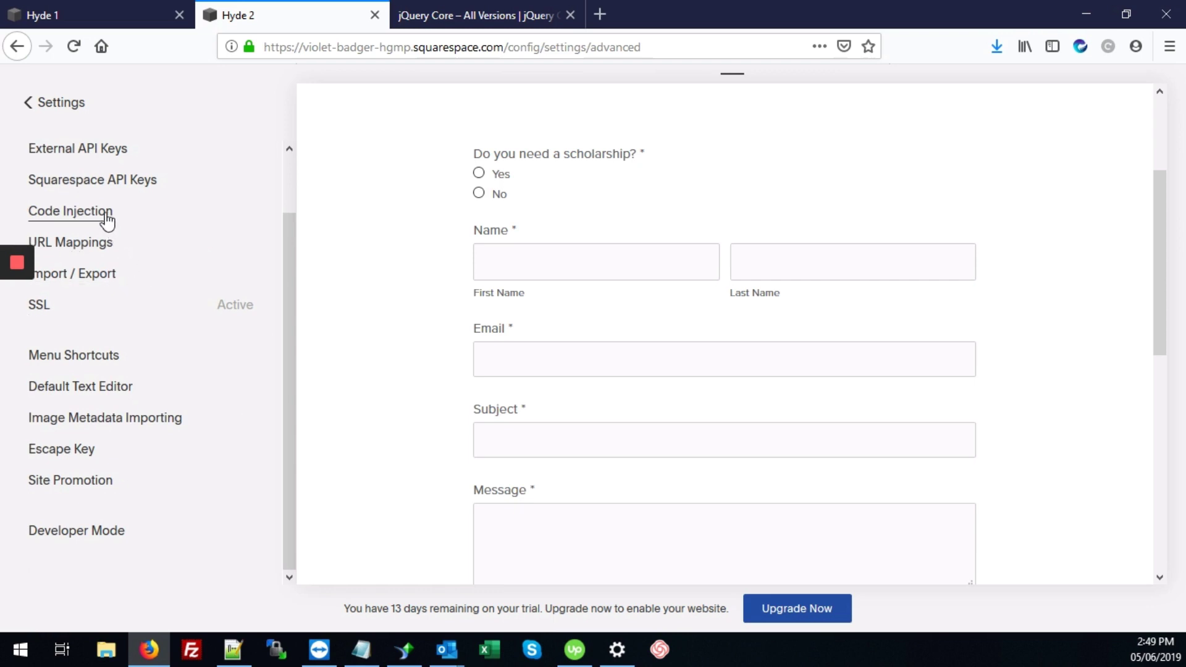
pyautogui.click(70, 211)
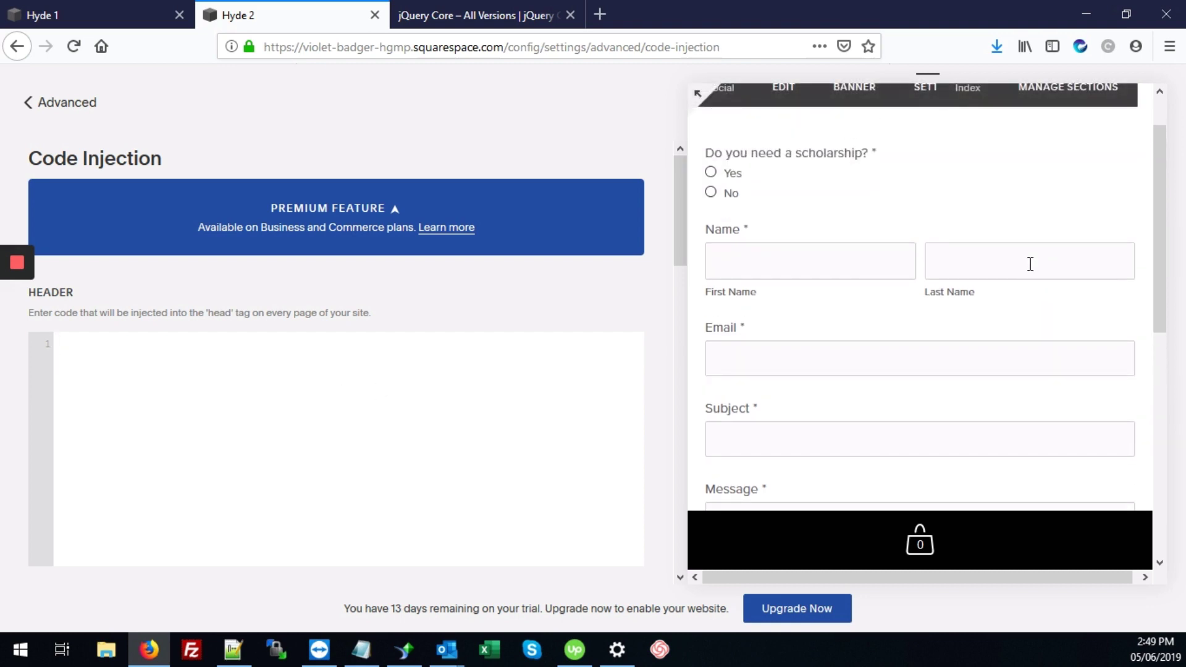
pyautogui.scroll(-3)
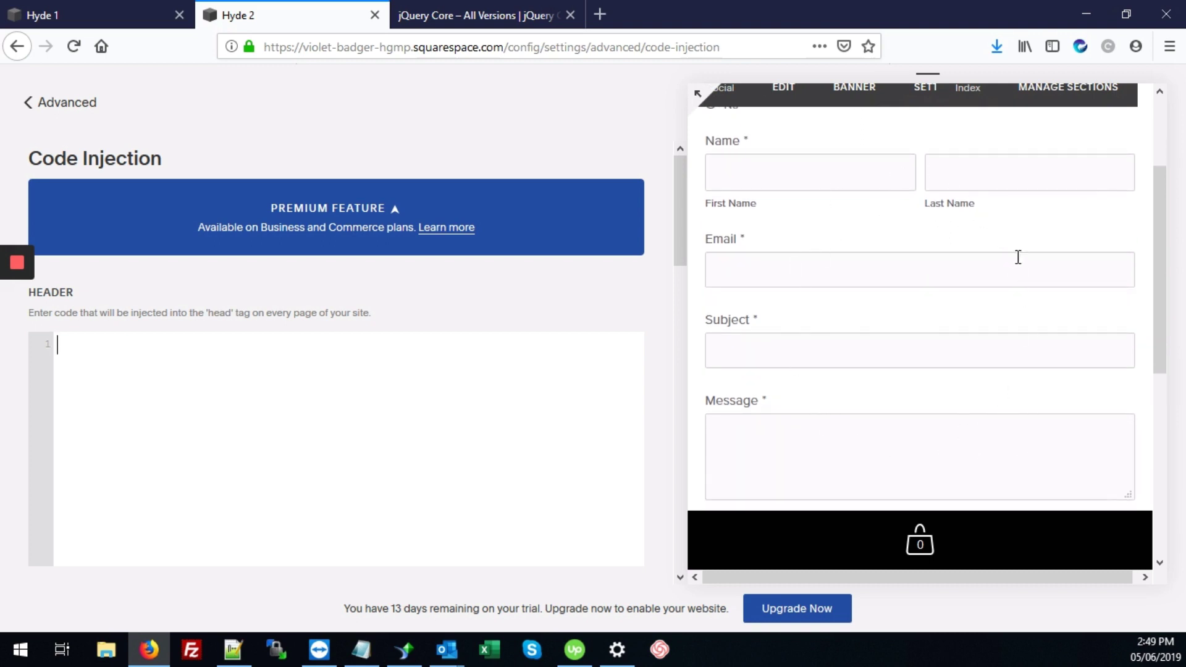
pyautogui.moveTo(882, 178)
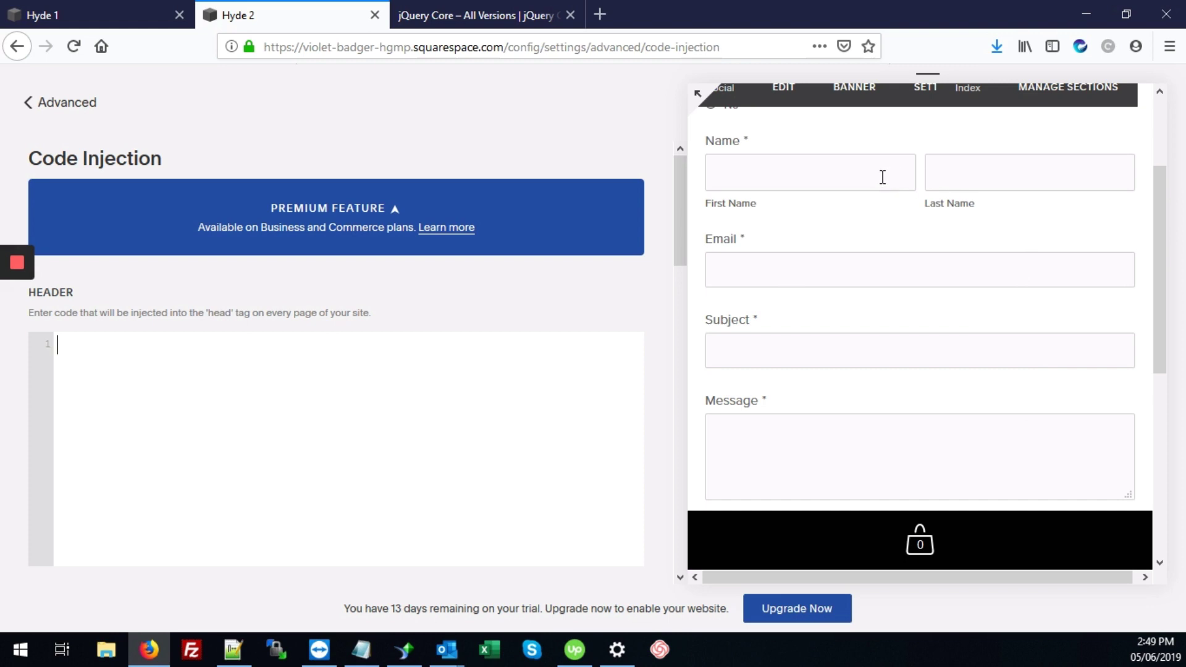
pyautogui.click(809, 172)
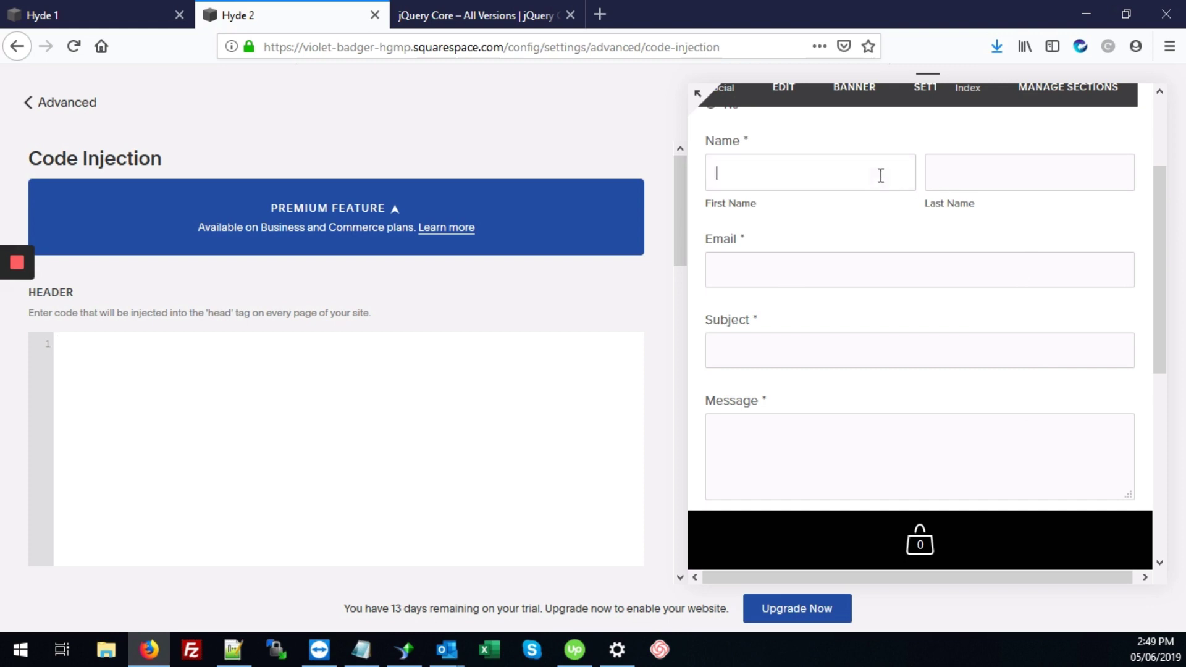
pyautogui.moveTo(815, 175)
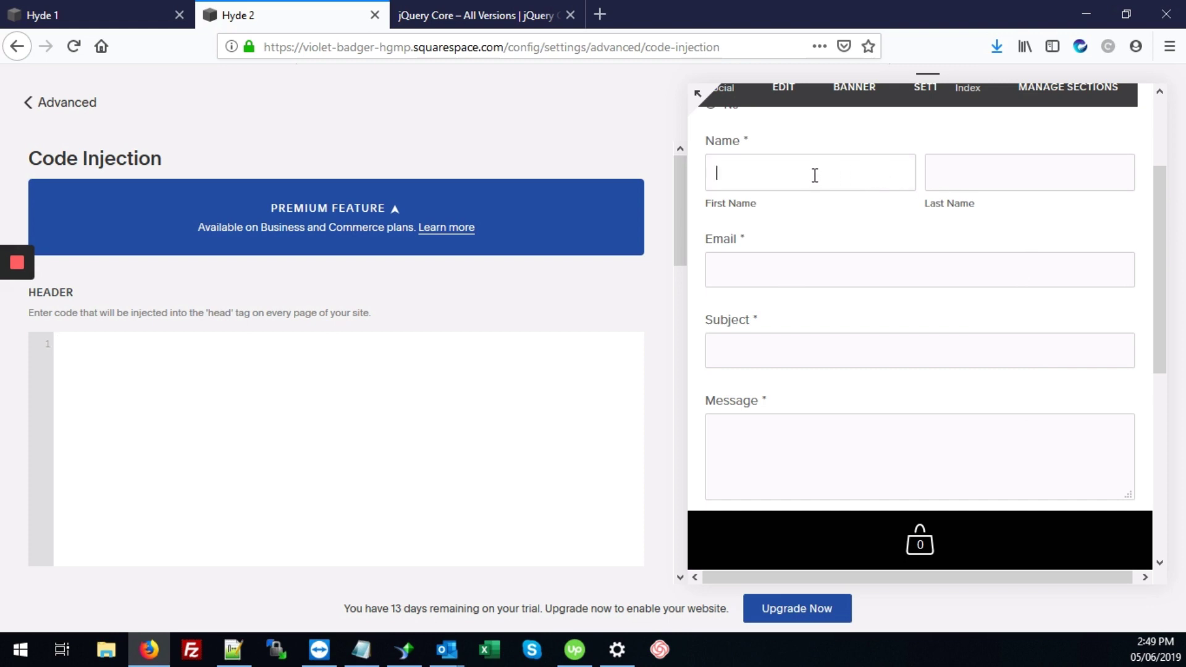
pyautogui.moveTo(756, 172)
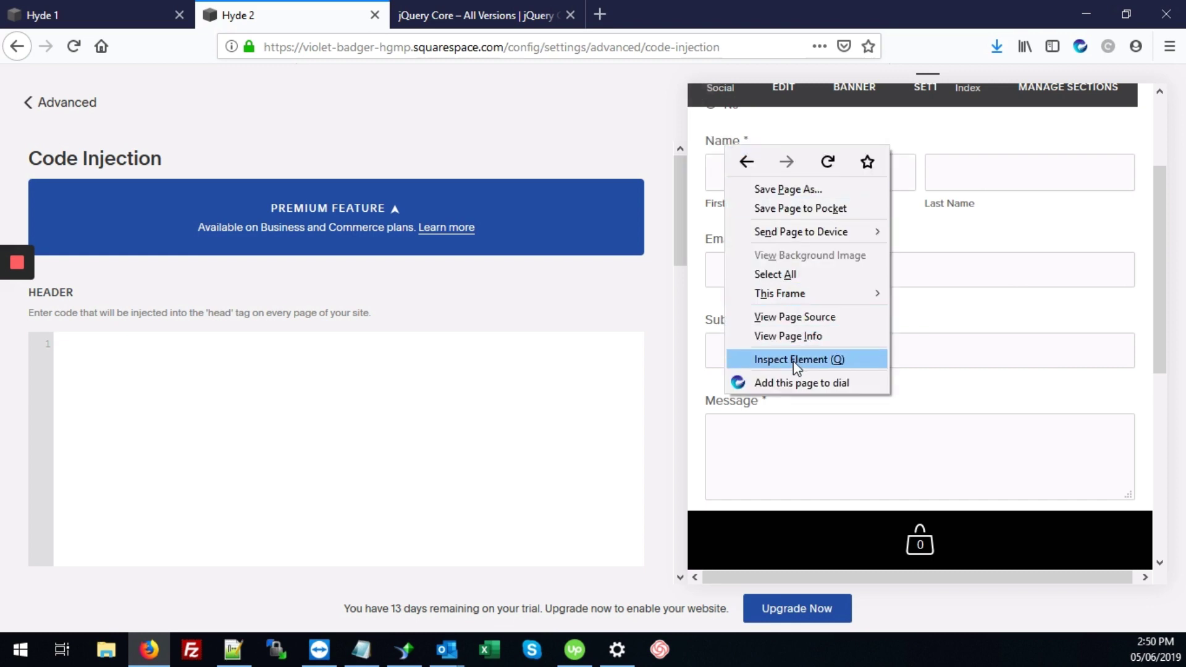
# Inspect the preview form and select the Name fieldset's id attribute in the markup.
pyautogui.click(799, 359)
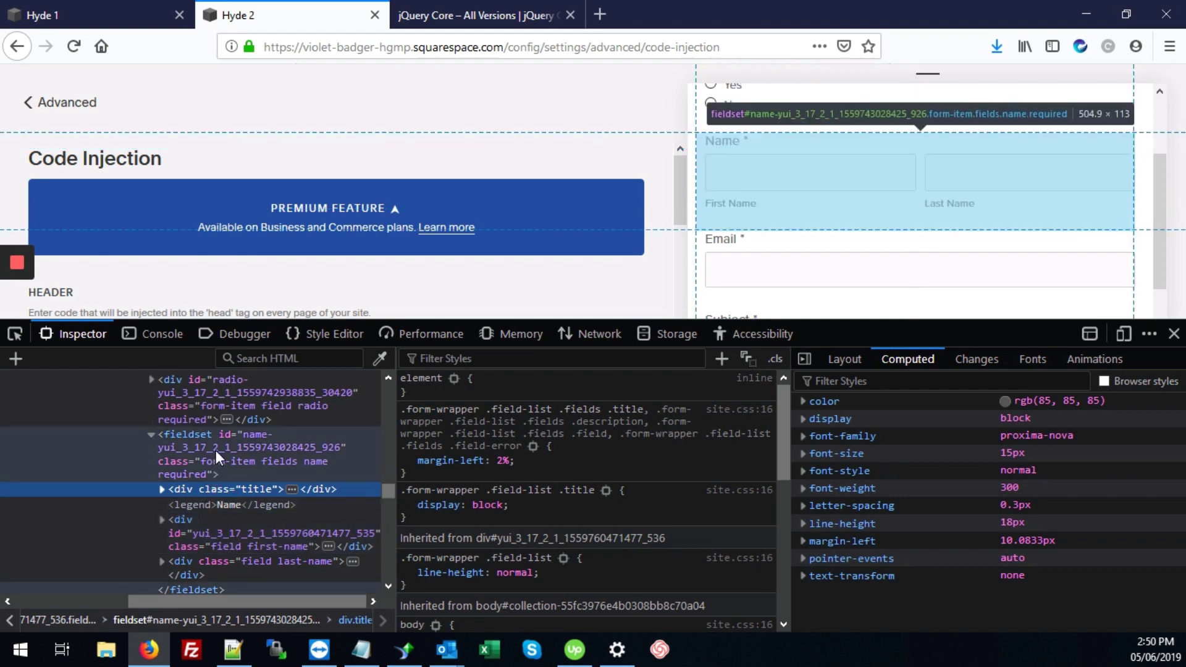
pyautogui.click(212, 446)
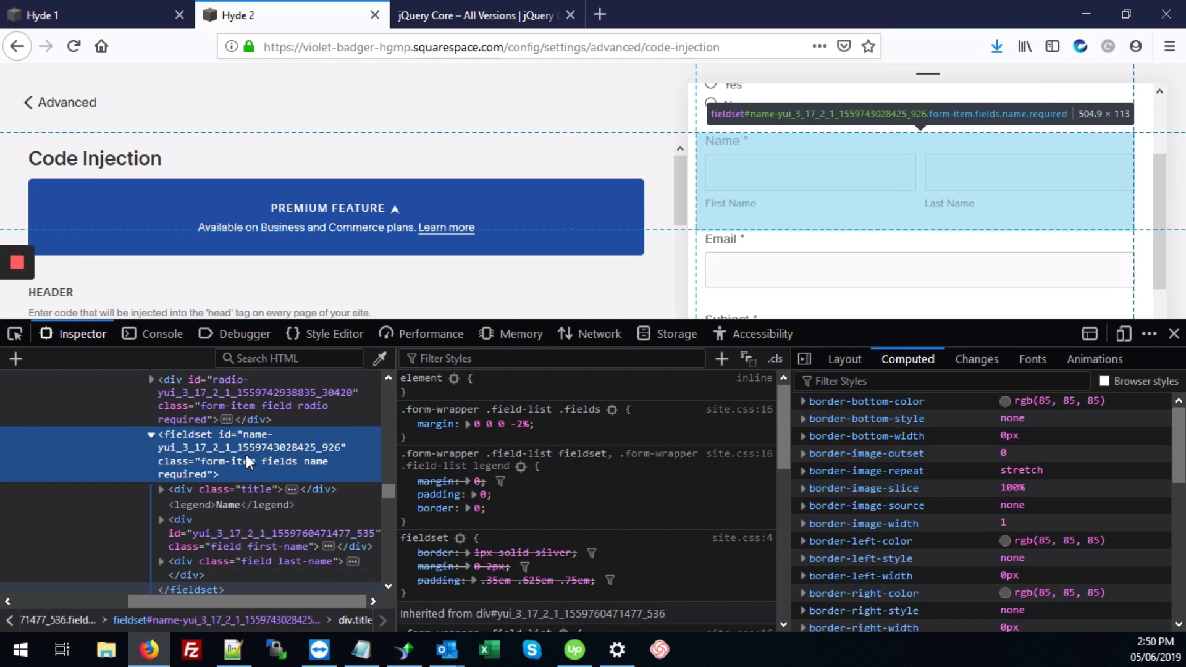
pyautogui.moveTo(237, 462)
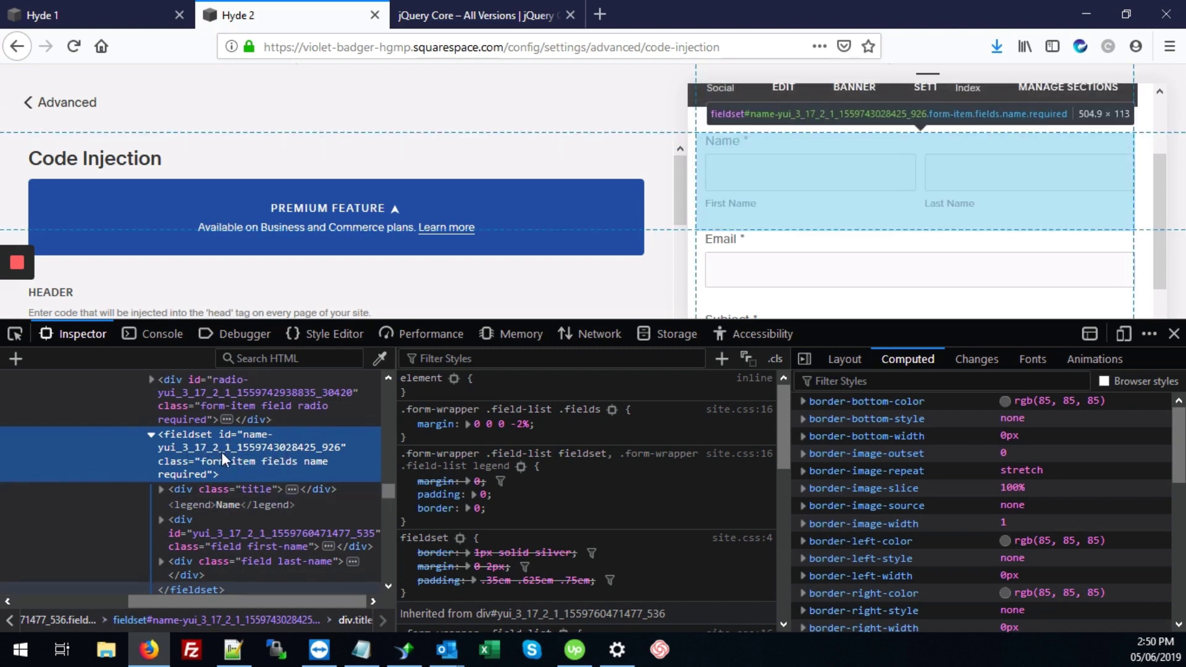
pyautogui.moveTo(257, 456)
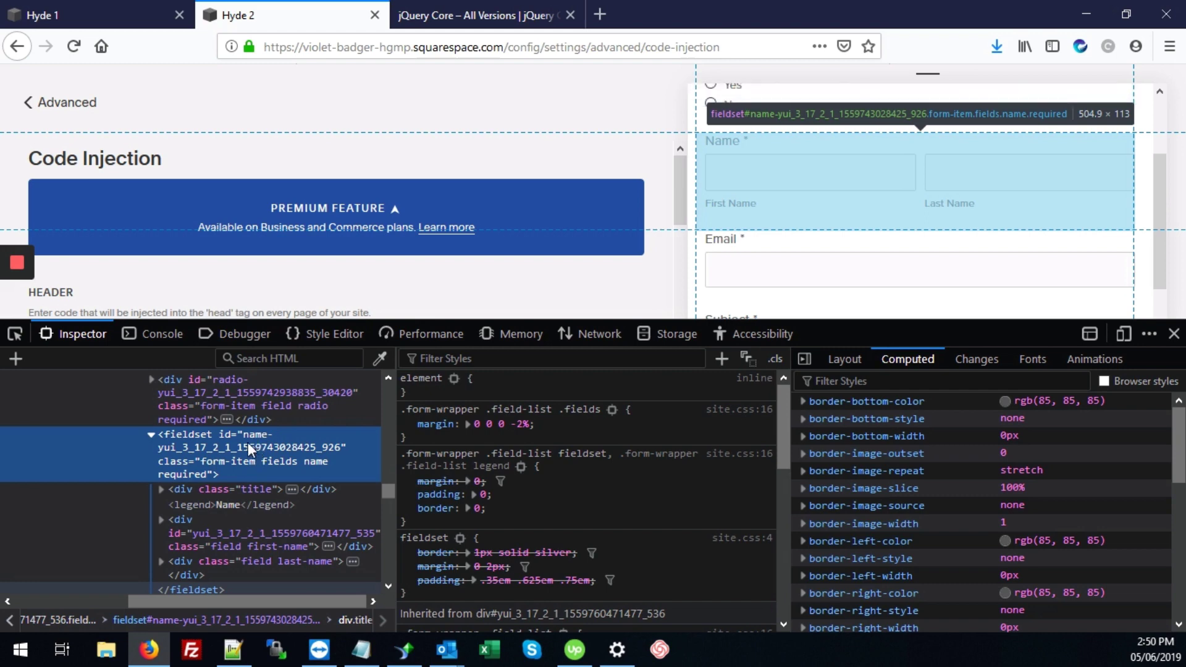
pyautogui.doubleClick(249, 447)
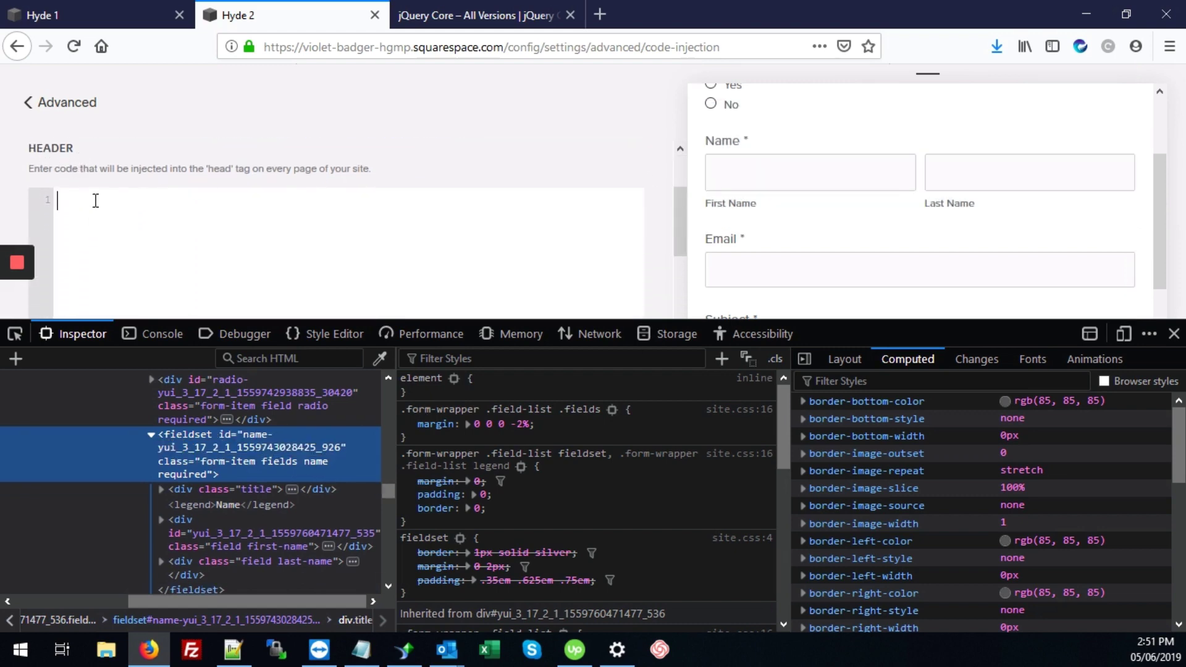
# Start a <style> block in the Header box with a # selector for the Name field.
pyautogui.write('<style>')
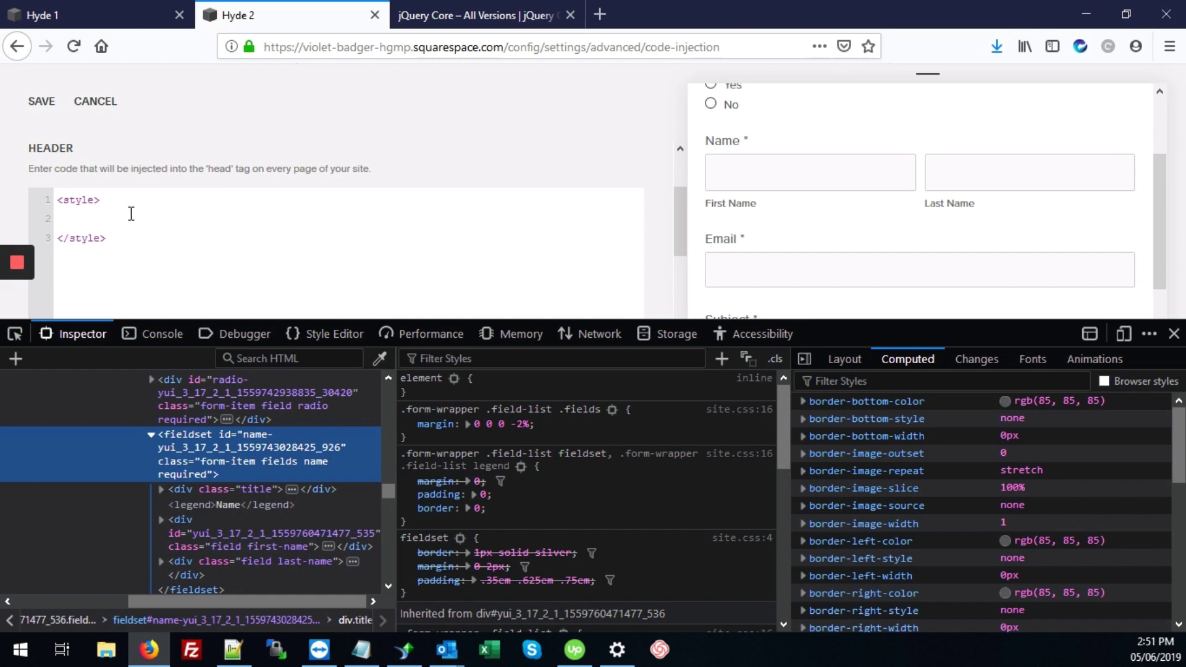
pyautogui.write('#')
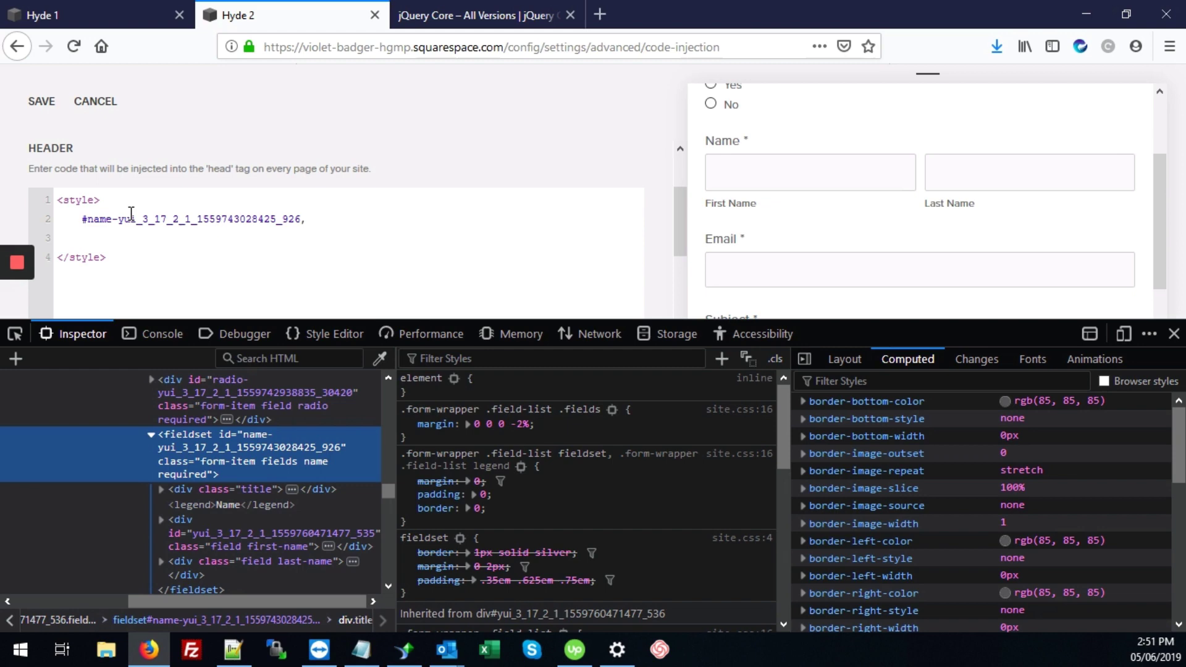
pyautogui.scroll(-3)
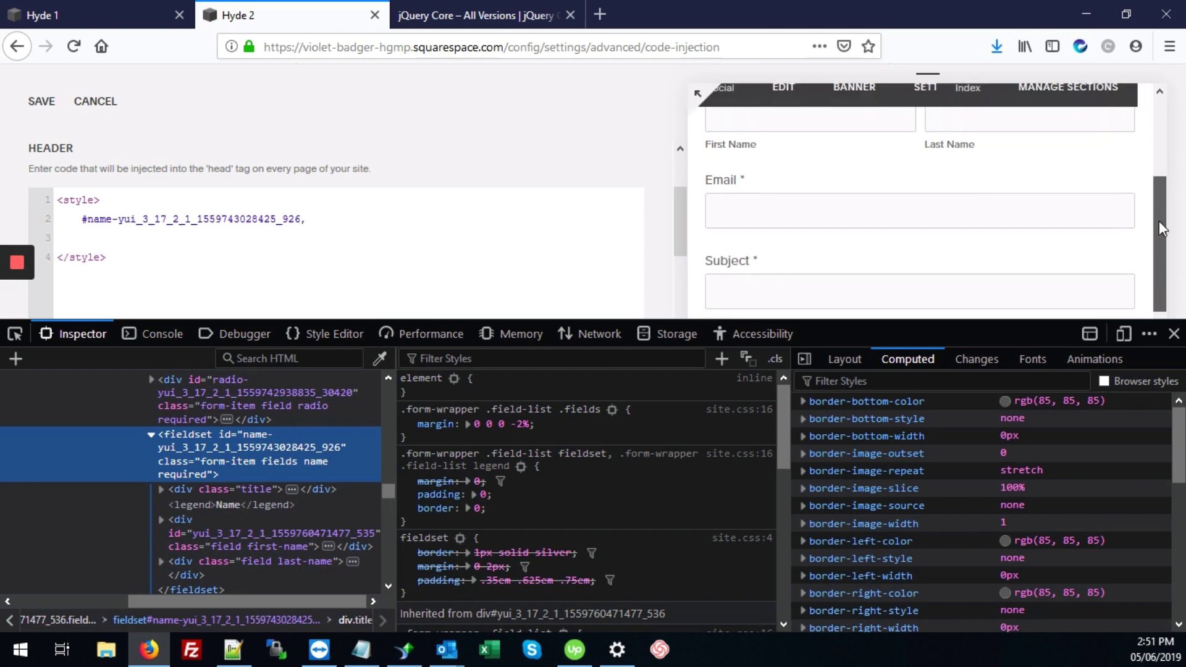
pyautogui.rightClick(722, 186)
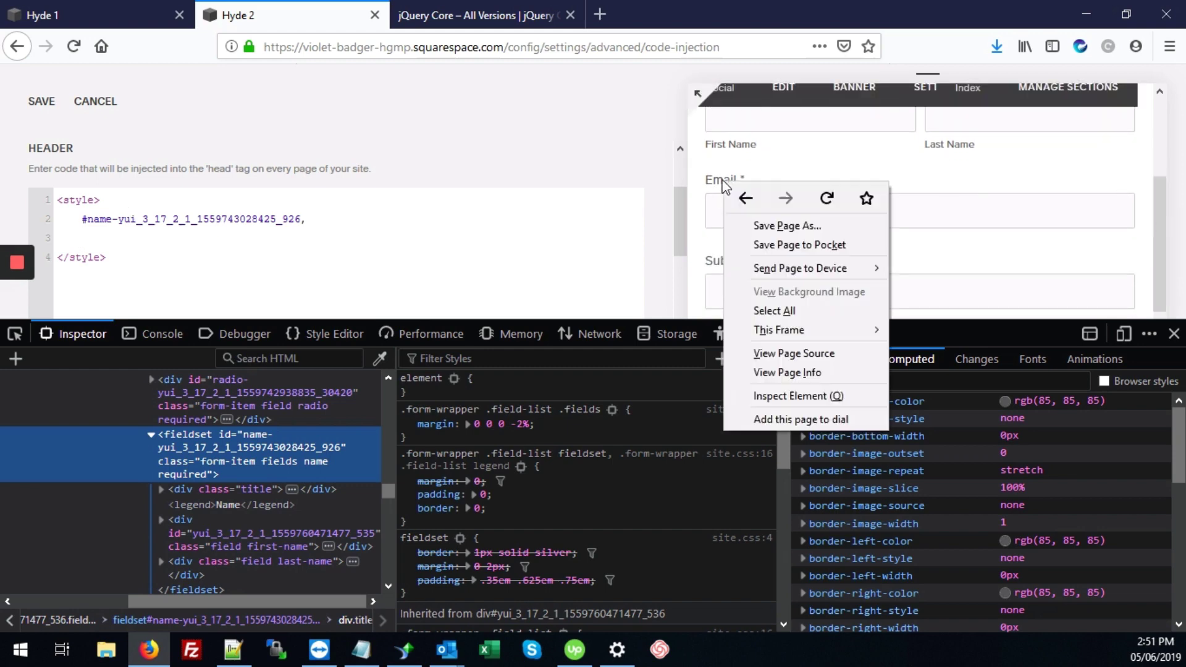
pyautogui.moveTo(777, 395)
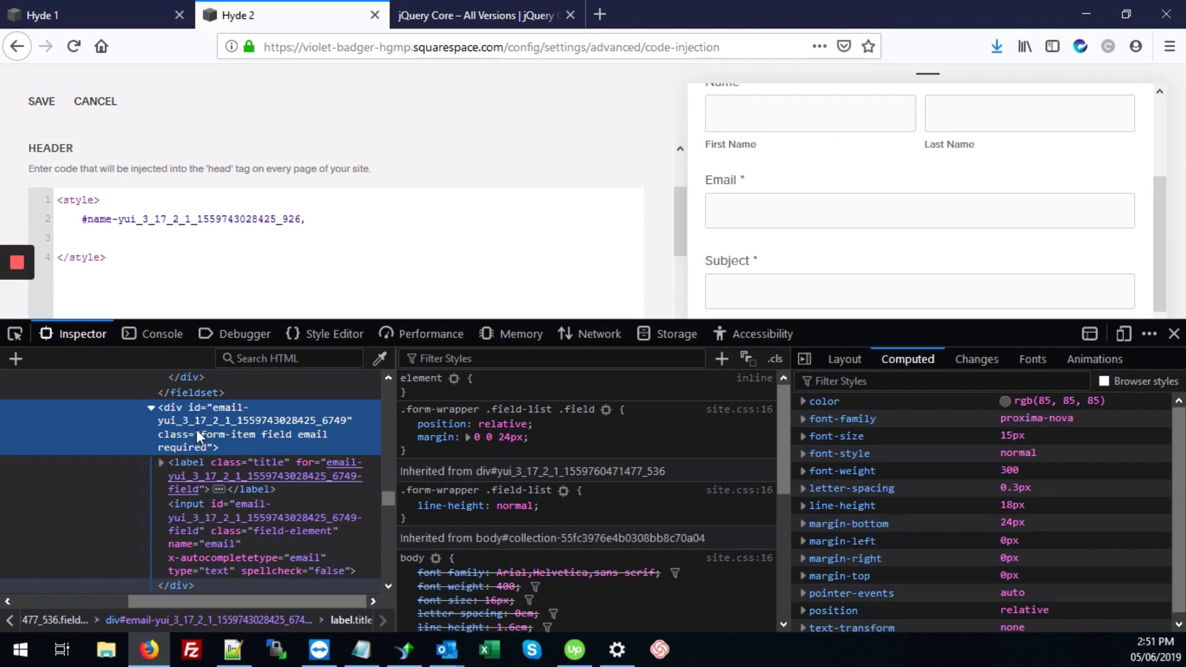
pyautogui.moveTo(212, 475)
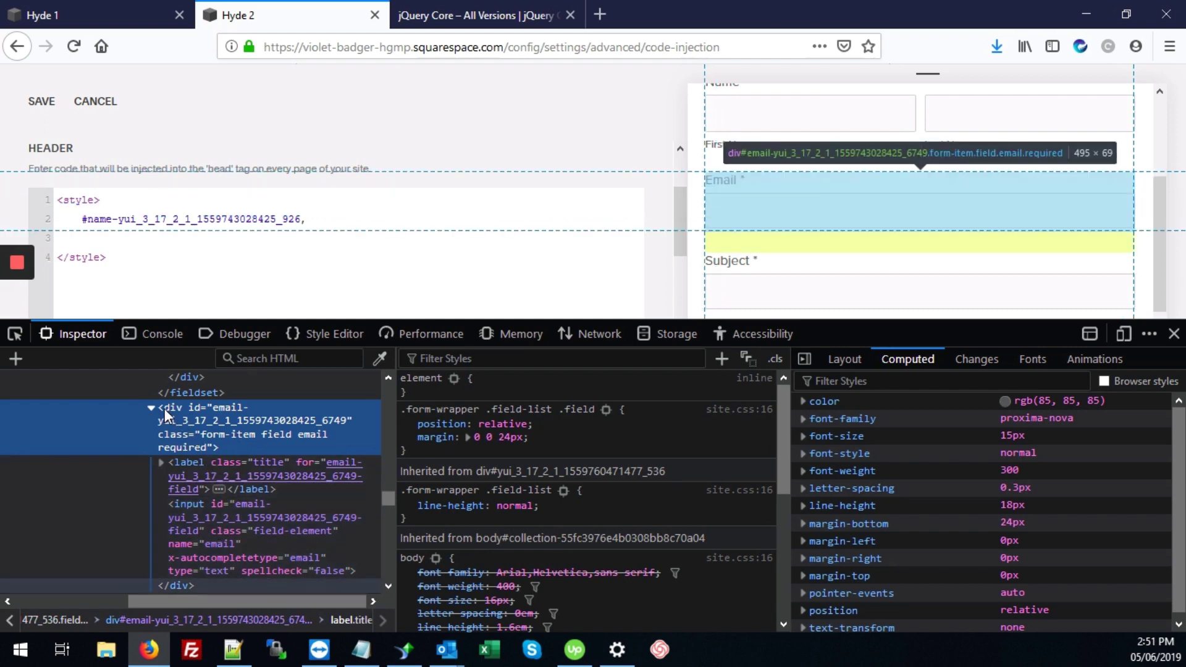
pyautogui.moveTo(221, 413)
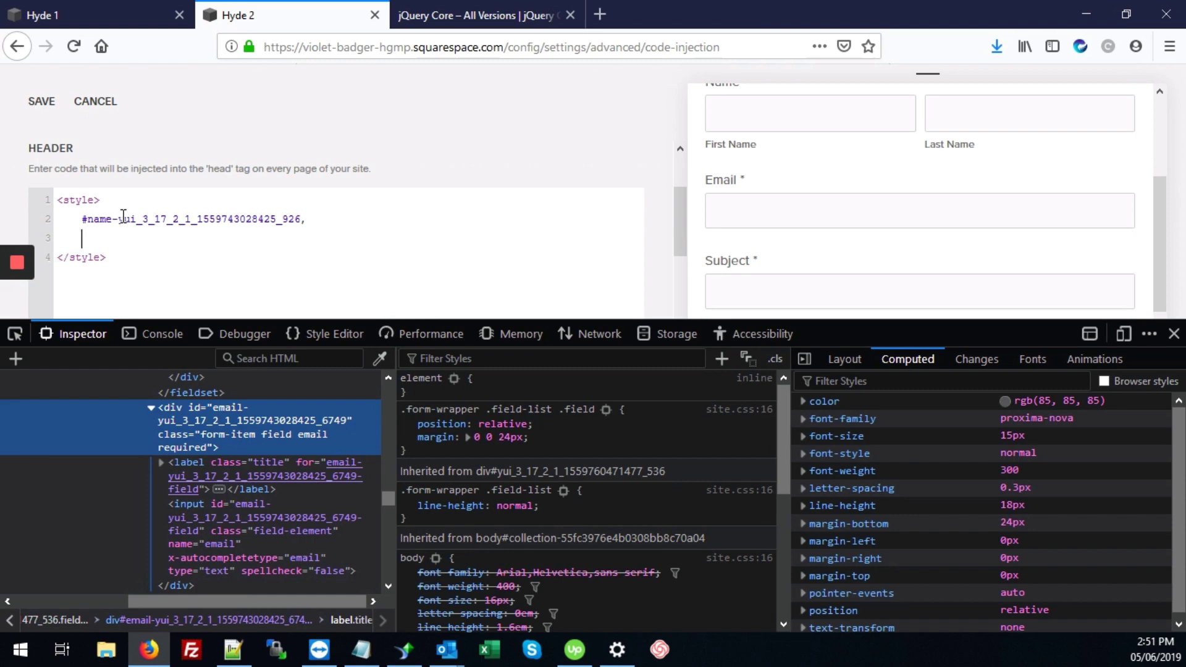
pyautogui.write('#')
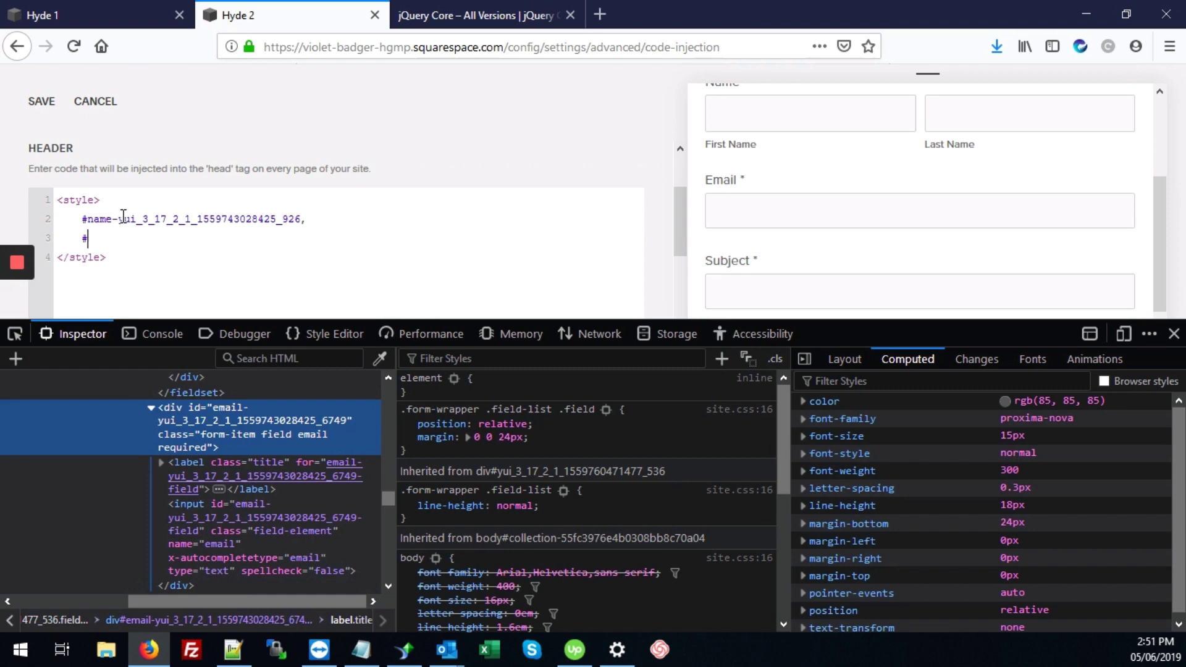
pyautogui.write('email-yui_3_17_2_1_1559743028425_6749,')
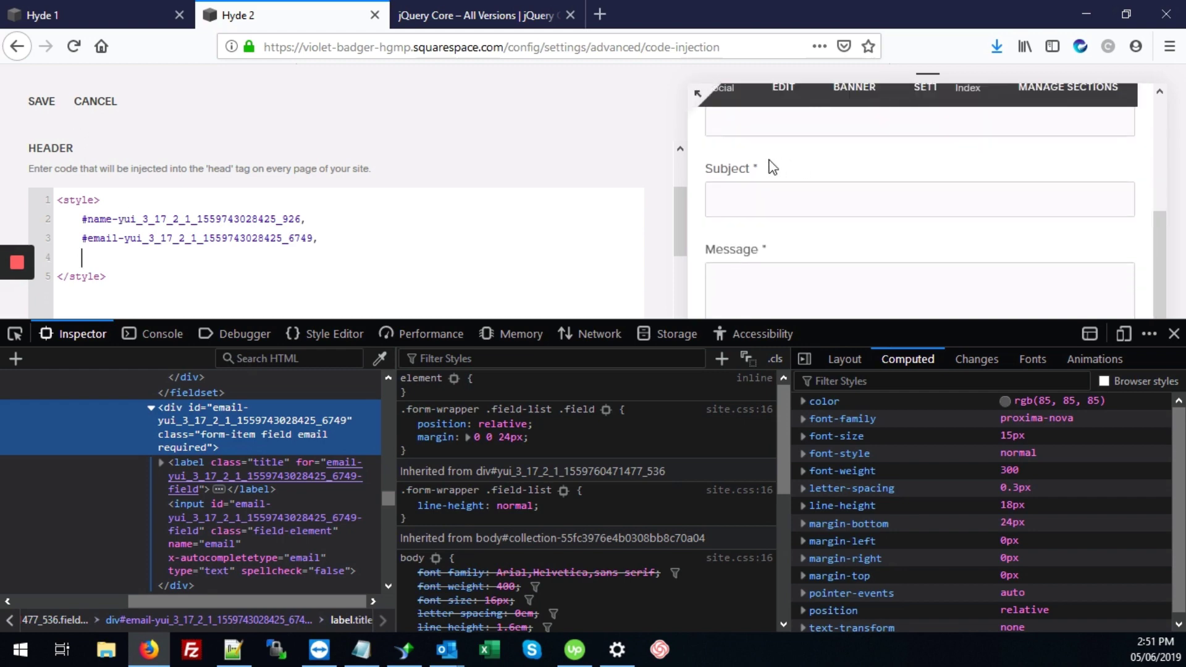
pyautogui.rightClick(772, 168)
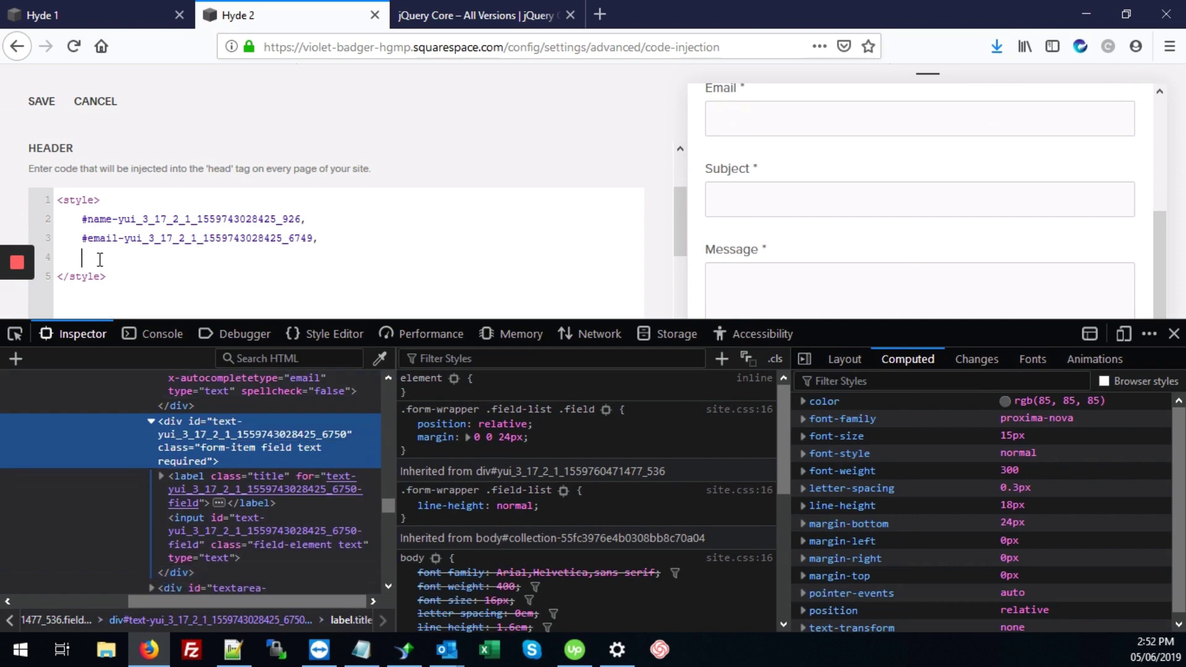
pyautogui.write('#')
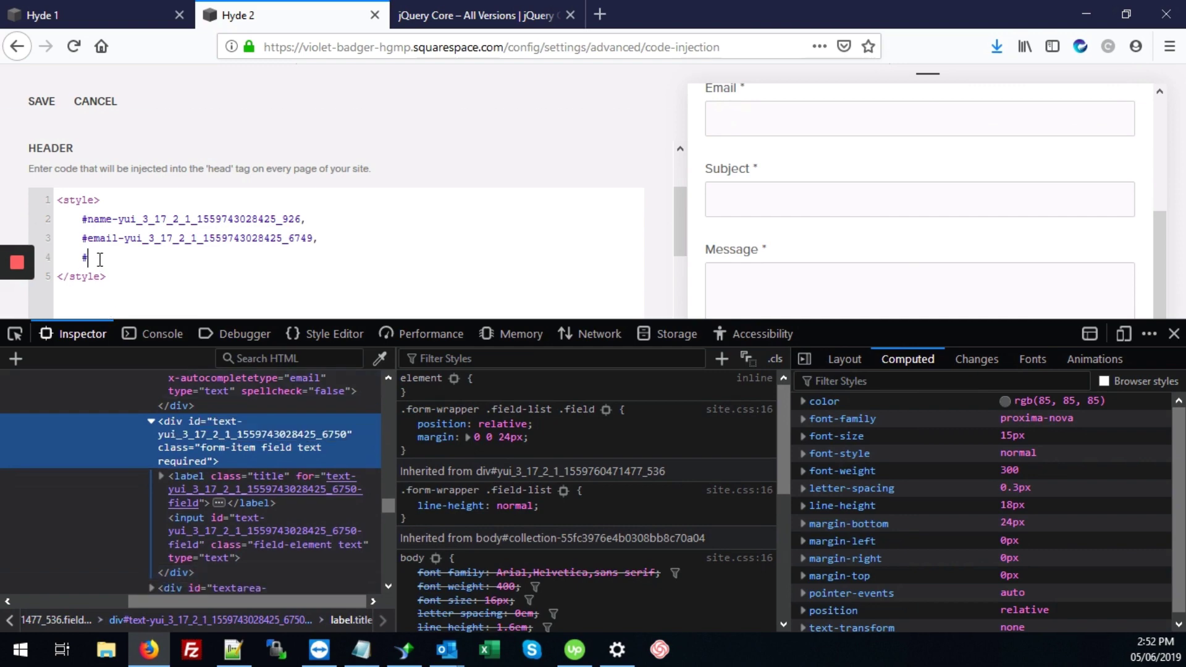
pyautogui.write('text-yui_3_17_2_1_1559743028425_6750,')
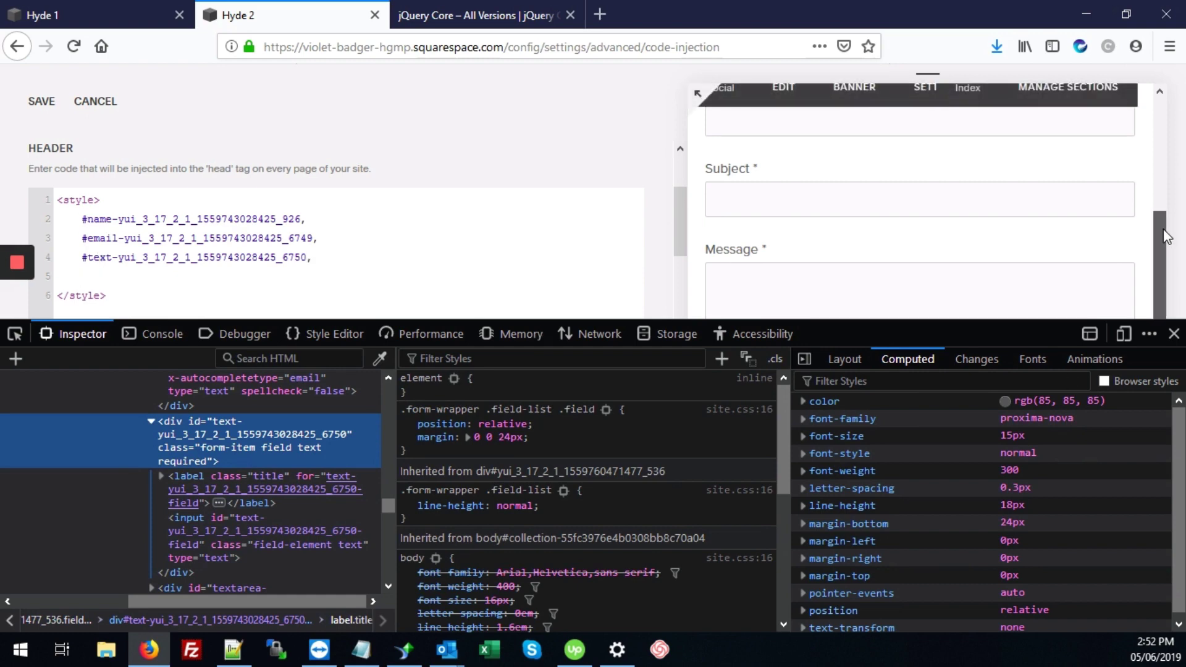
pyautogui.scroll(-3)
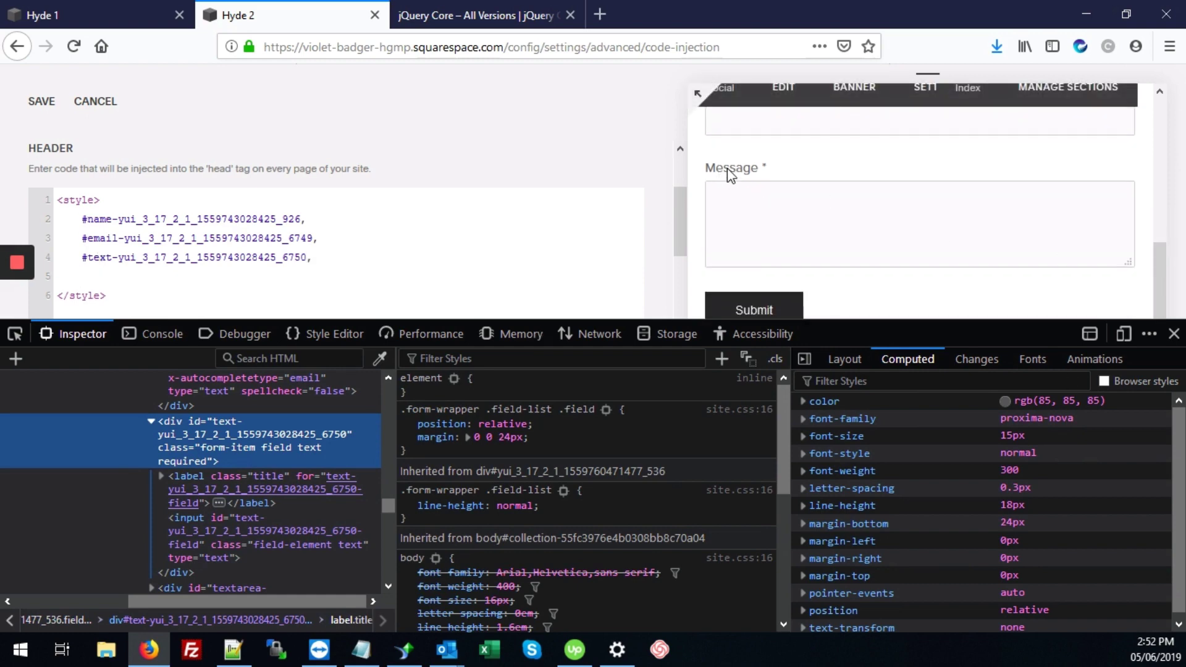
pyautogui.rightClick(730, 175)
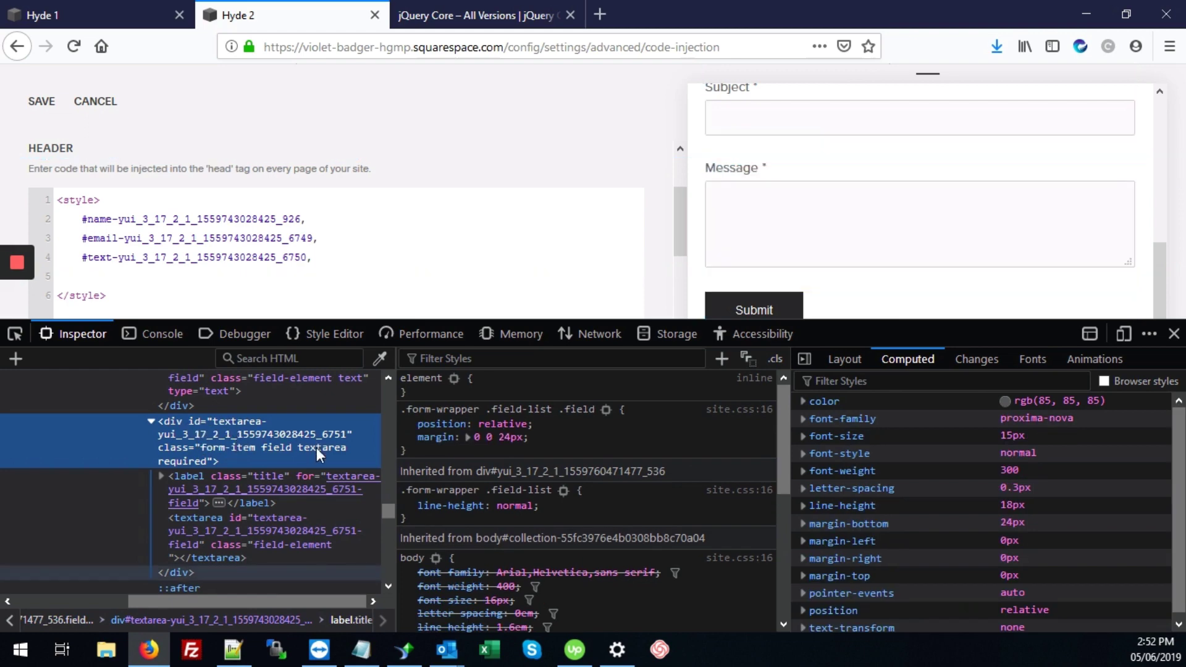
pyautogui.moveTo(238, 430)
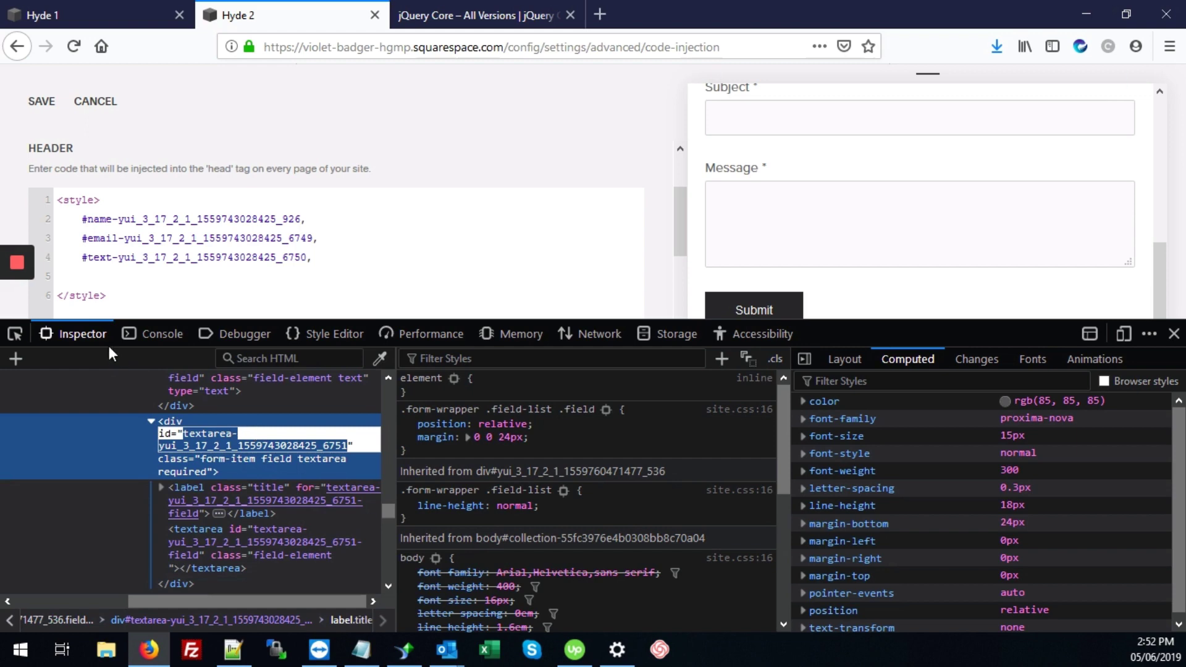
pyautogui.write('#')
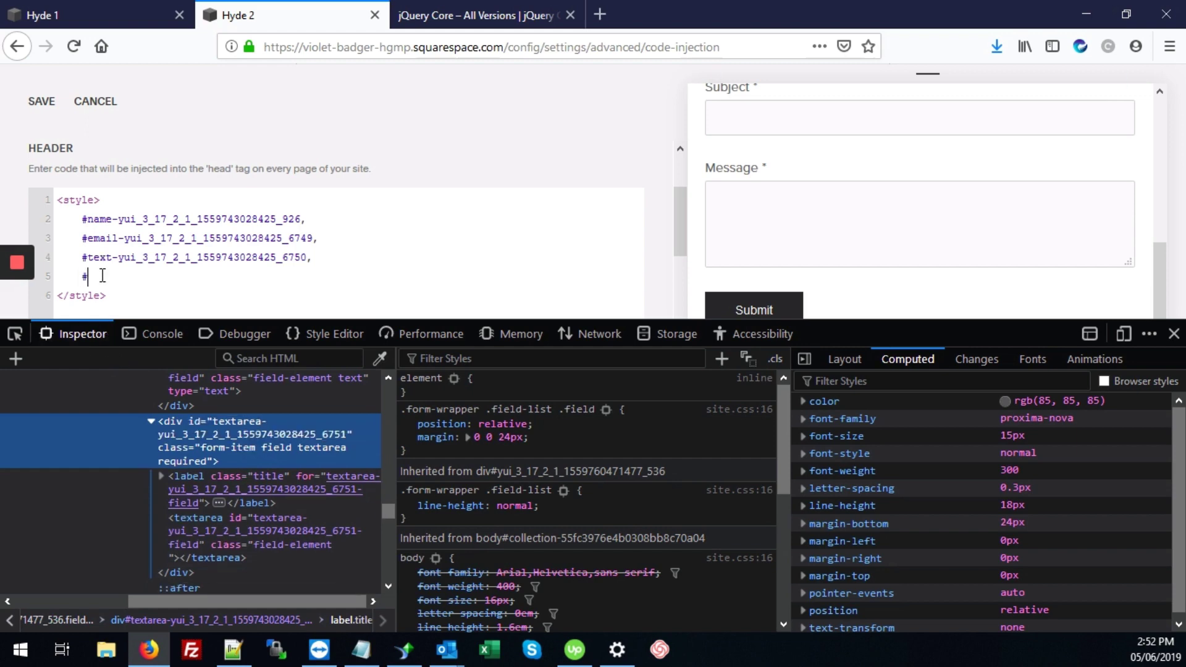
pyautogui.write('textarea-yui_3_17_2_1_1559743028425_6751')
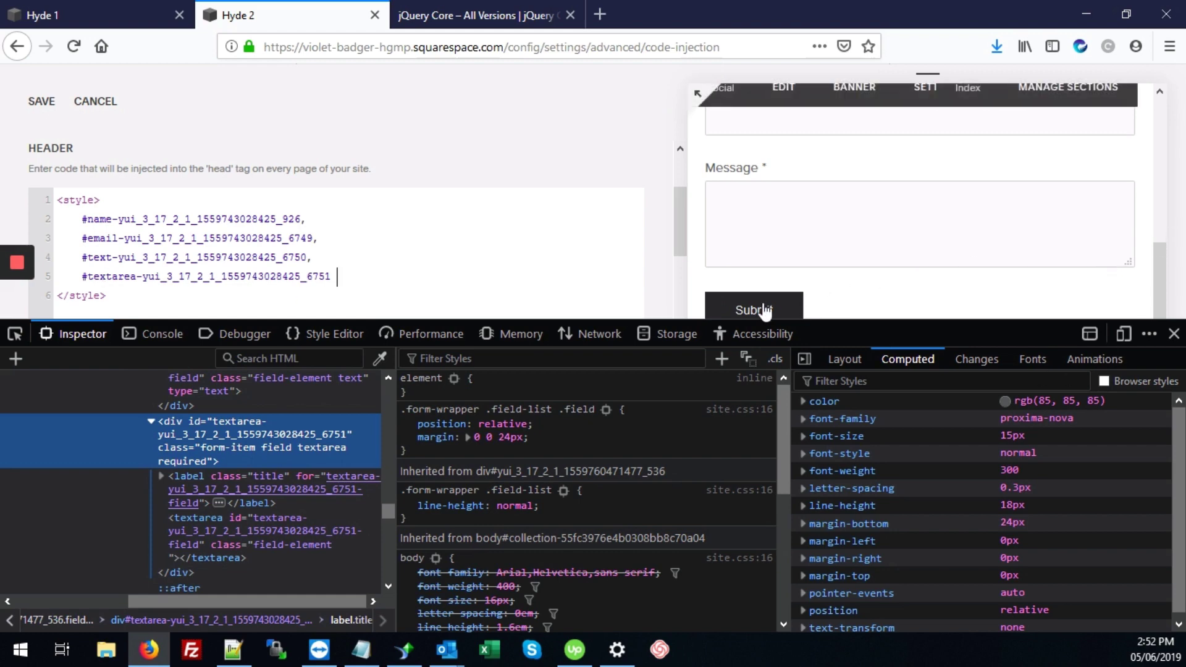
pyautogui.moveTo(857, 329)
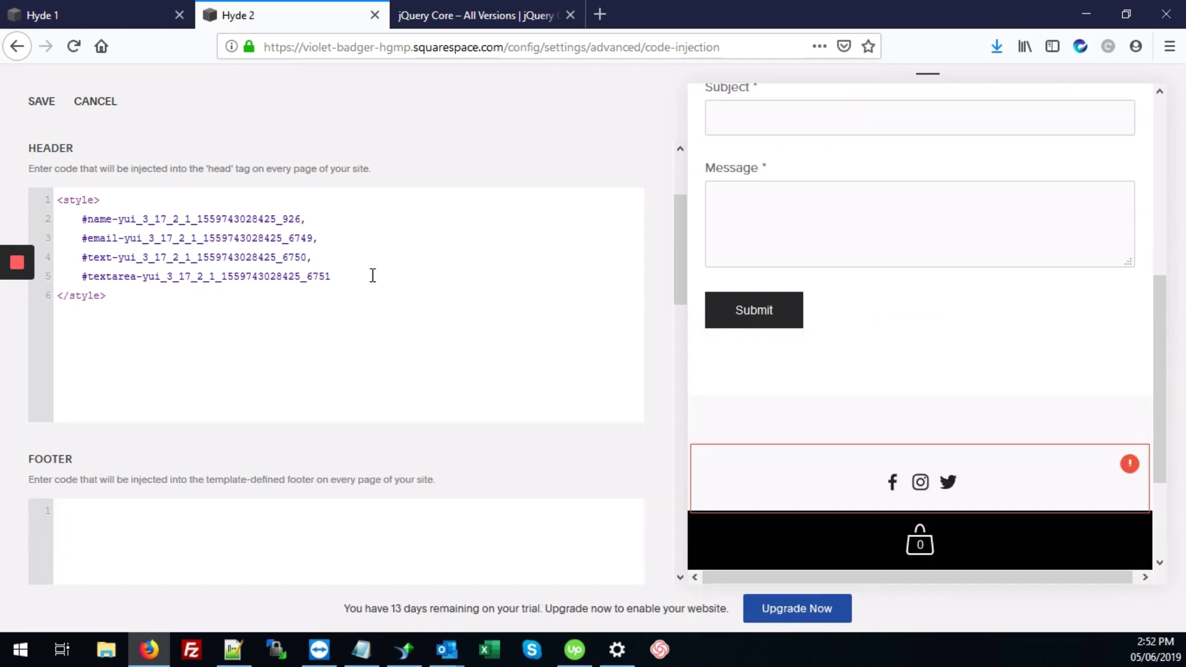
# Add a { display: none; } rule after the four field selectors.
pyautogui.write('{')
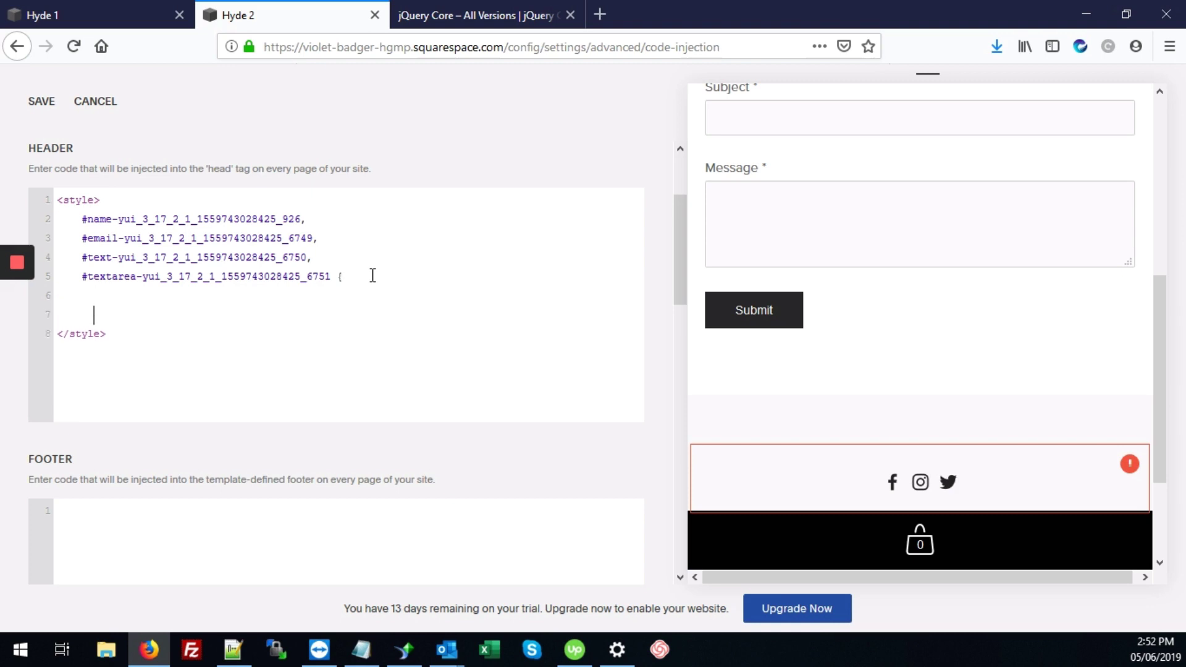
pyautogui.write('}')
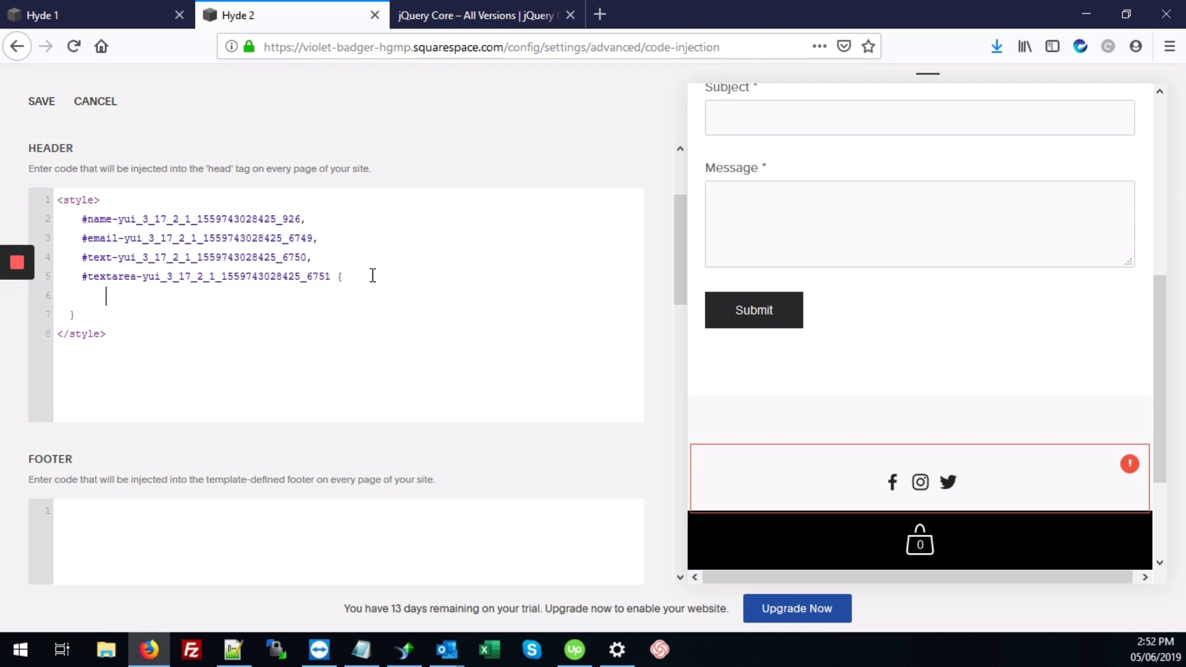
pyautogui.write('display')
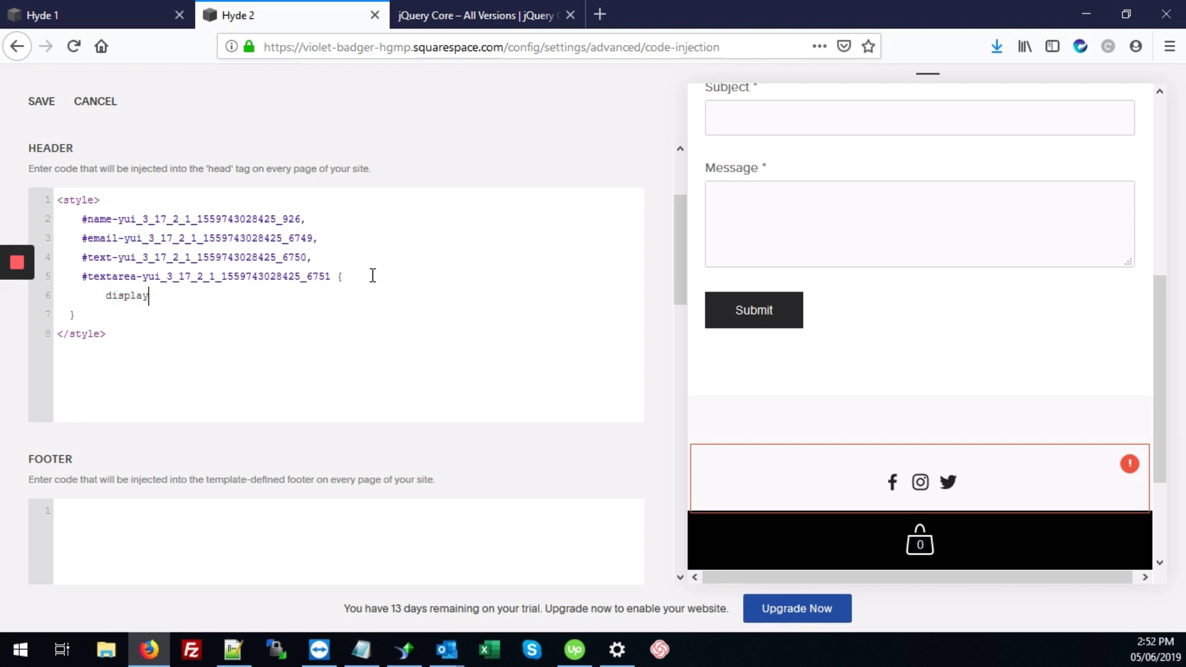
pyautogui.write(': none;')
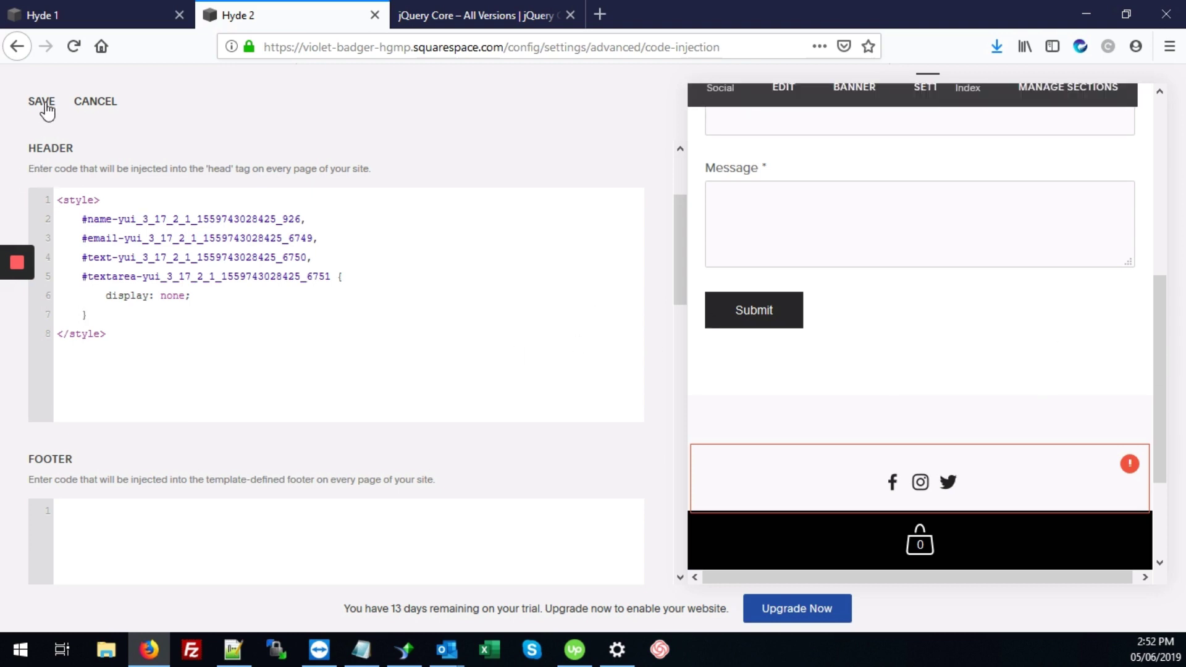
# Save the header code so the preview shows only the scholarship question and Submit.
pyautogui.click(41, 100)
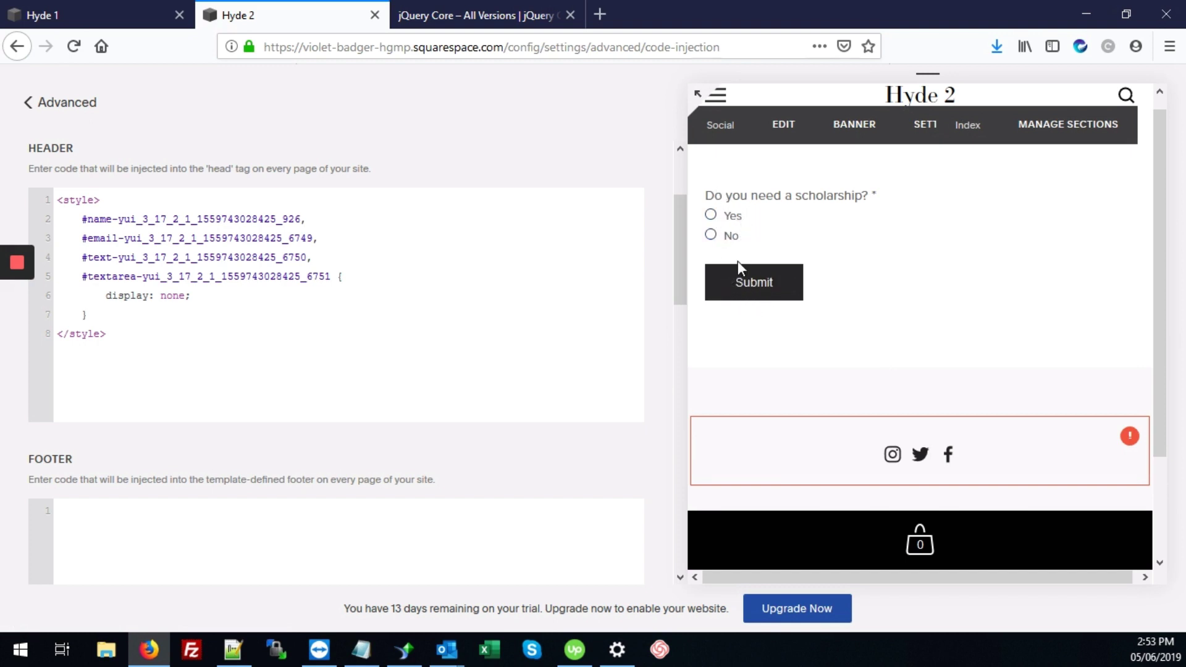
pyautogui.moveTo(735, 286)
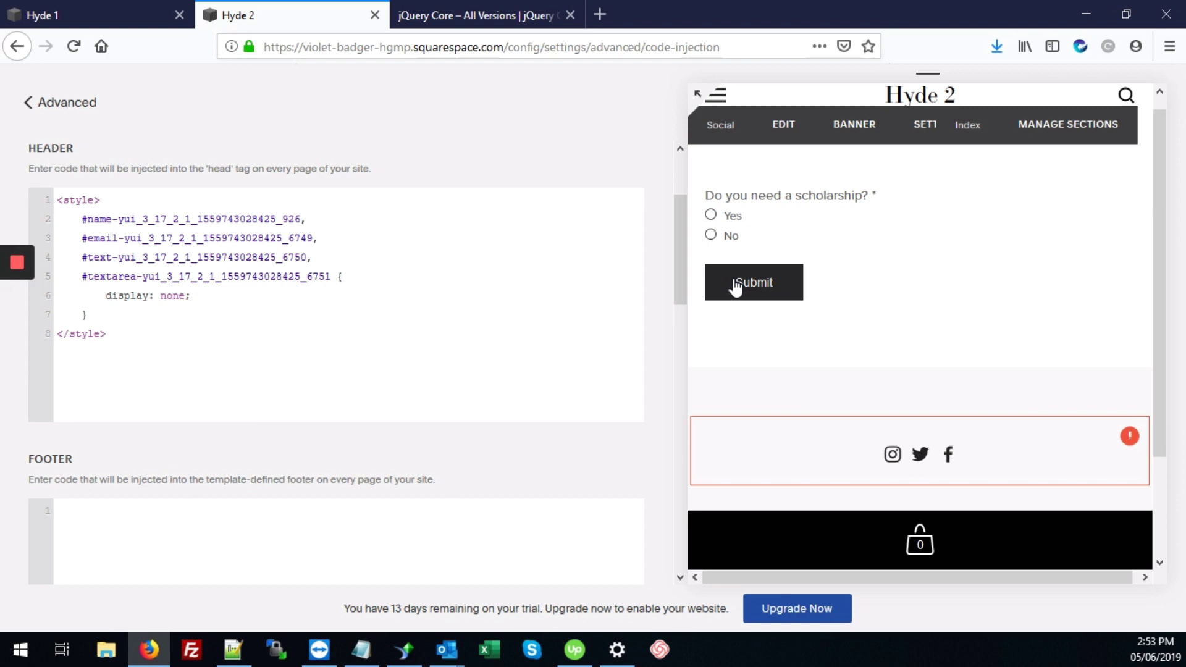
pyautogui.moveTo(703, 273)
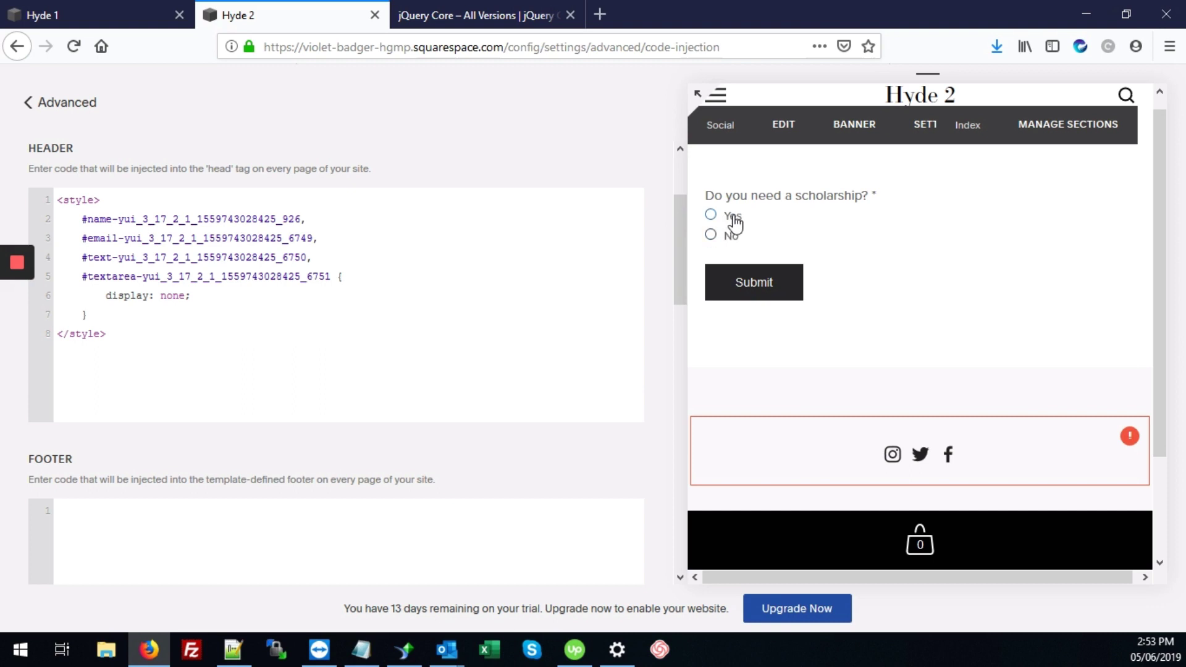
# Scroll down to the Footer code injection box and click inside it.
pyautogui.scroll(-3)
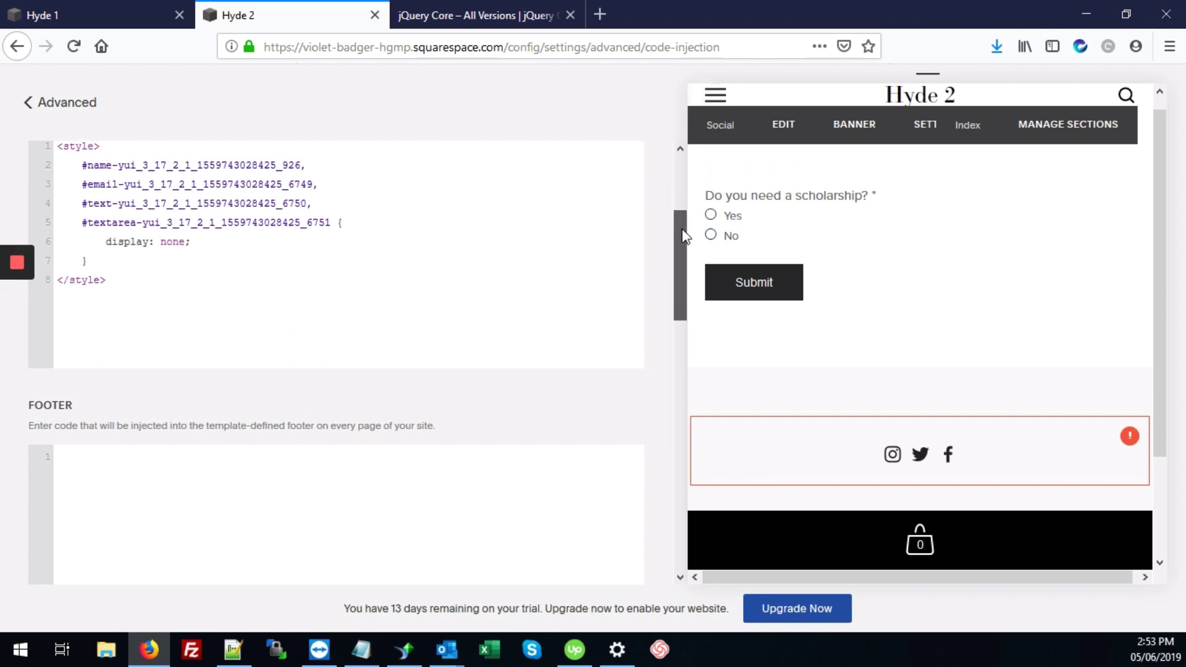
pyautogui.scroll(-3)
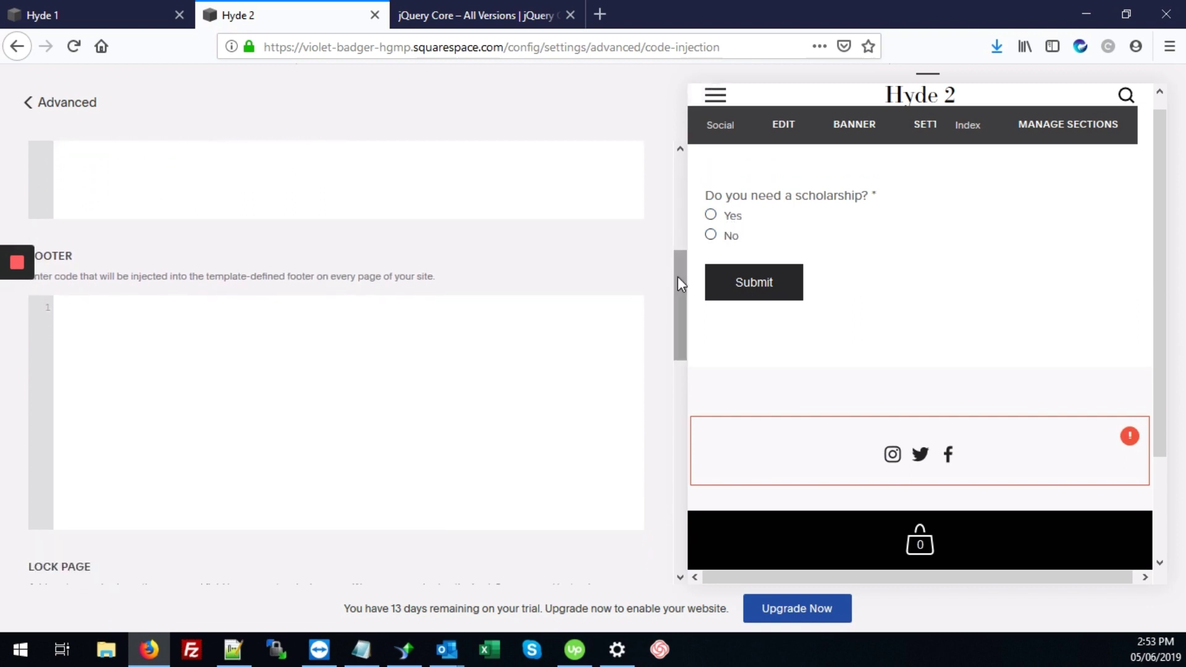
pyautogui.scroll(-3)
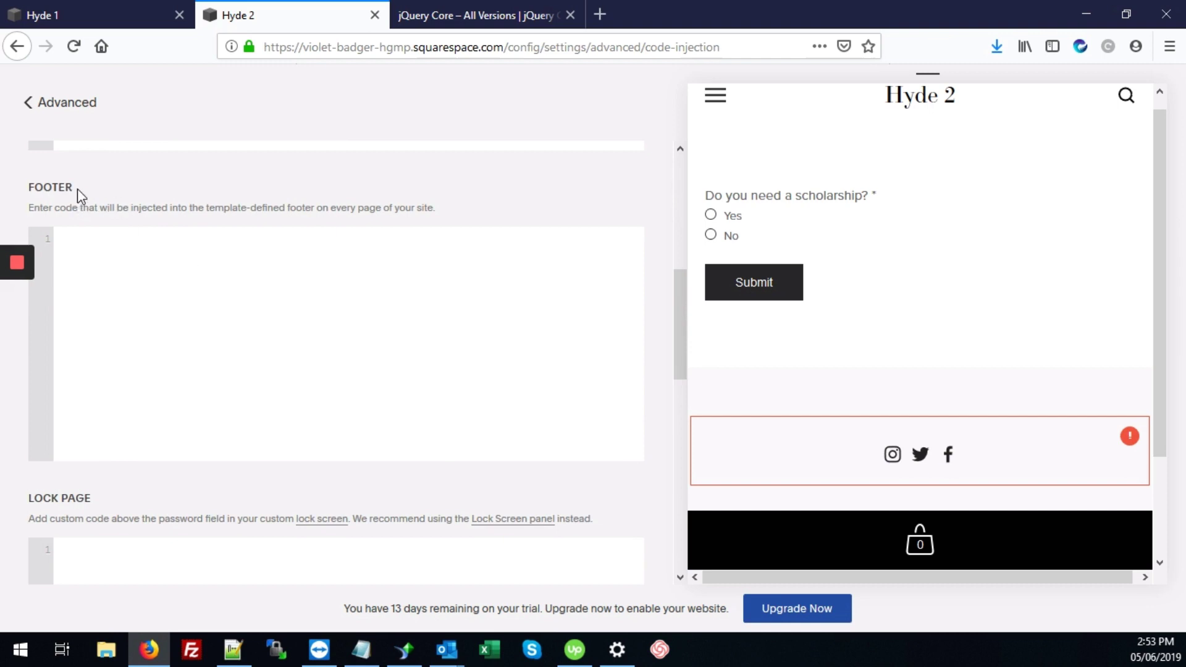
pyautogui.doubleClick(50, 187)
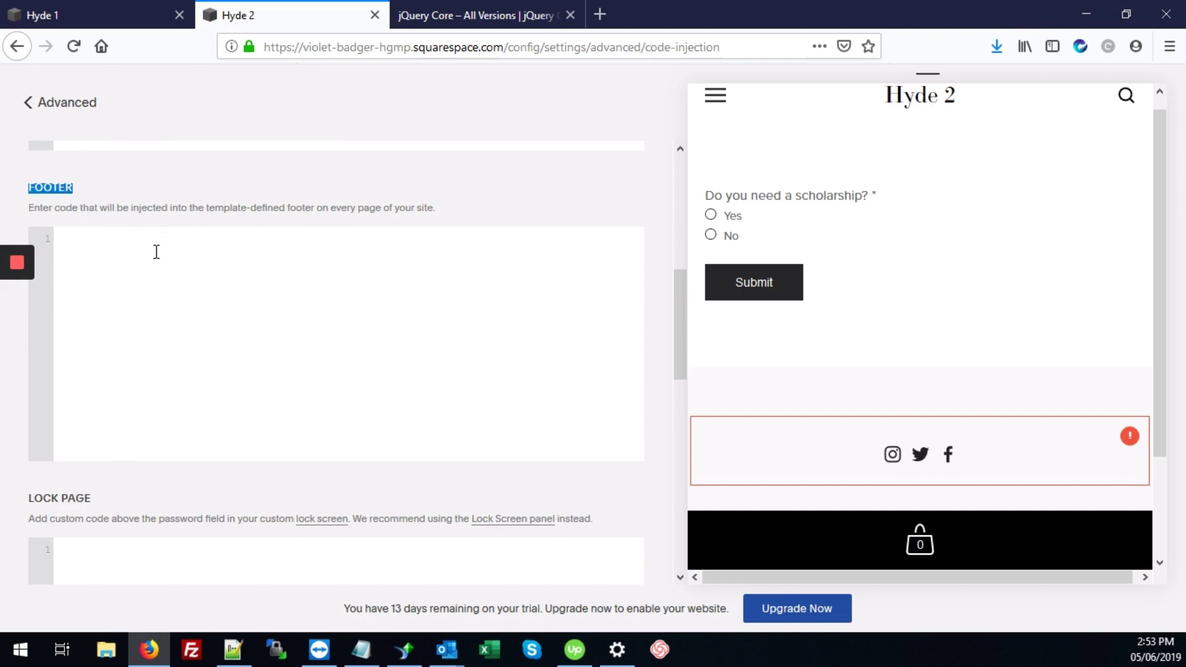
pyautogui.moveTo(155, 242)
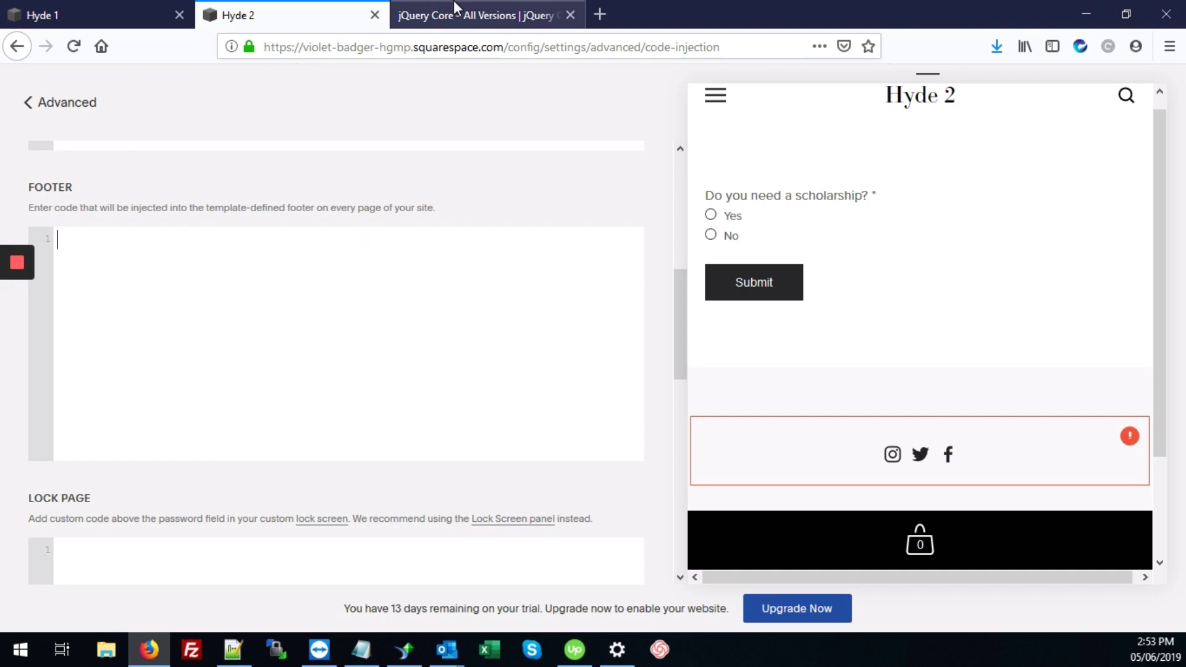
# Get the jQuery Core 3.4.1 minified script tag from the jQuery CDN page.
pyautogui.click(484, 15)
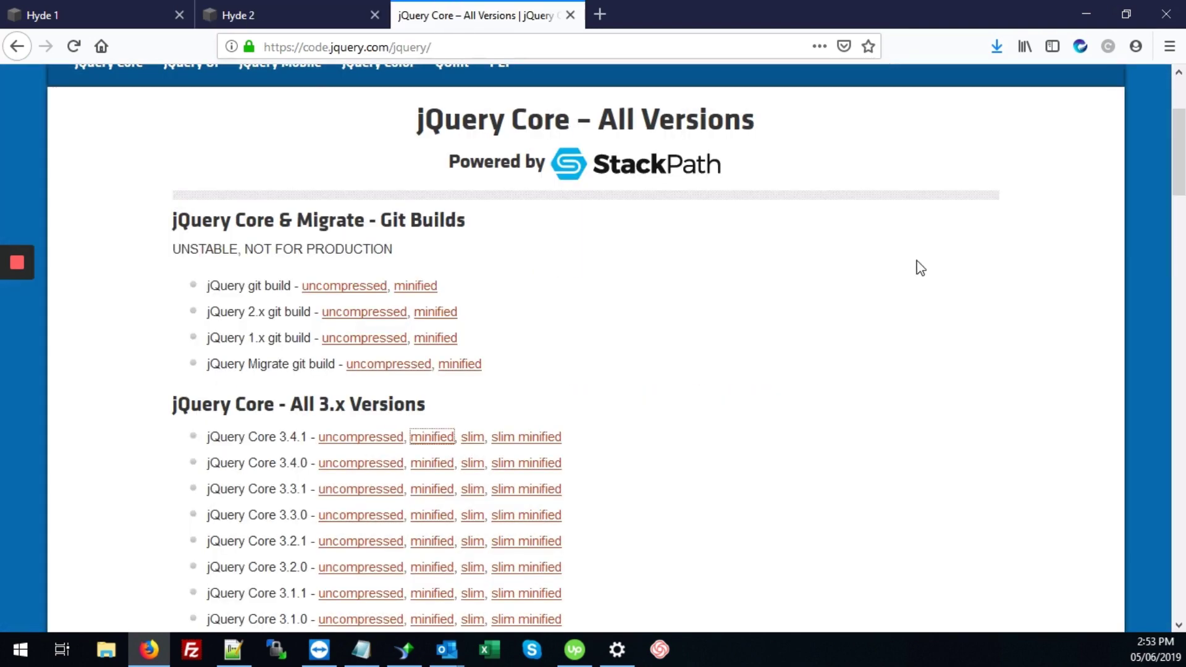
pyautogui.click(352, 47)
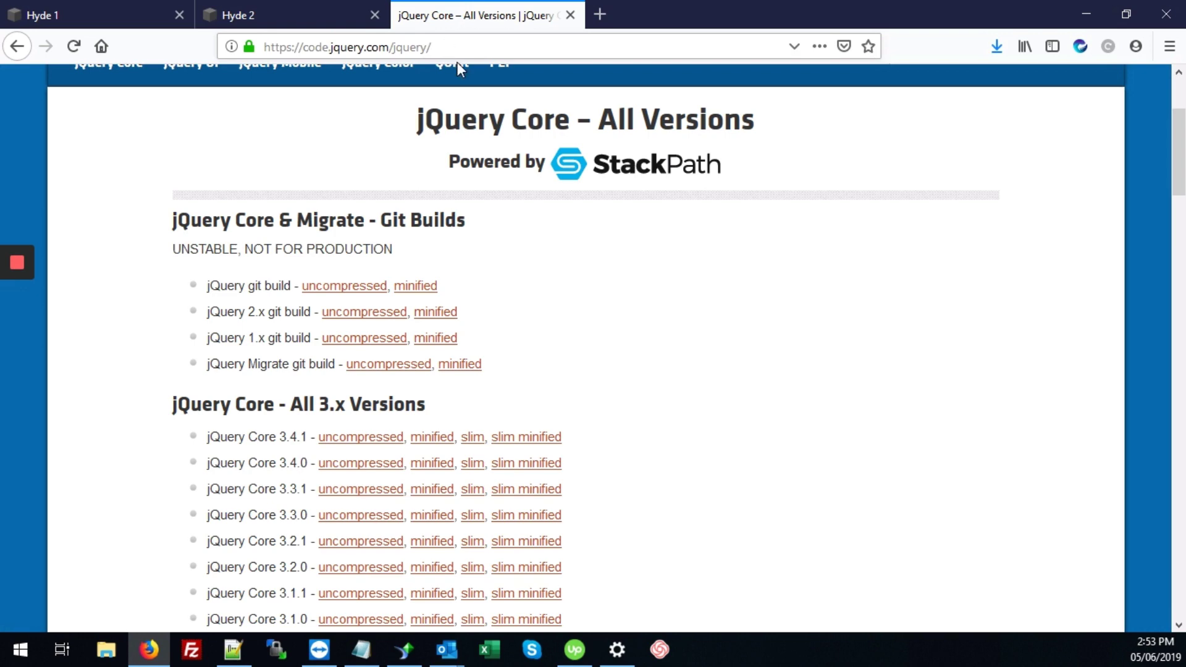
pyautogui.scroll(-3)
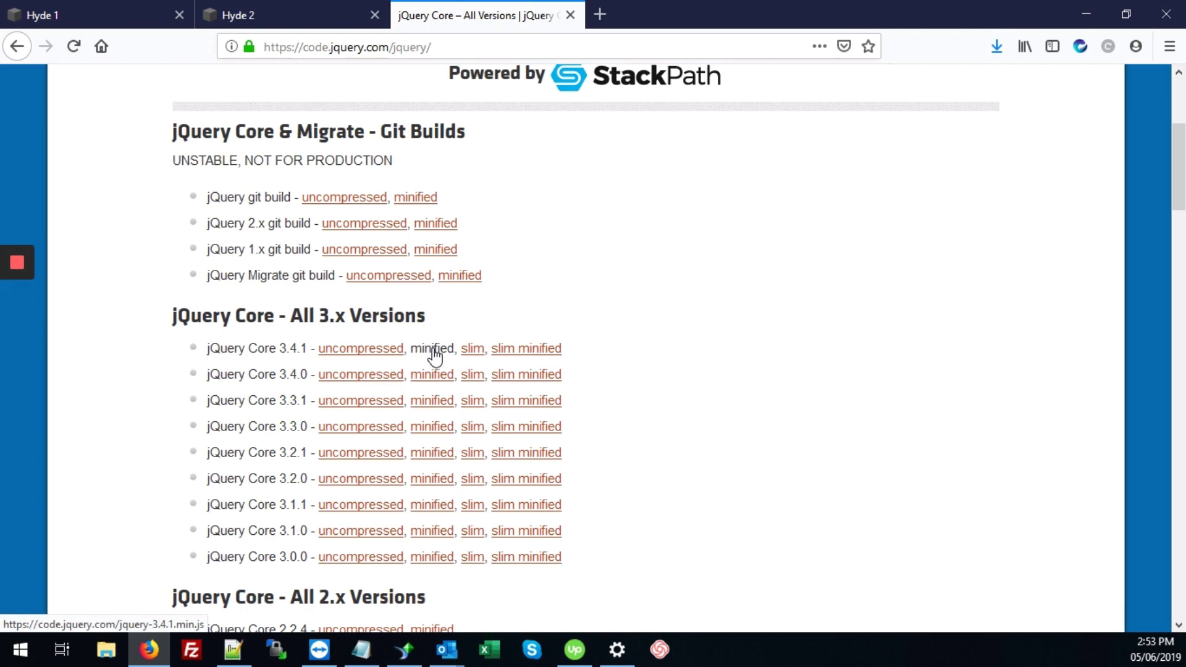
pyautogui.click(432, 348)
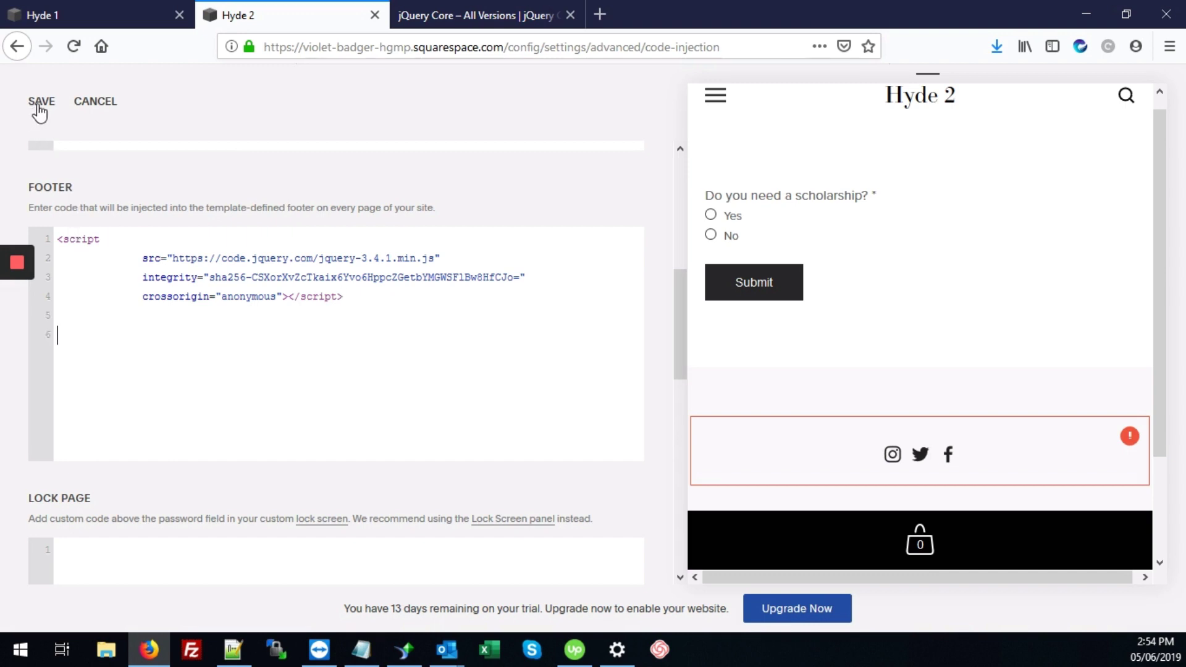
pyautogui.click(41, 101)
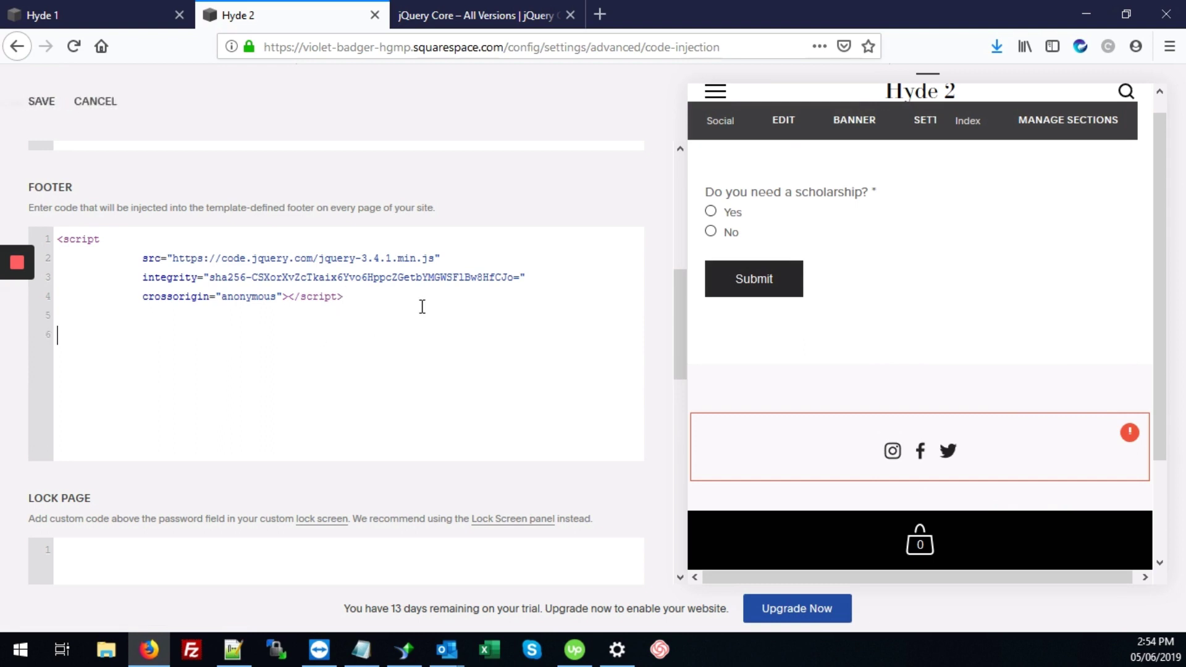
pyautogui.click(710, 211)
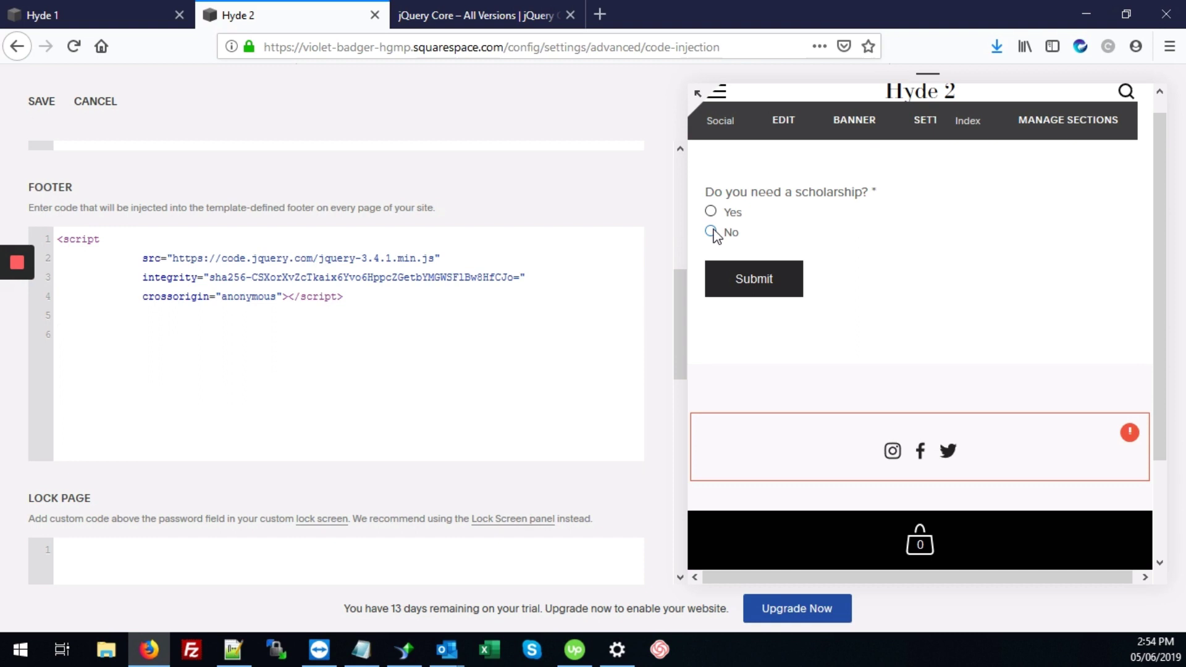
pyautogui.click(710, 232)
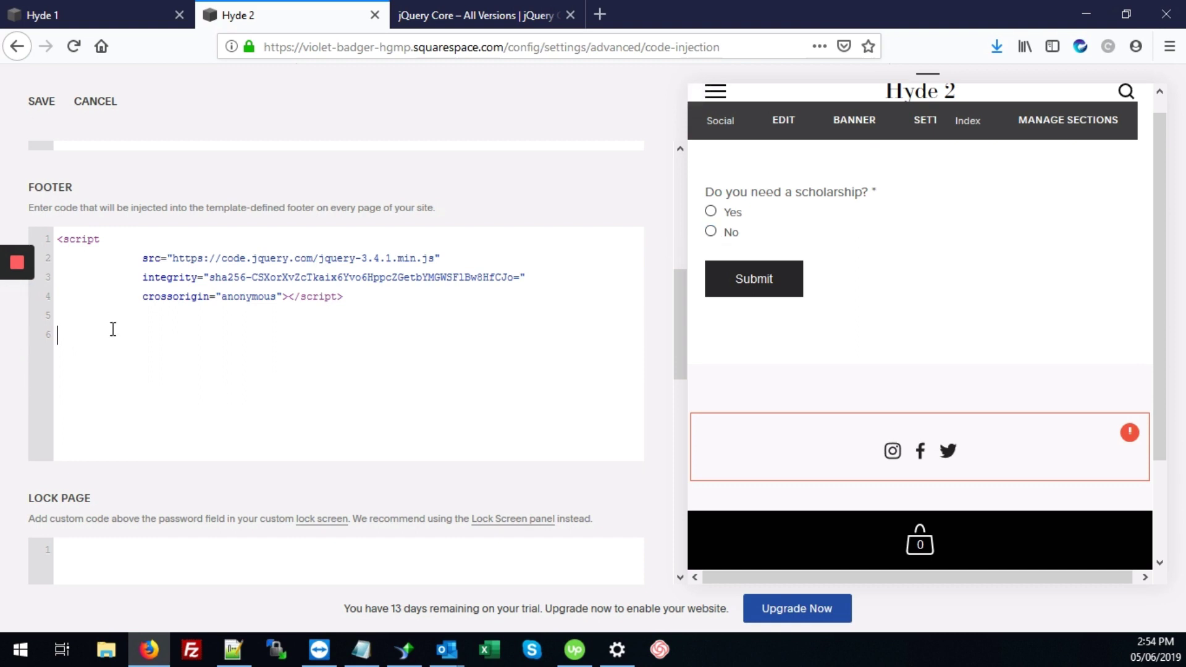
# Add a second <script> block holding an empty $('').click(function() { }); handler.
pyautogui.write('<script>')
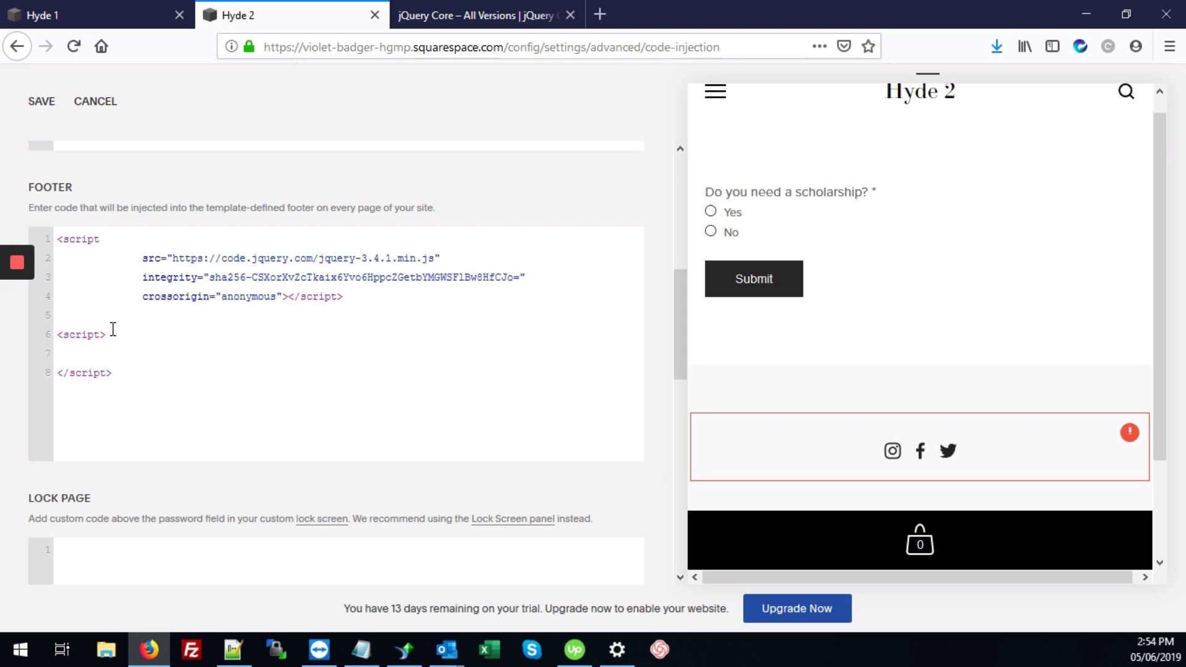
pyautogui.write('$()')
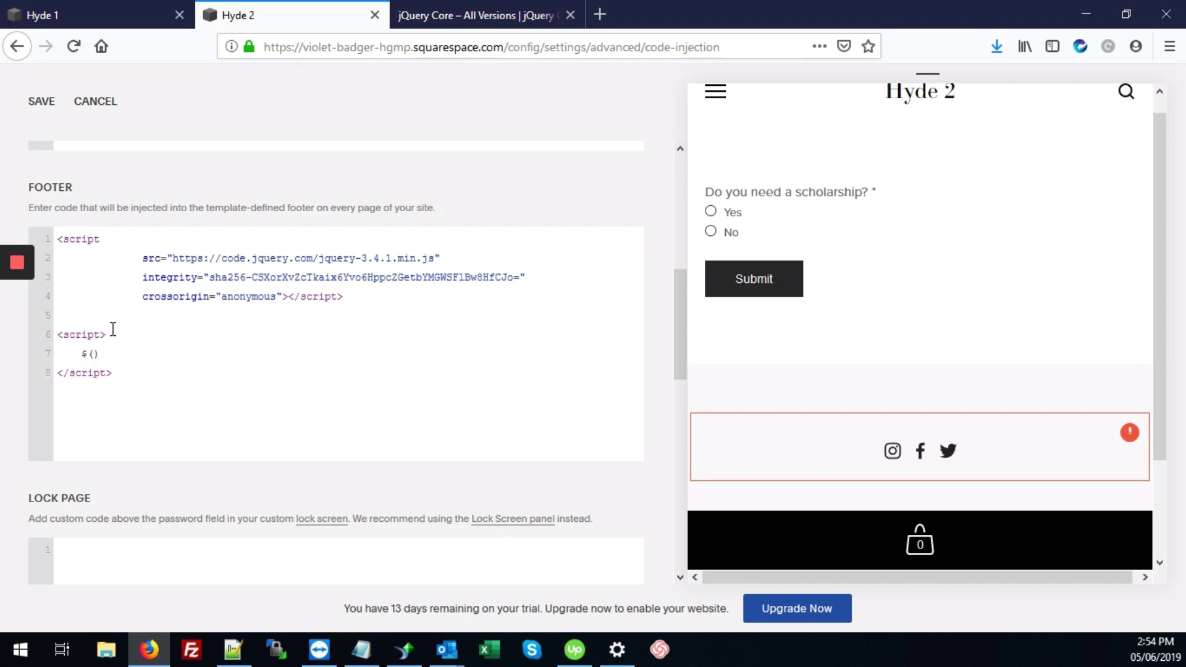
pyautogui.write('.cl')
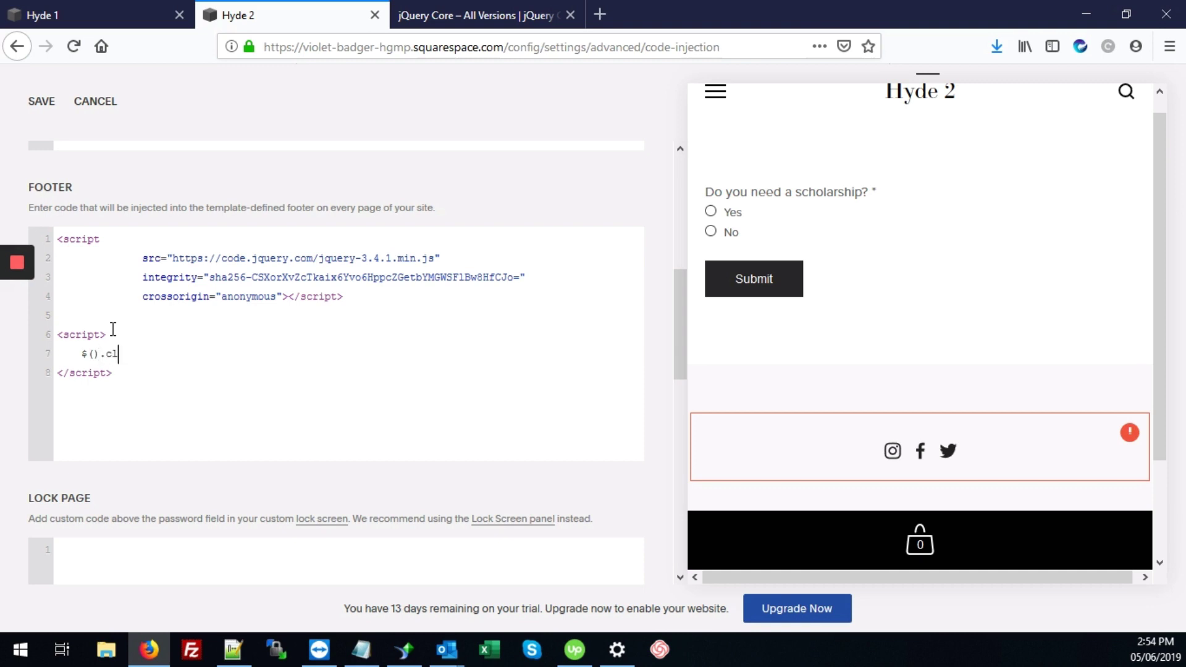
pyautogui.write('ick(func')
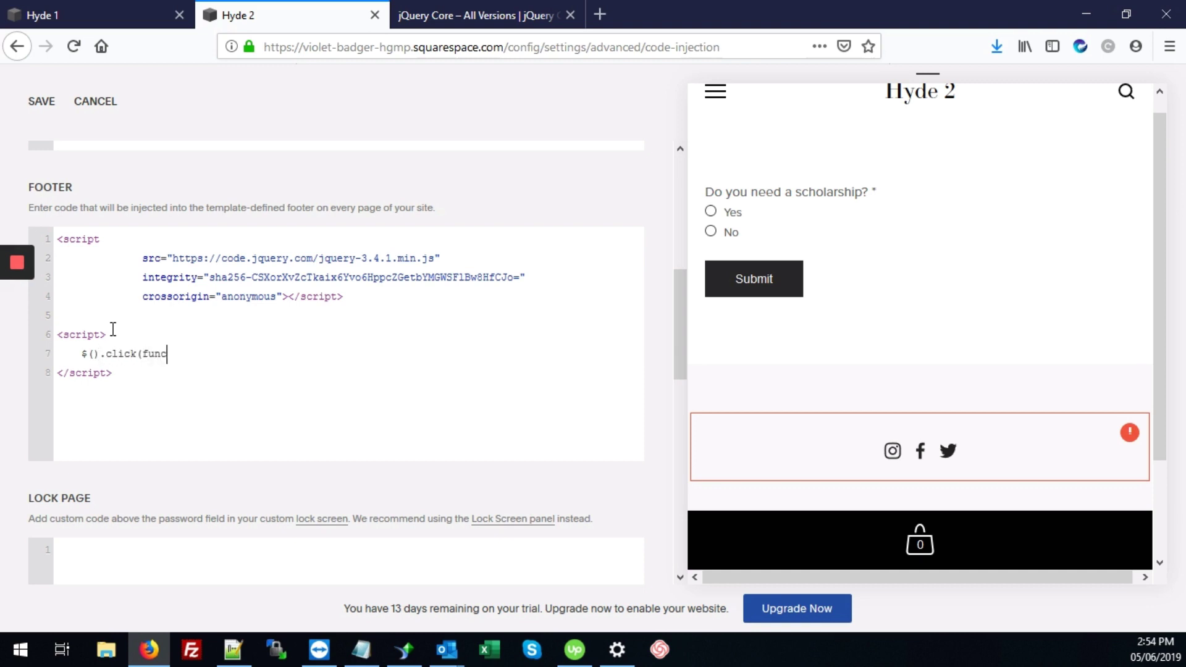
pyautogui.write('tion()')
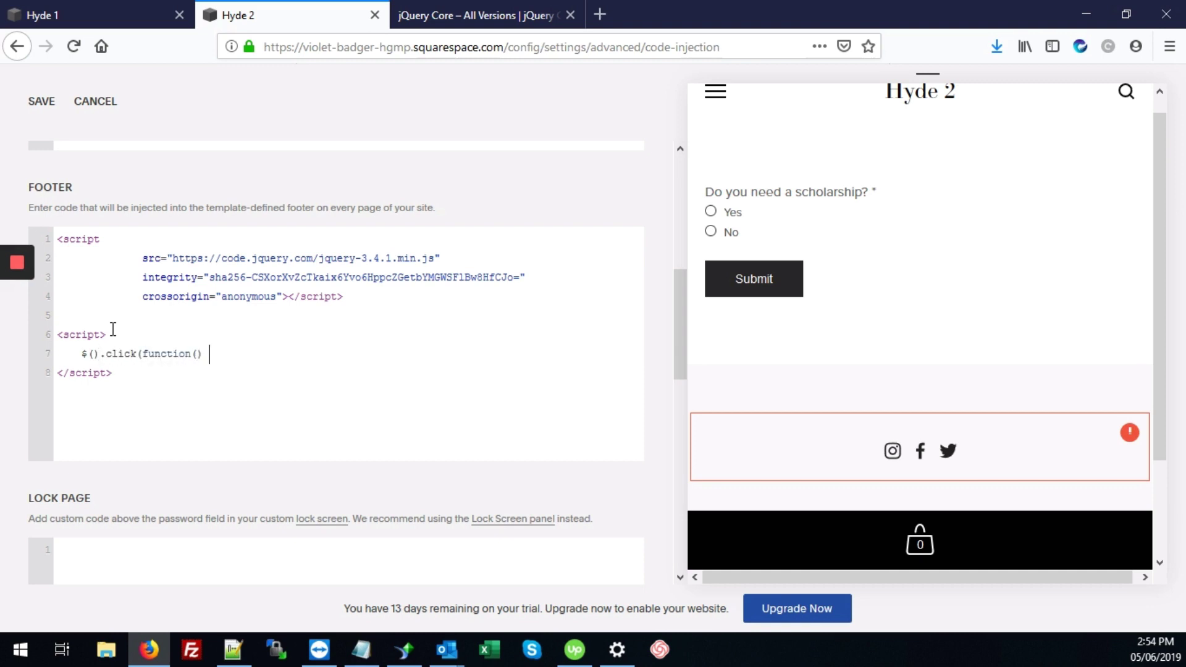
pyautogui.write('{')
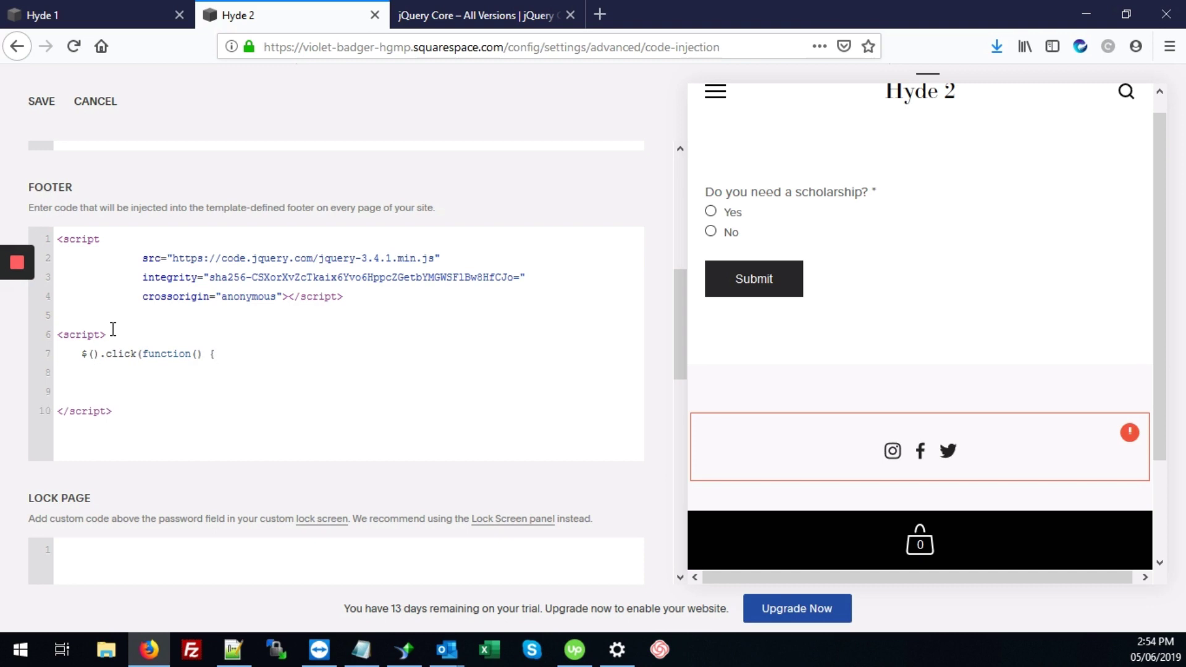
pyautogui.write('})')
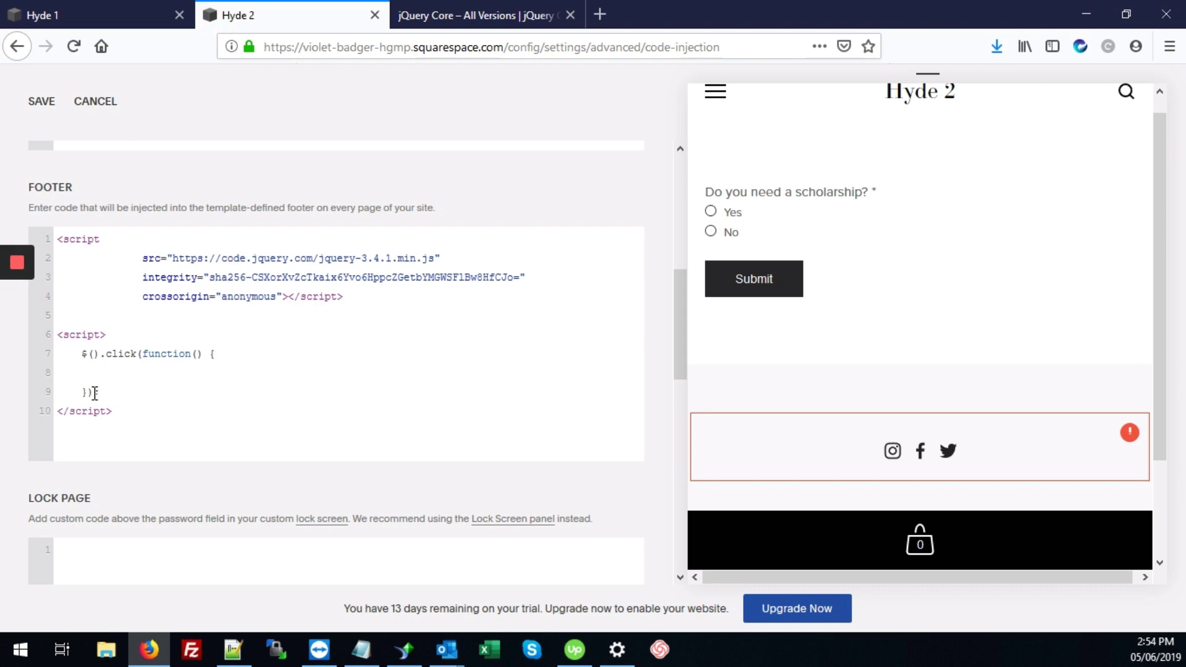
pyautogui.write(';')
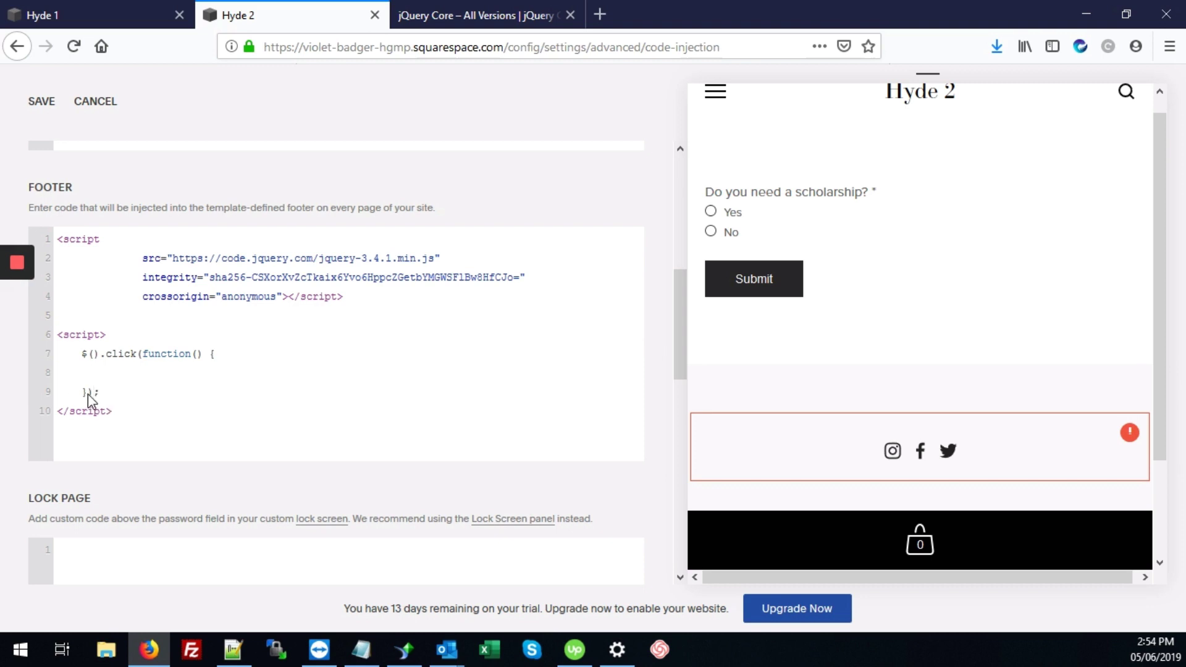
pyautogui.click(142, 353)
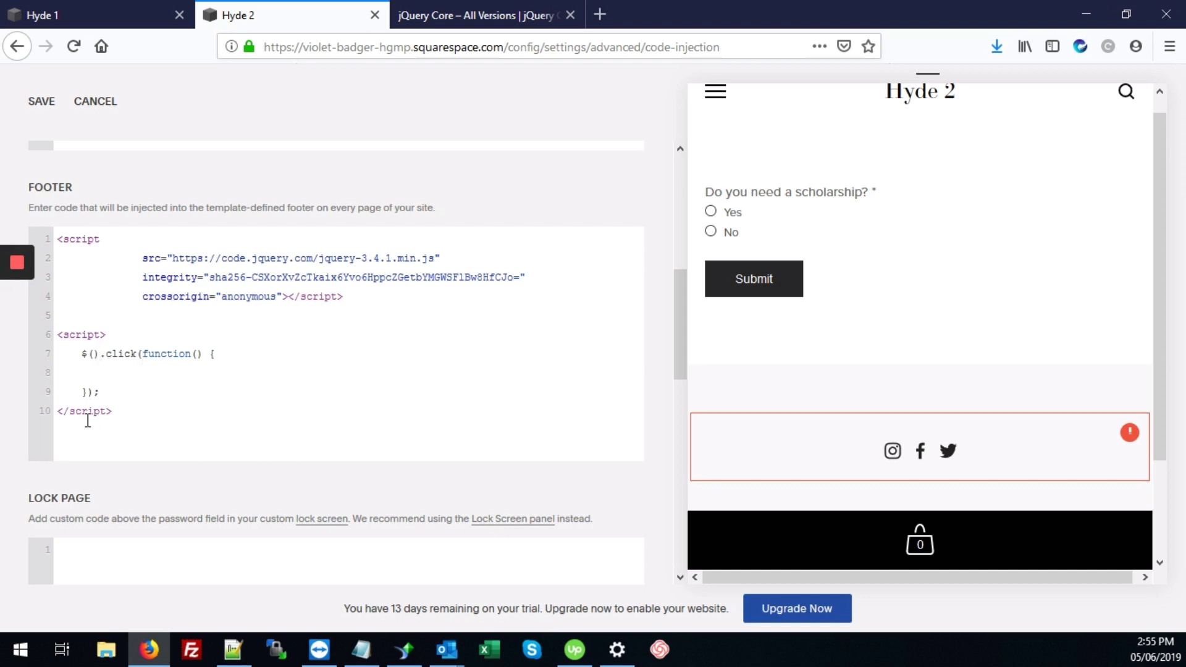
pyautogui.write("''")
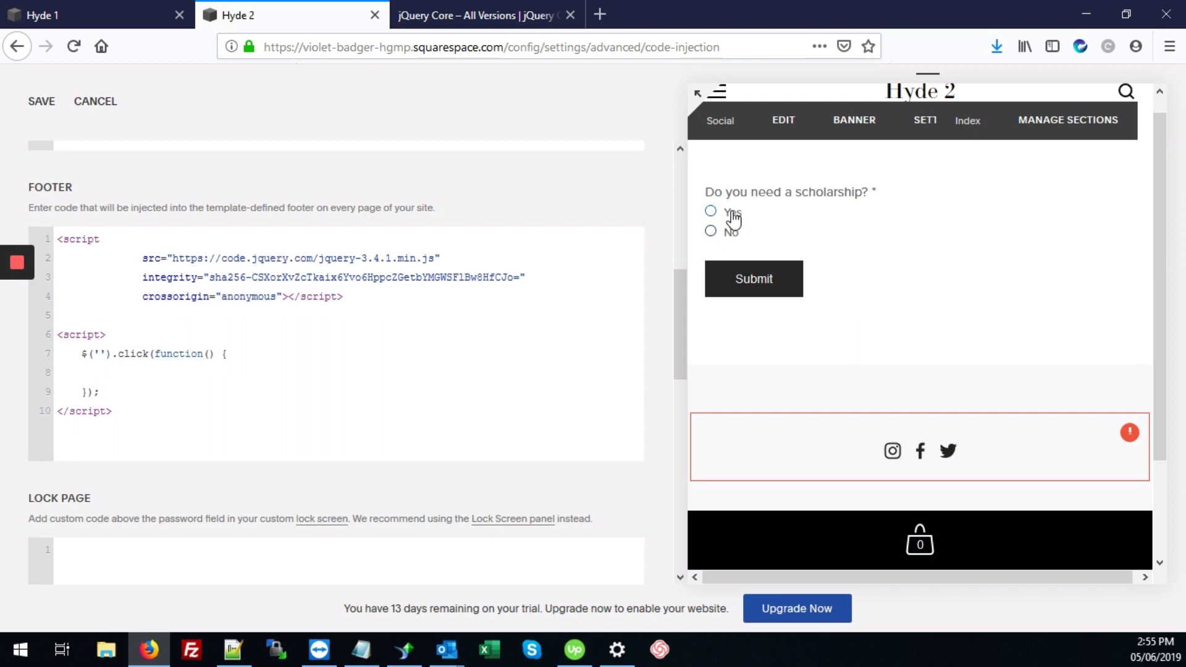
pyautogui.click(93, 353)
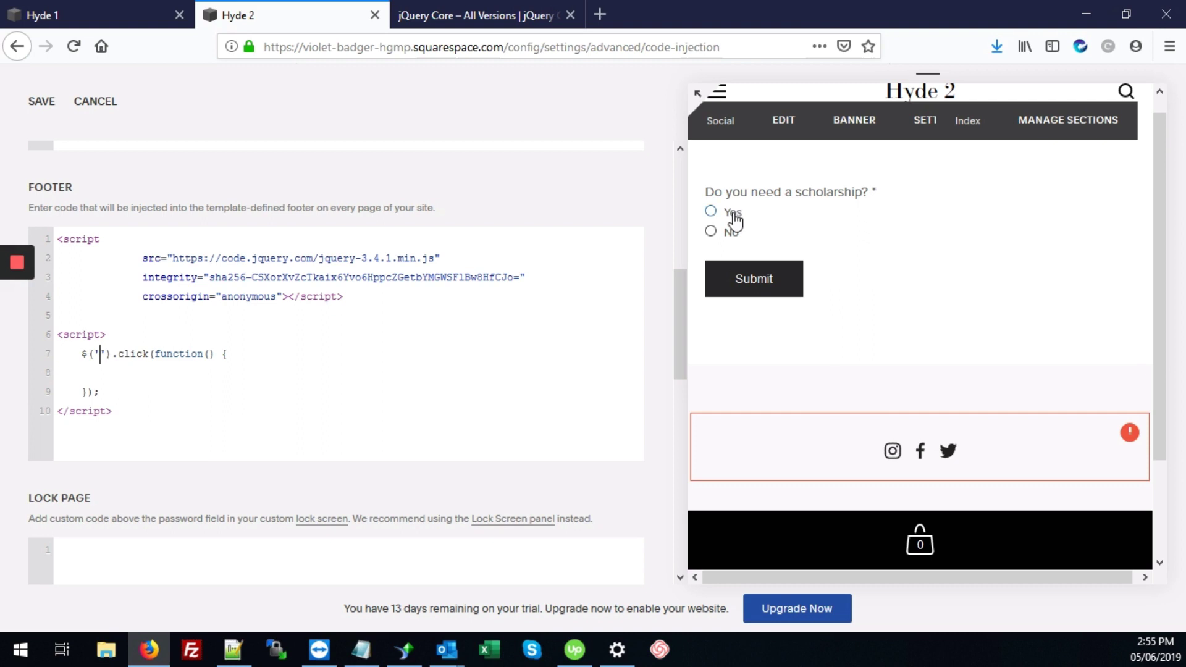
pyautogui.rightClick(734, 219)
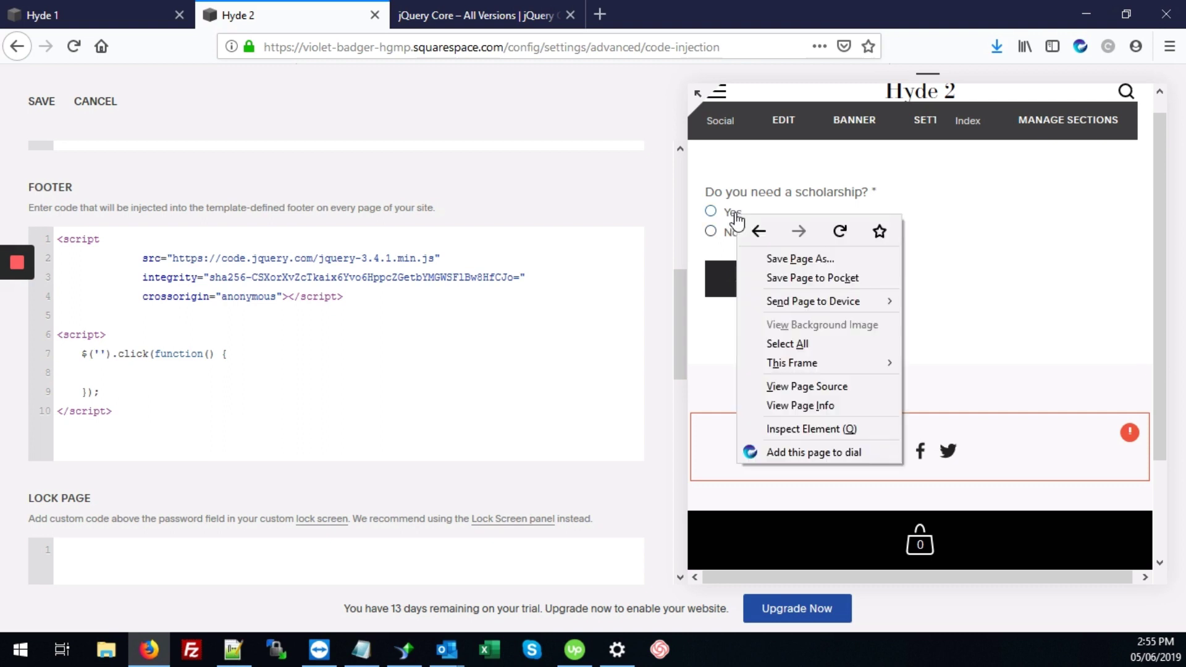
pyautogui.moveTo(812, 428)
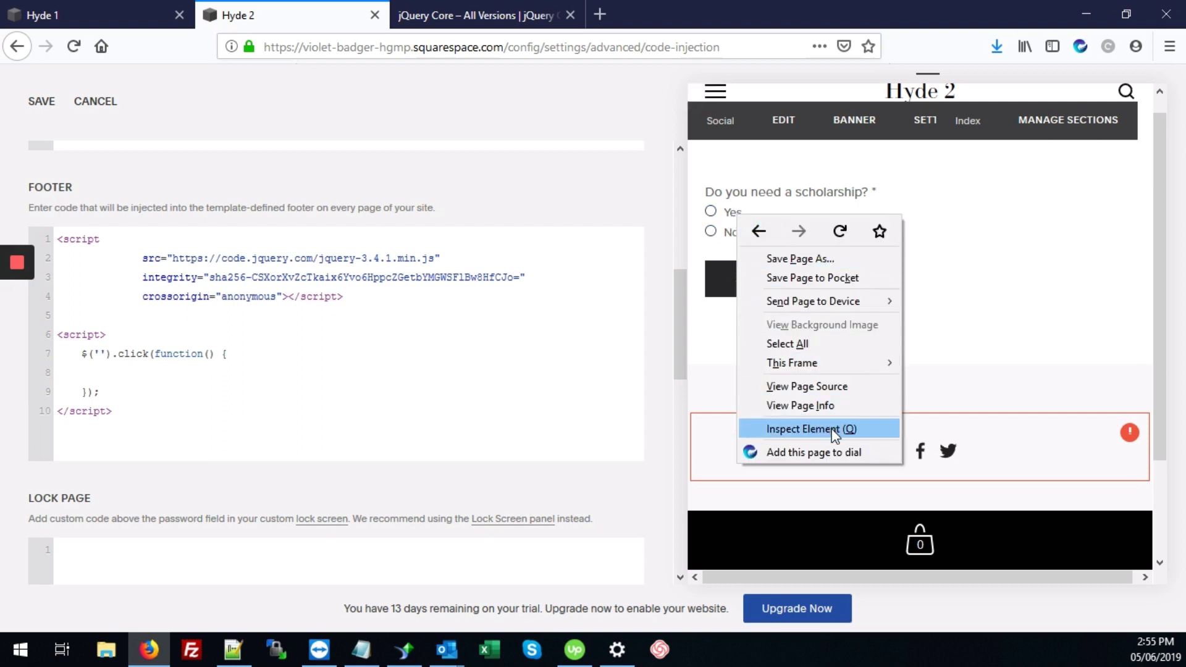
pyautogui.click(811, 429)
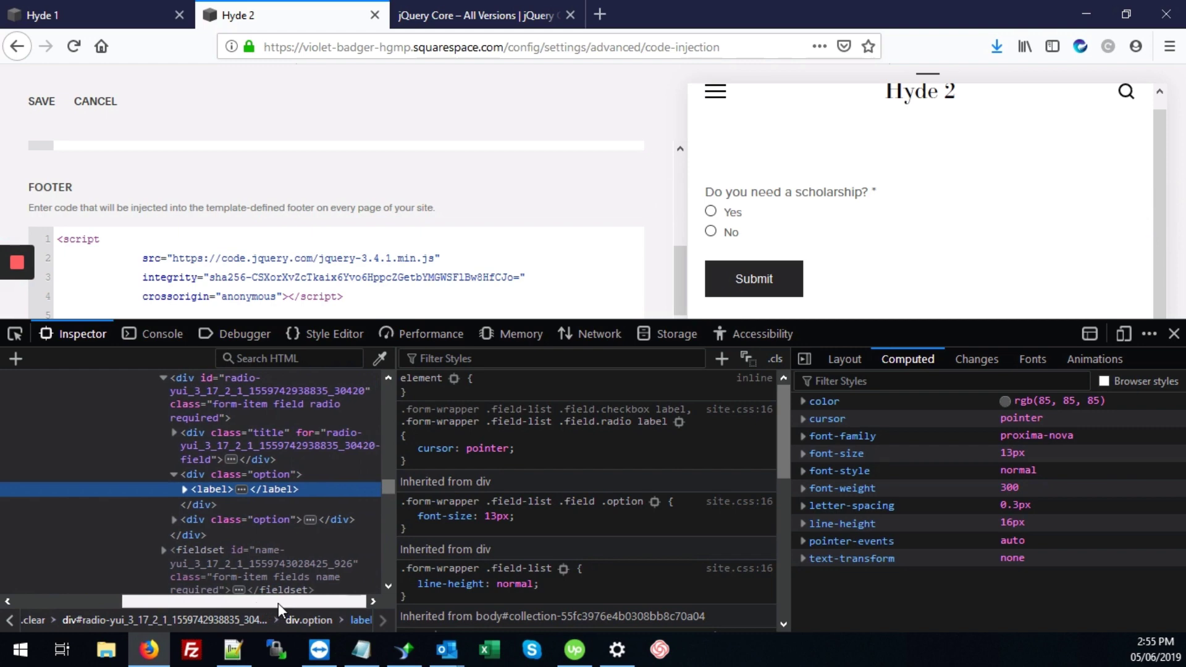
pyautogui.moveTo(253, 490)
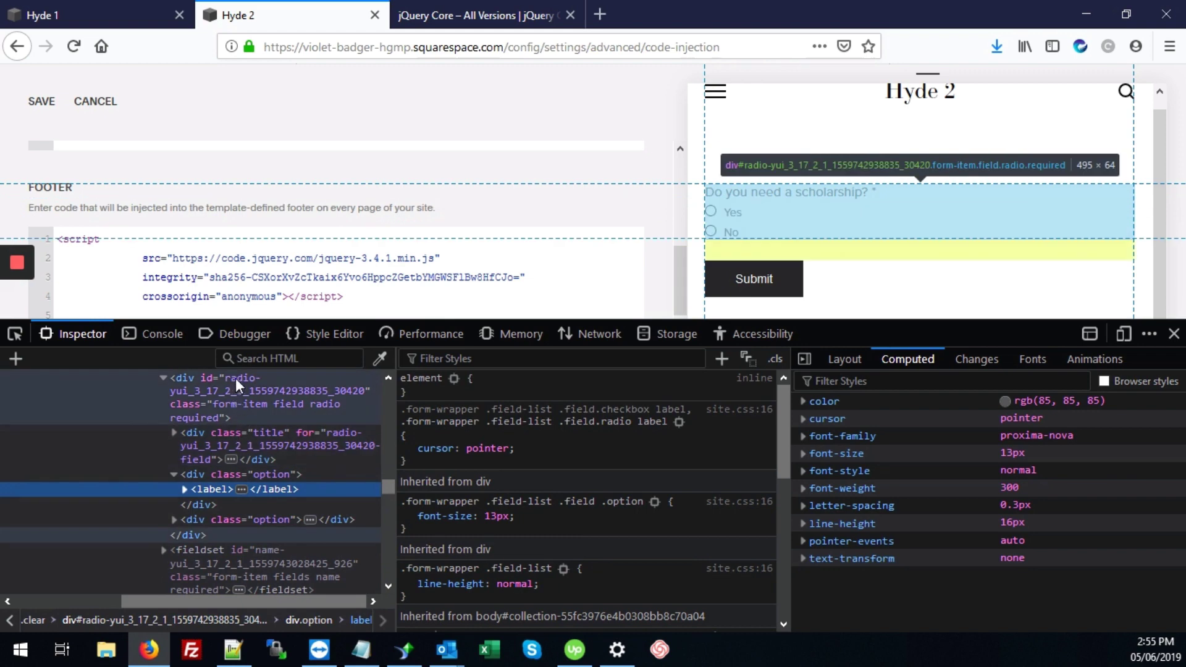
pyautogui.click(265, 390)
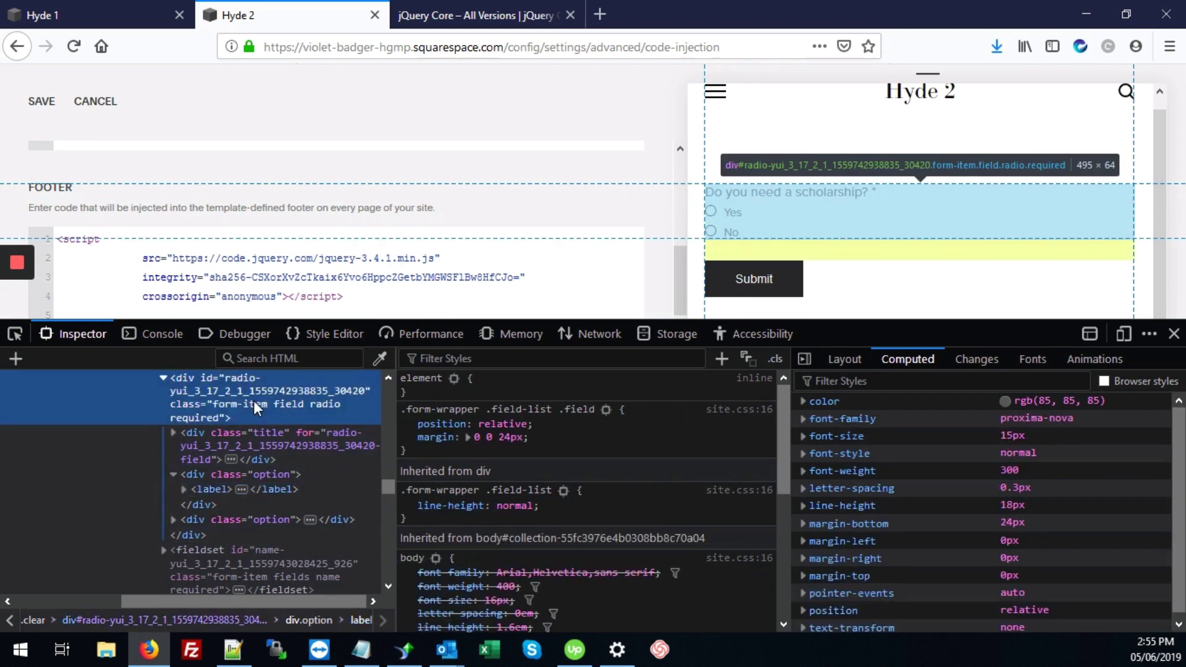
pyautogui.scroll(-3)
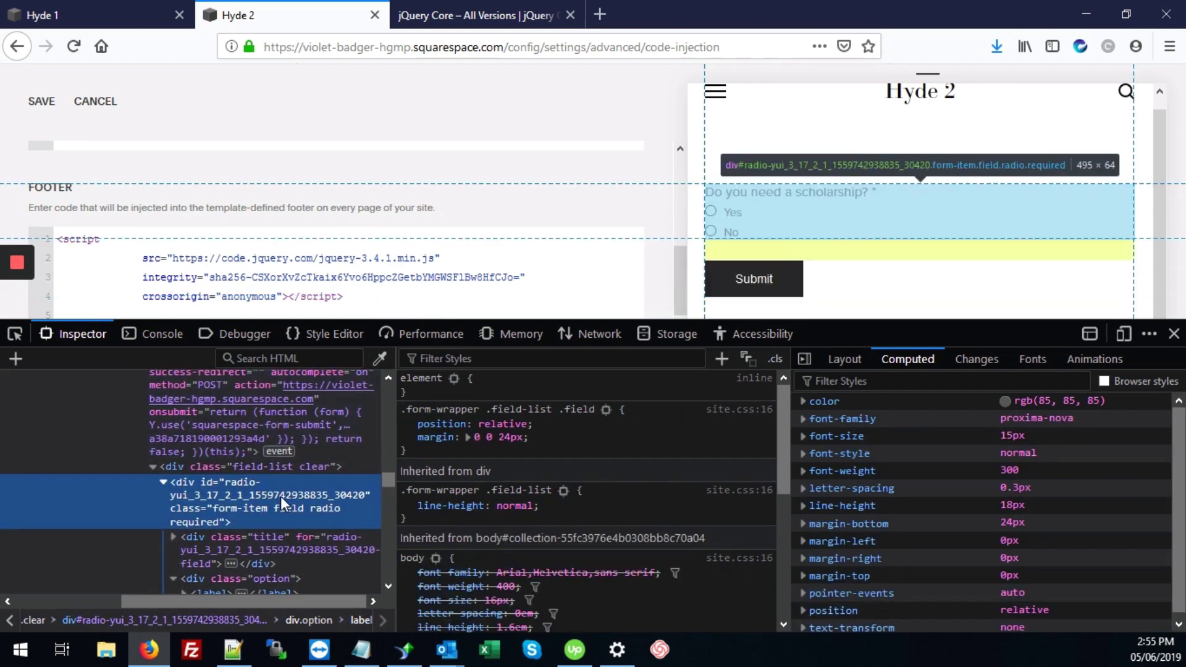
pyautogui.moveTo(265, 511)
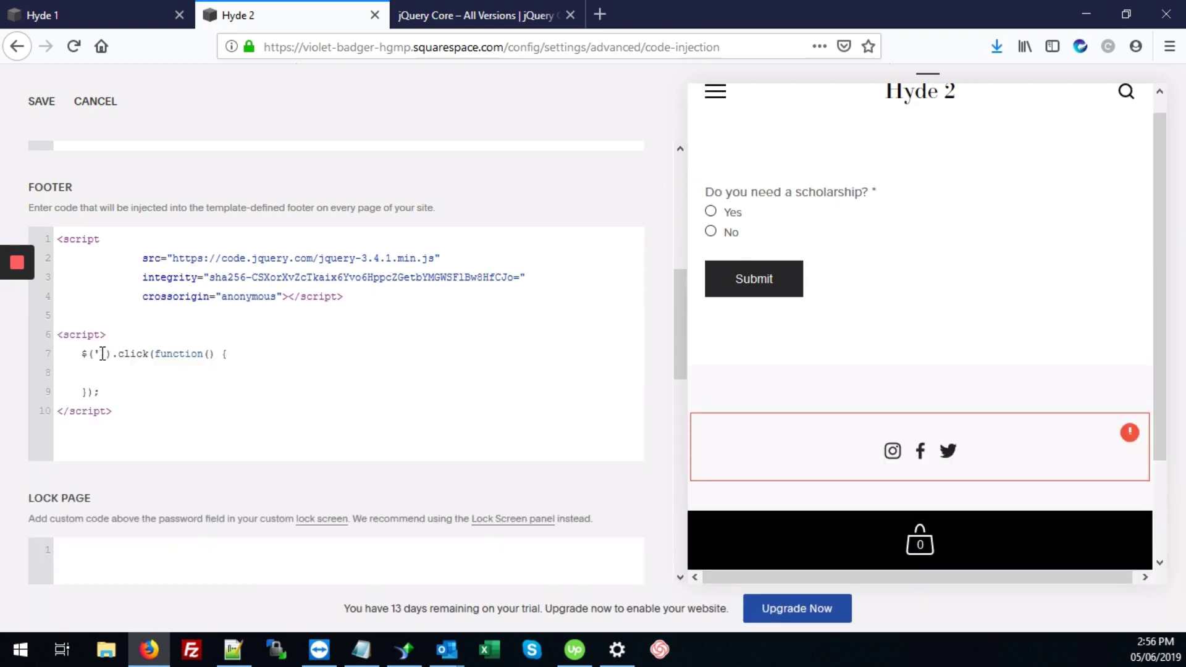
pyautogui.write('#')
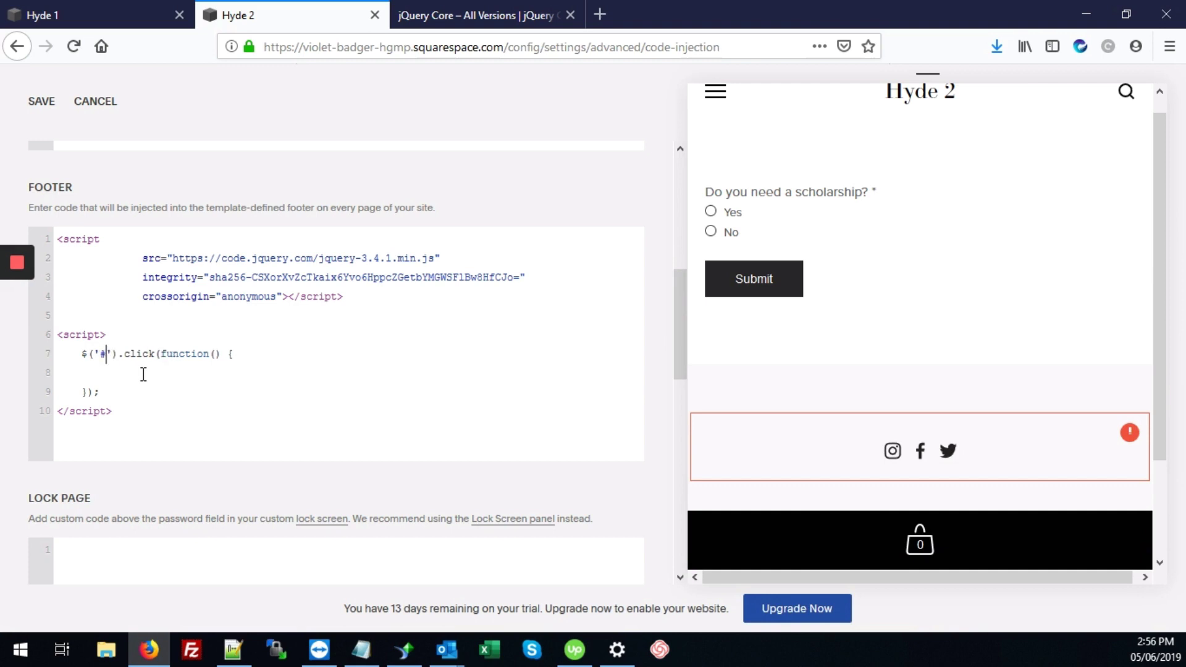
pyautogui.write('radio-yui_3_17_2_1_1559742938835_30420')
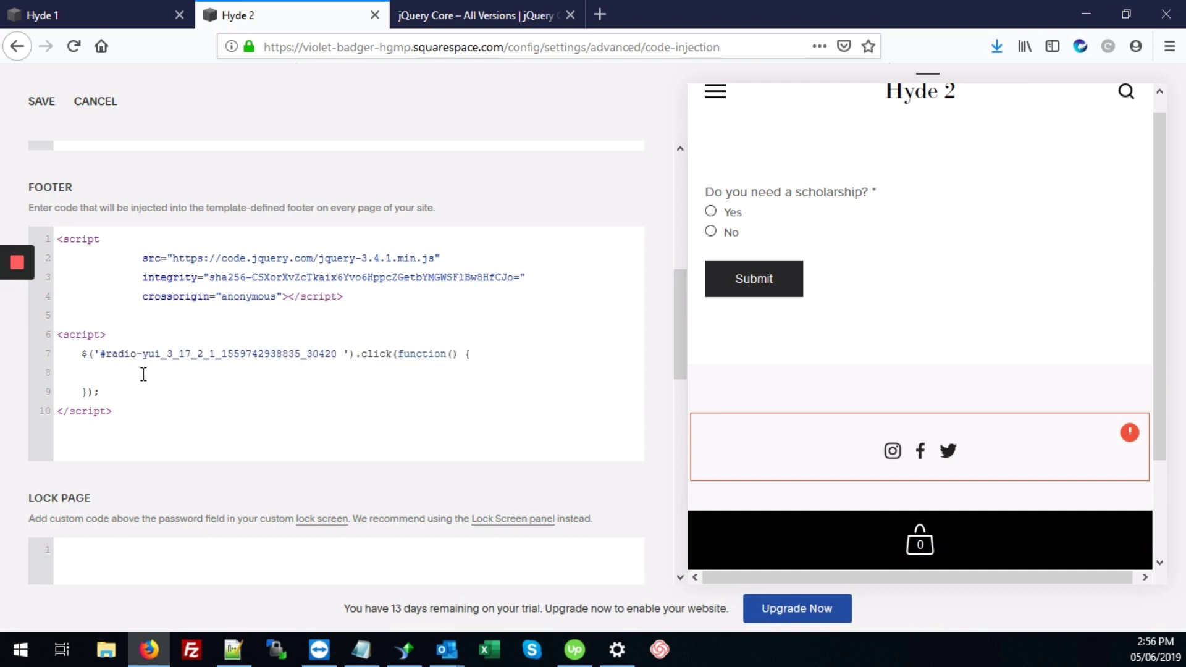
pyautogui.write('input')
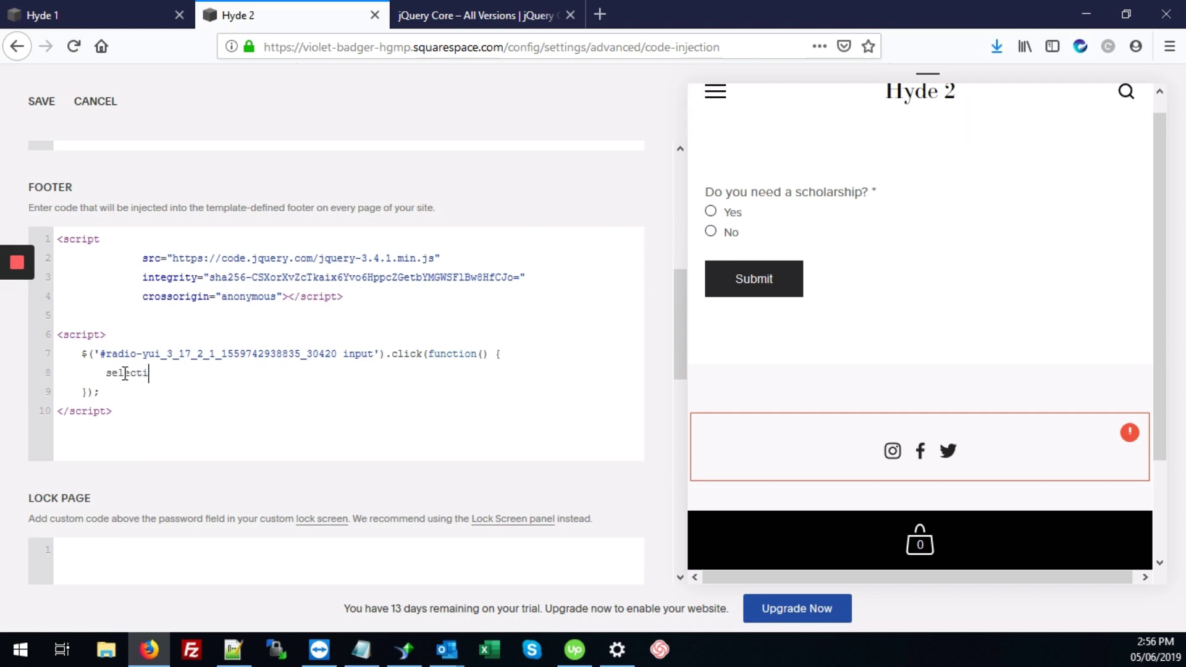
pyautogui.write('on')
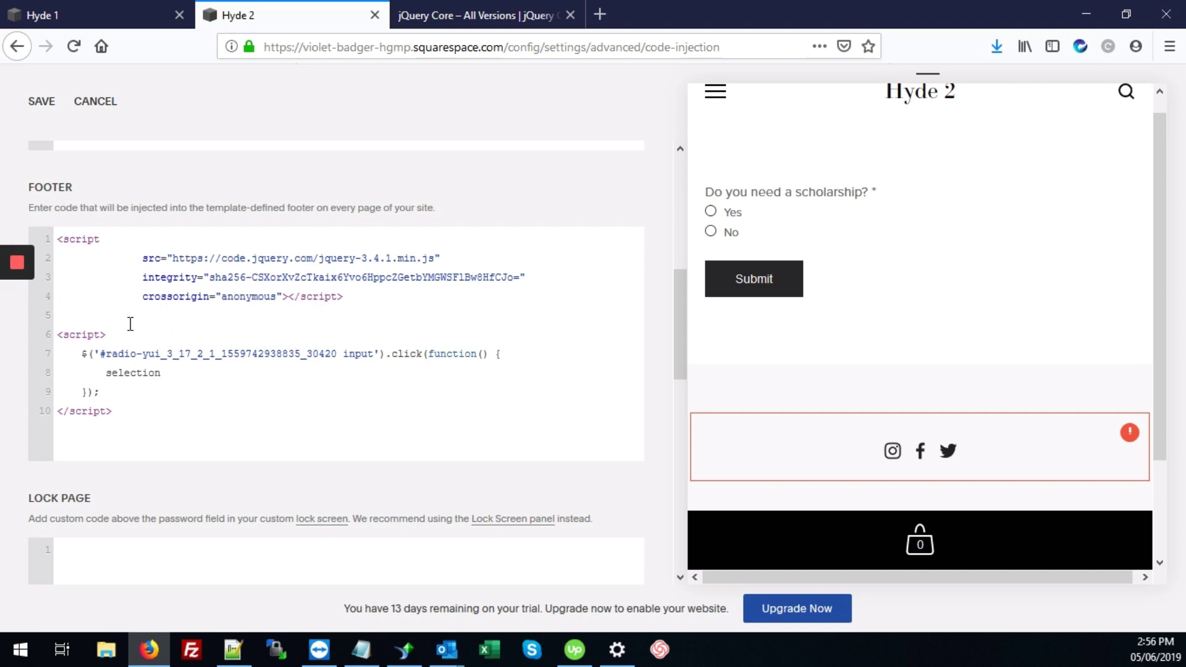
pyautogui.write('= $')
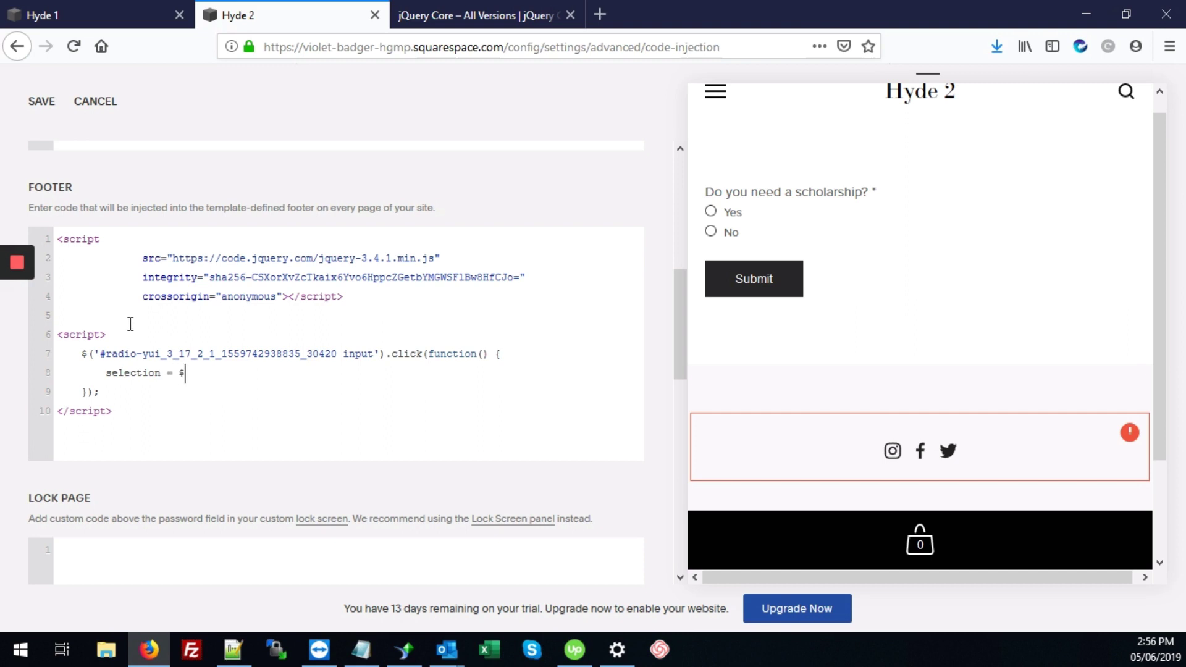
pyautogui.write('(this')
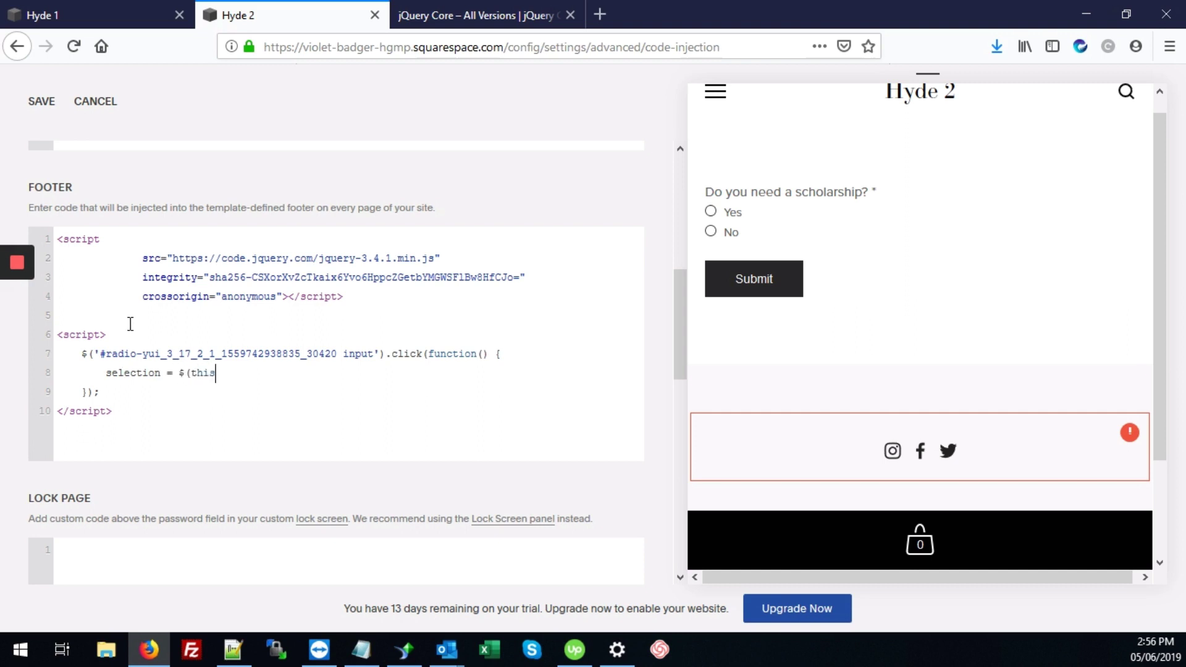
pyautogui.write(').val(')
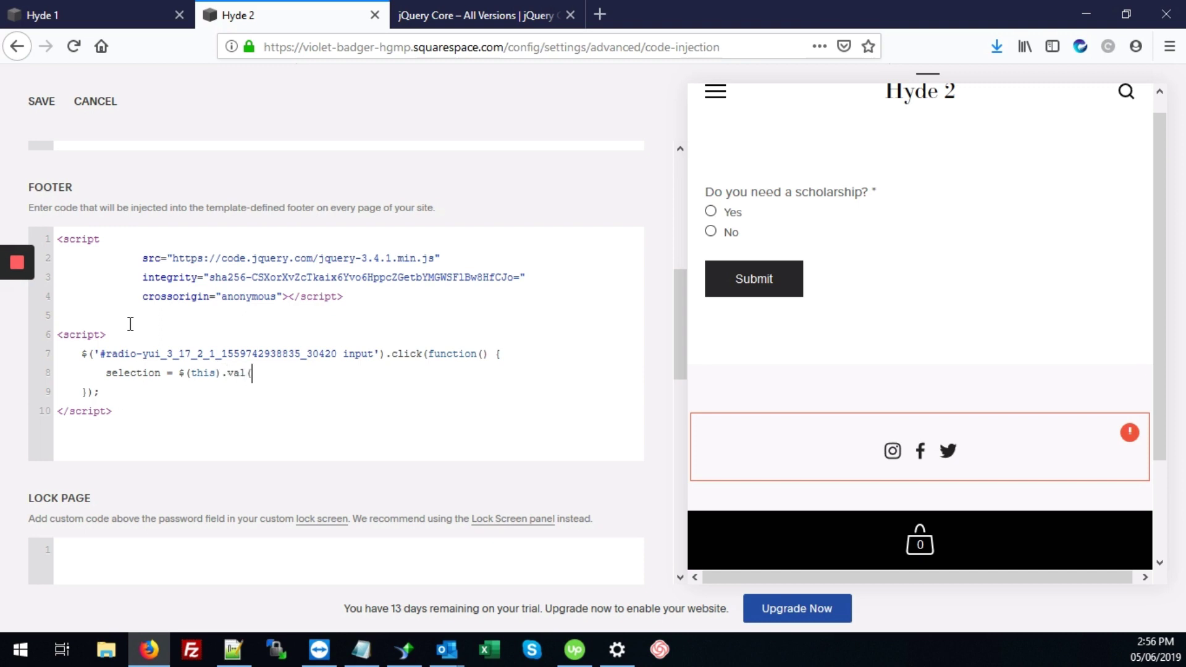
pyautogui.write(');')
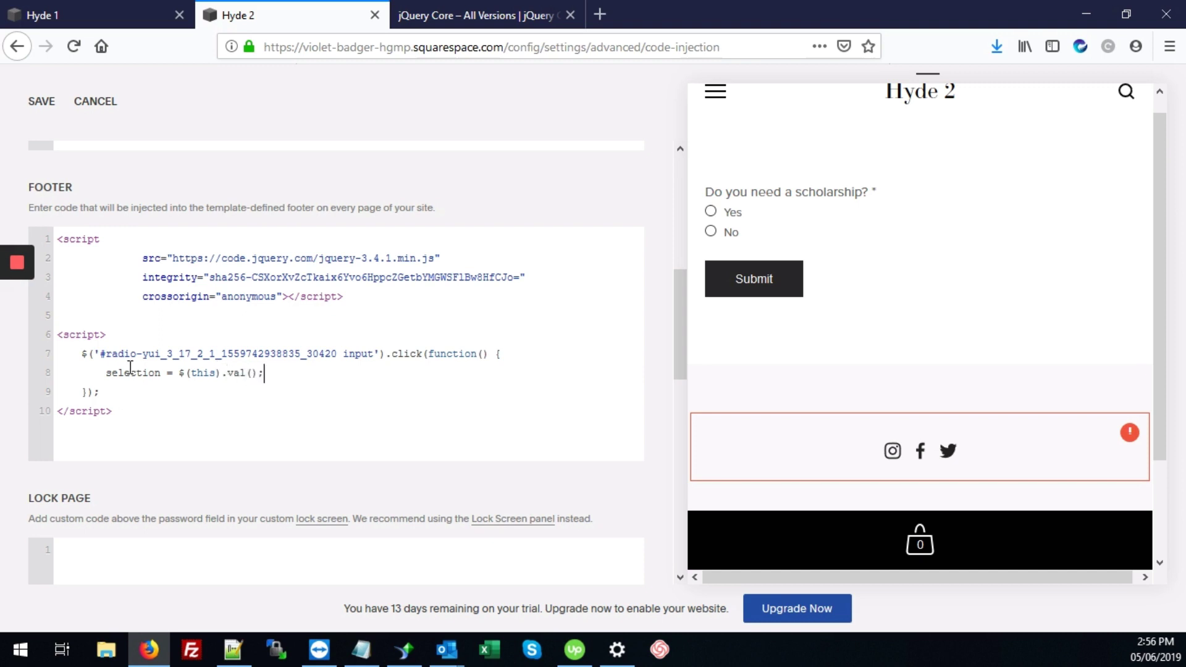
# Add alert(selection); on a new line after the assignment.
pyautogui.doubleClick(132, 371)
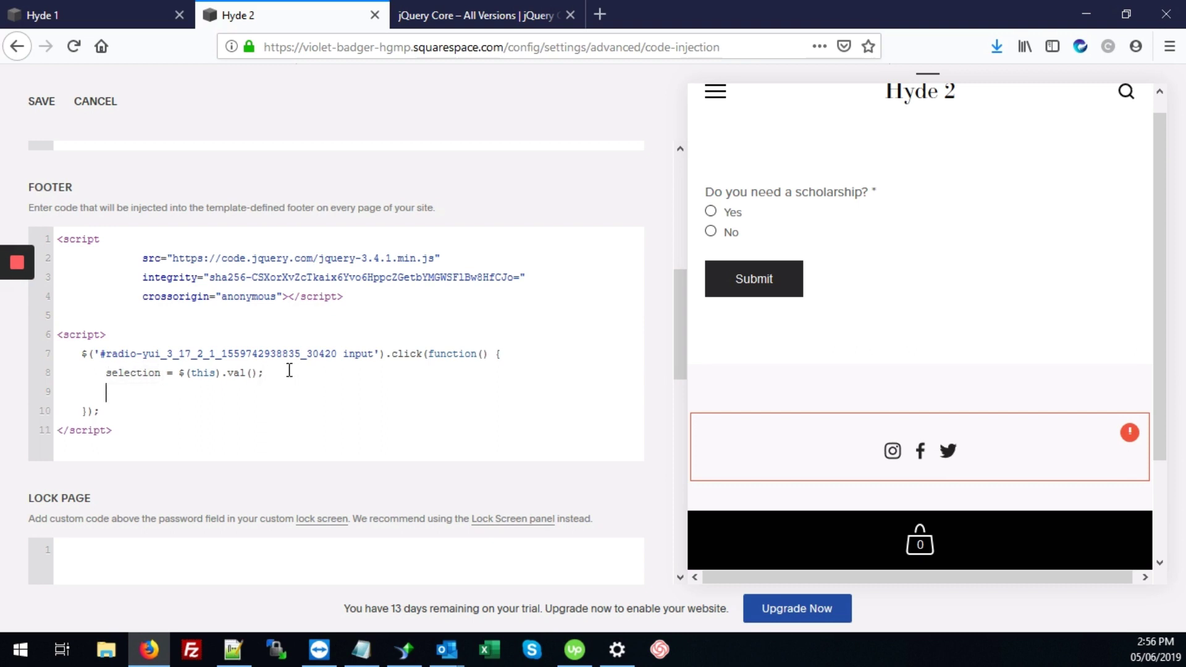
pyautogui.write('alert(selec')
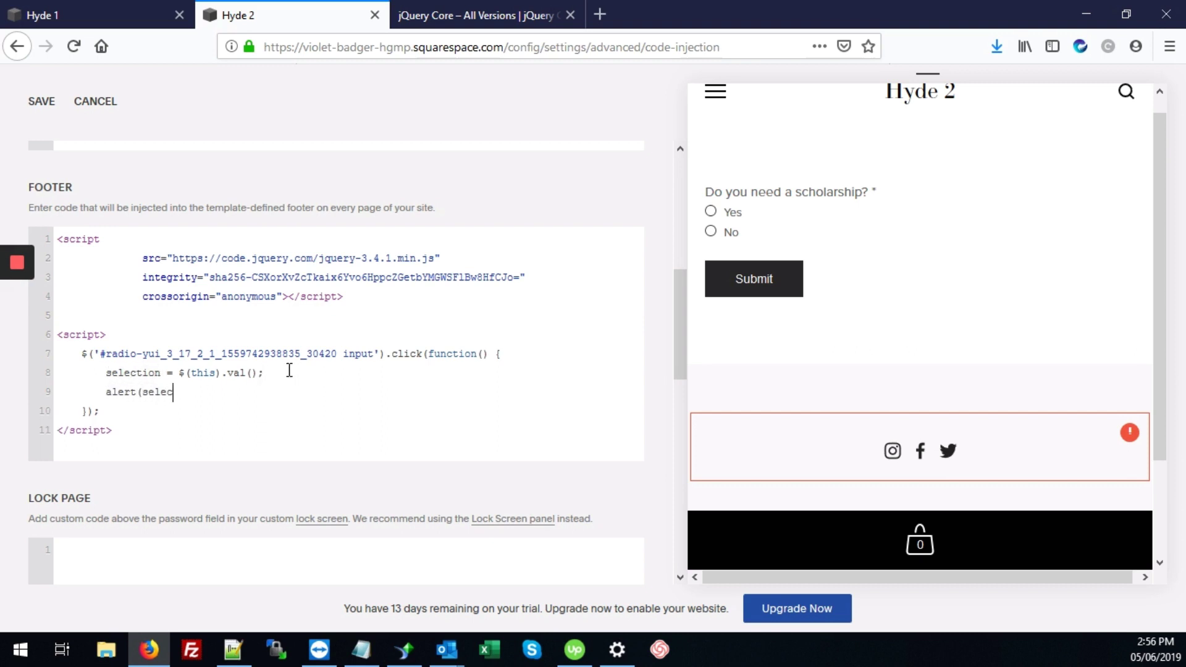
pyautogui.write('tion);')
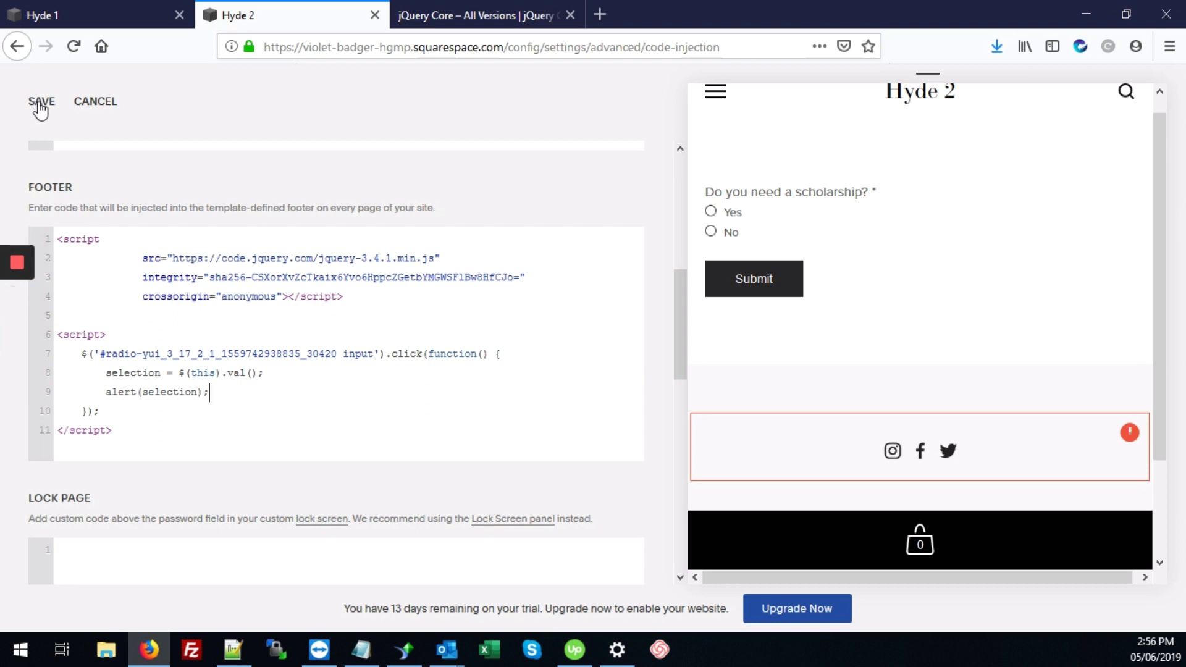
# Save the footer code, then test Yes and No, dismissing each alert.
pyautogui.click(41, 101)
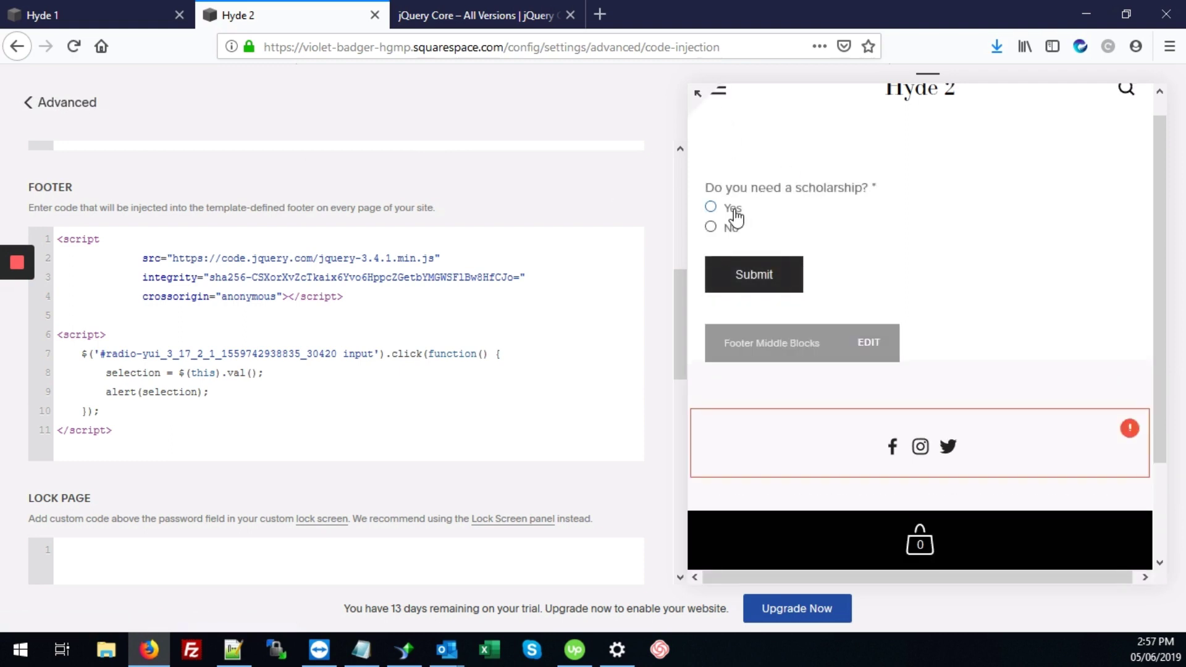
pyautogui.click(709, 207)
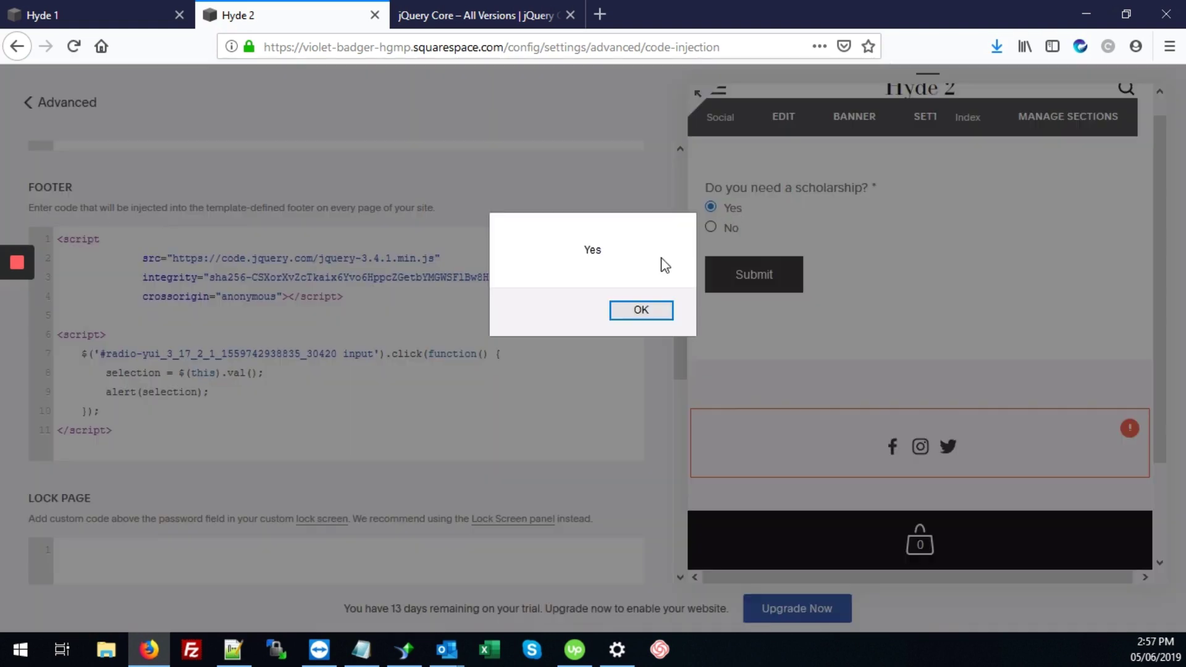
pyautogui.click(640, 310)
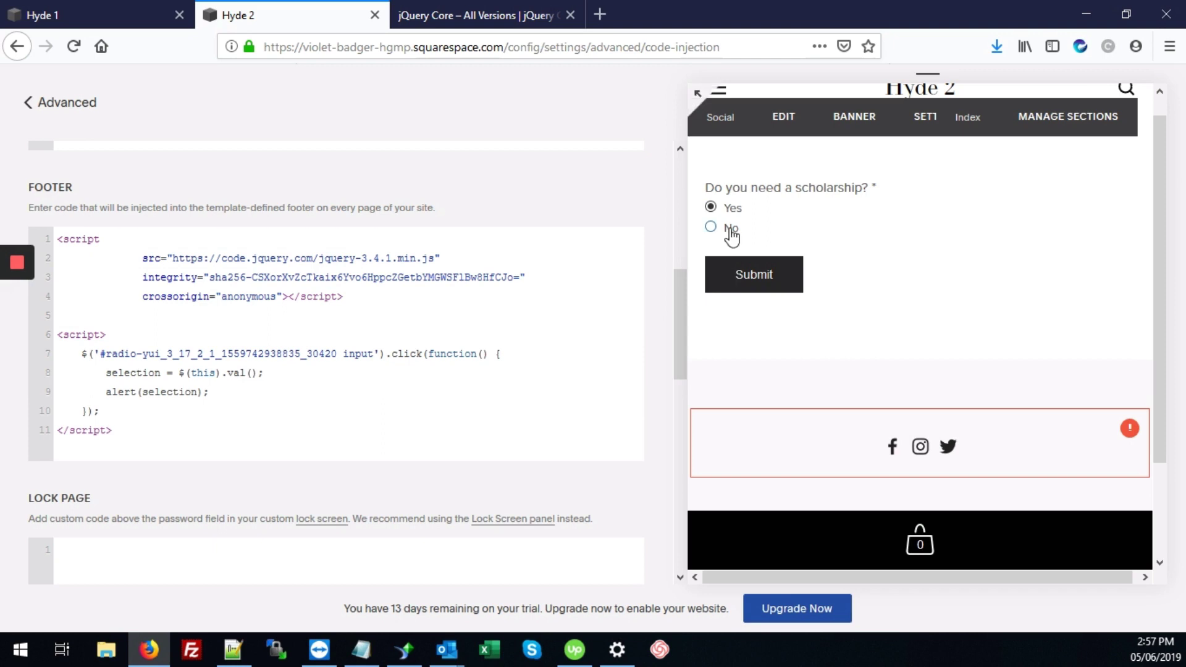
pyautogui.click(710, 227)
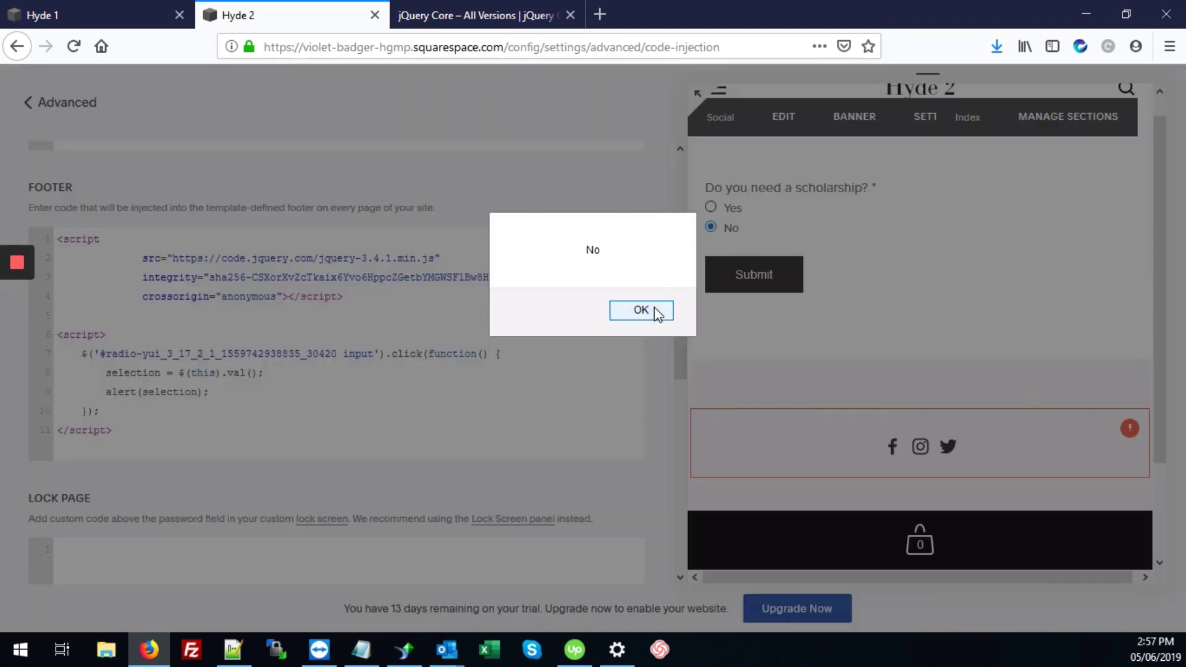
pyautogui.click(640, 310)
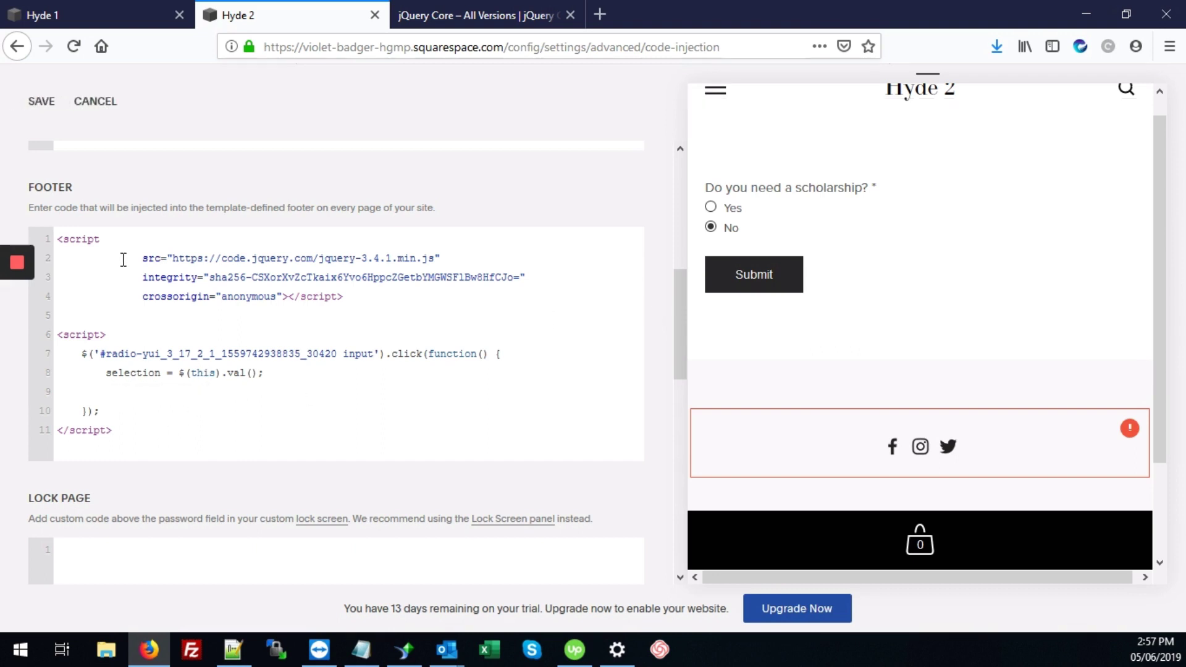
# Open an if (selection == 'Yes') { block in the handler.
pyautogui.write('if')
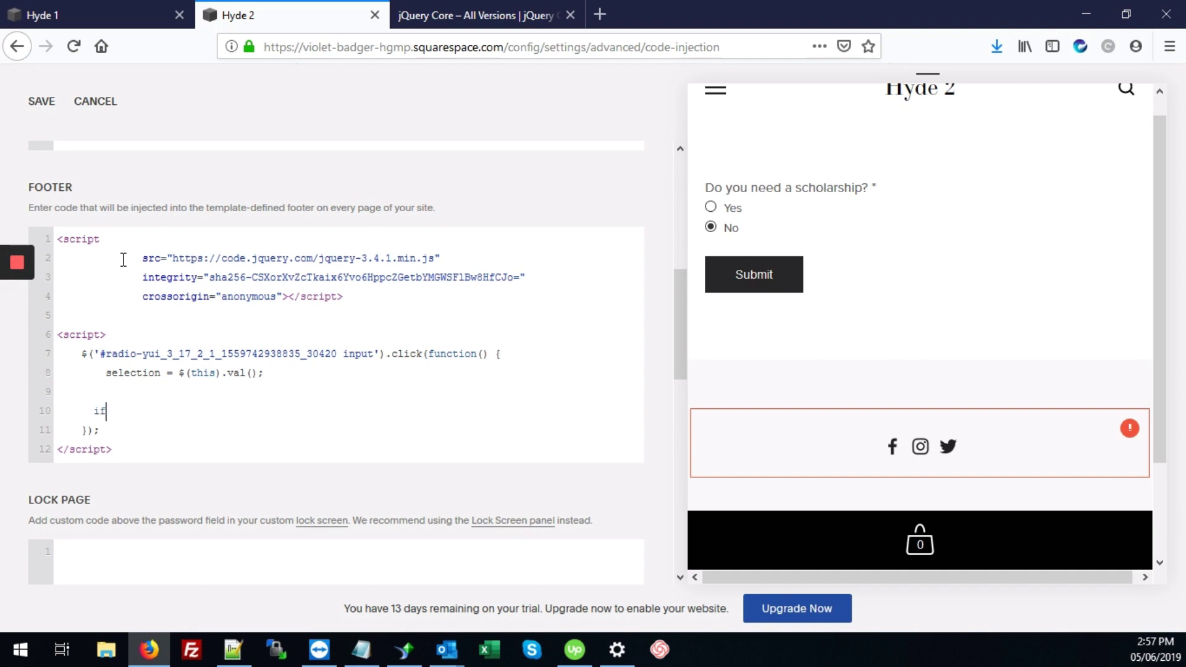
pyautogui.write('(sele')
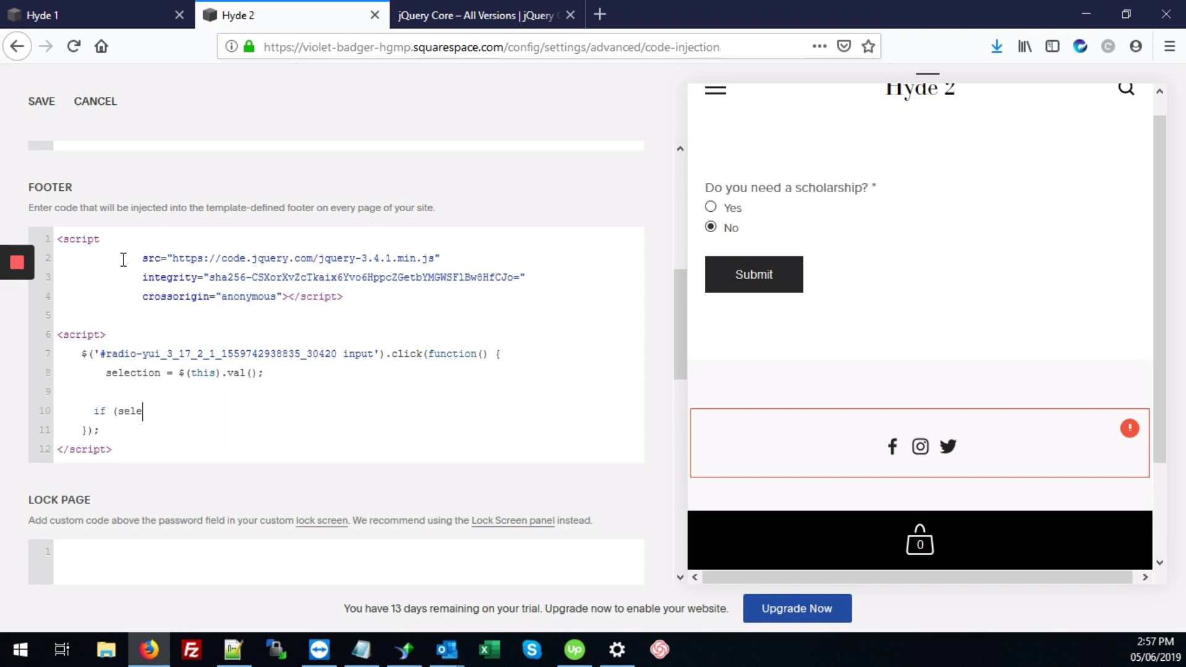
pyautogui.write("ction == '")
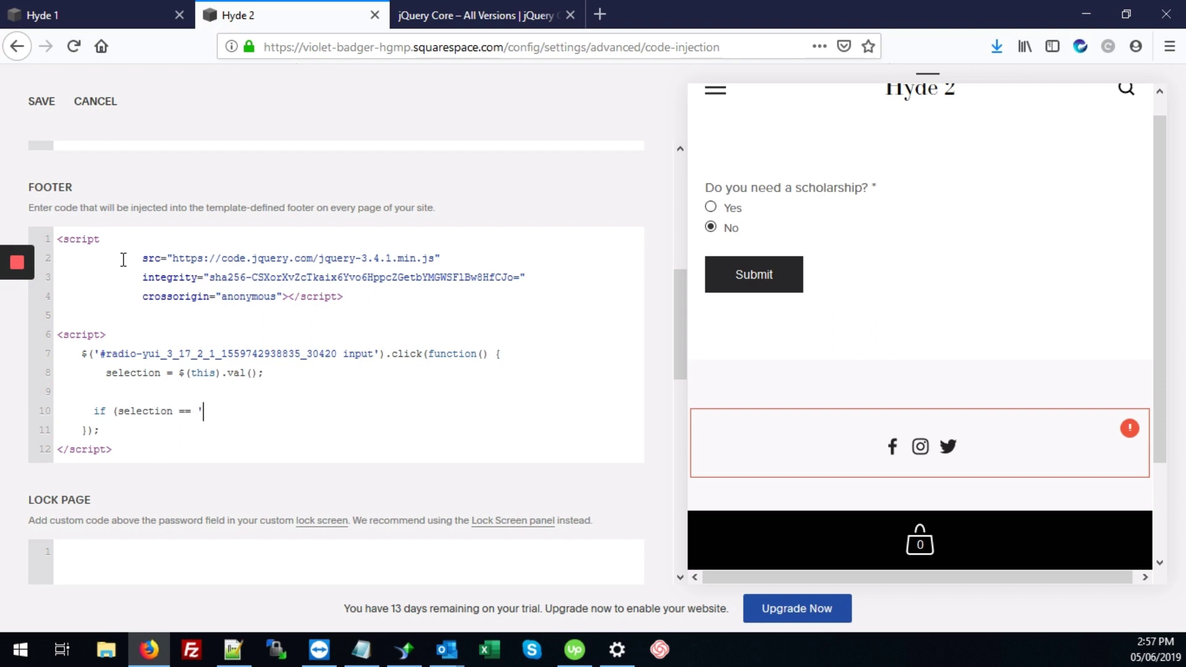
pyautogui.write('Yes')
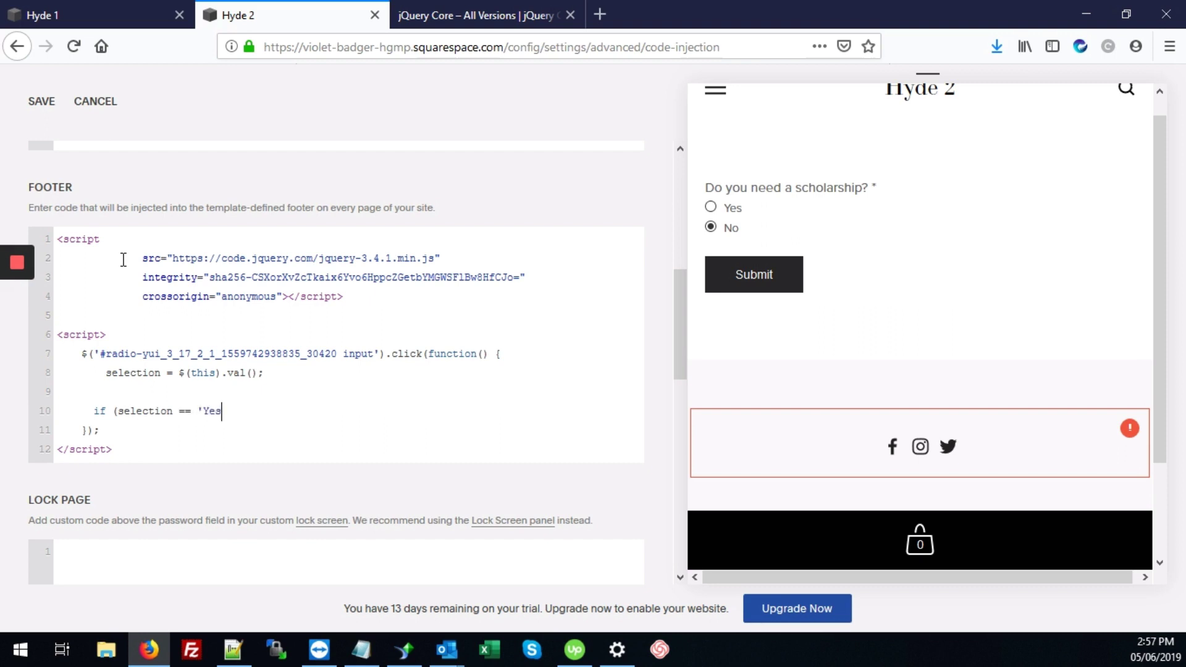
pyautogui.write("')")
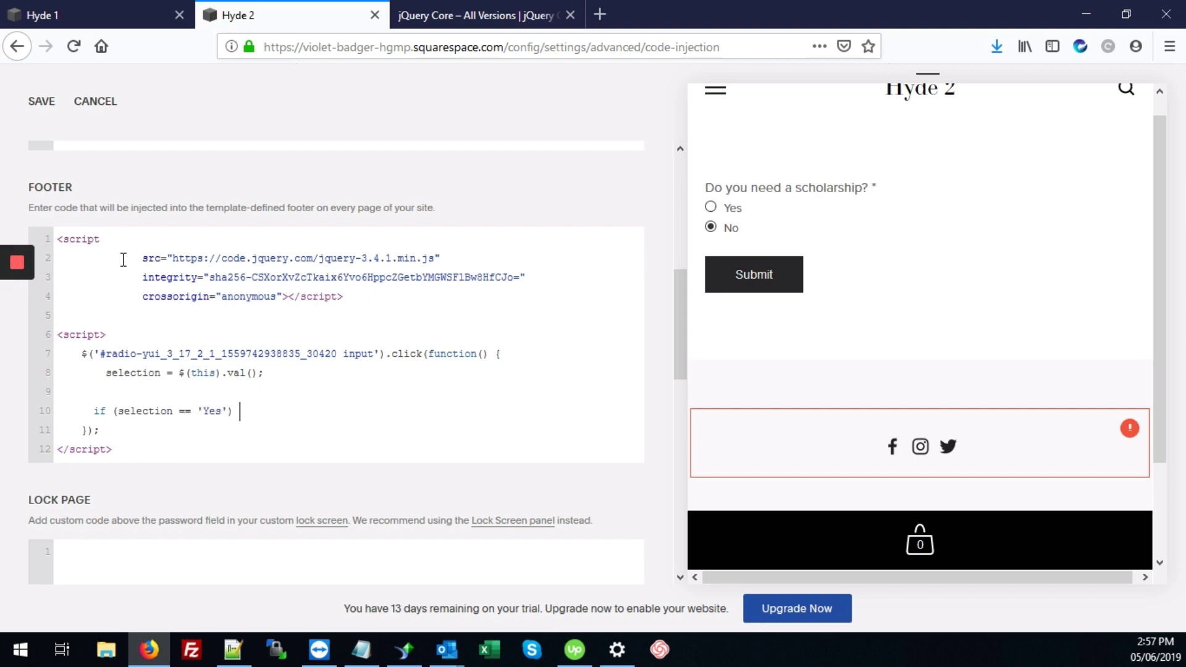
pyautogui.write('{')
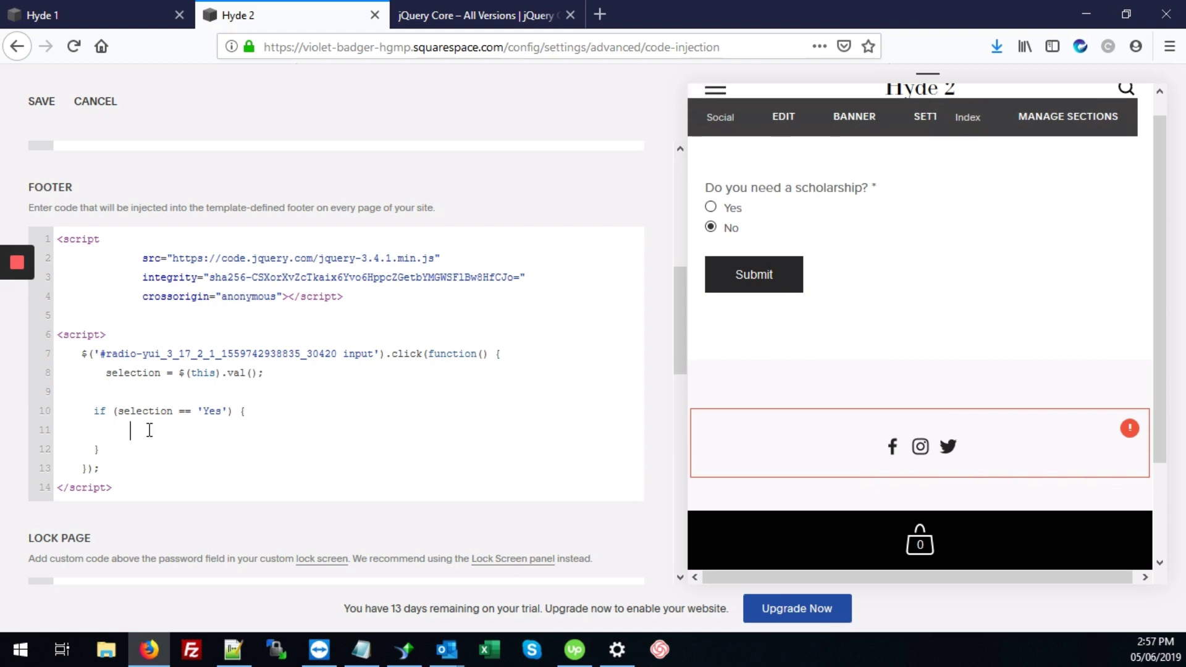
# Inside the Yes block, add $('.form-item').show();.
pyautogui.write('$(')
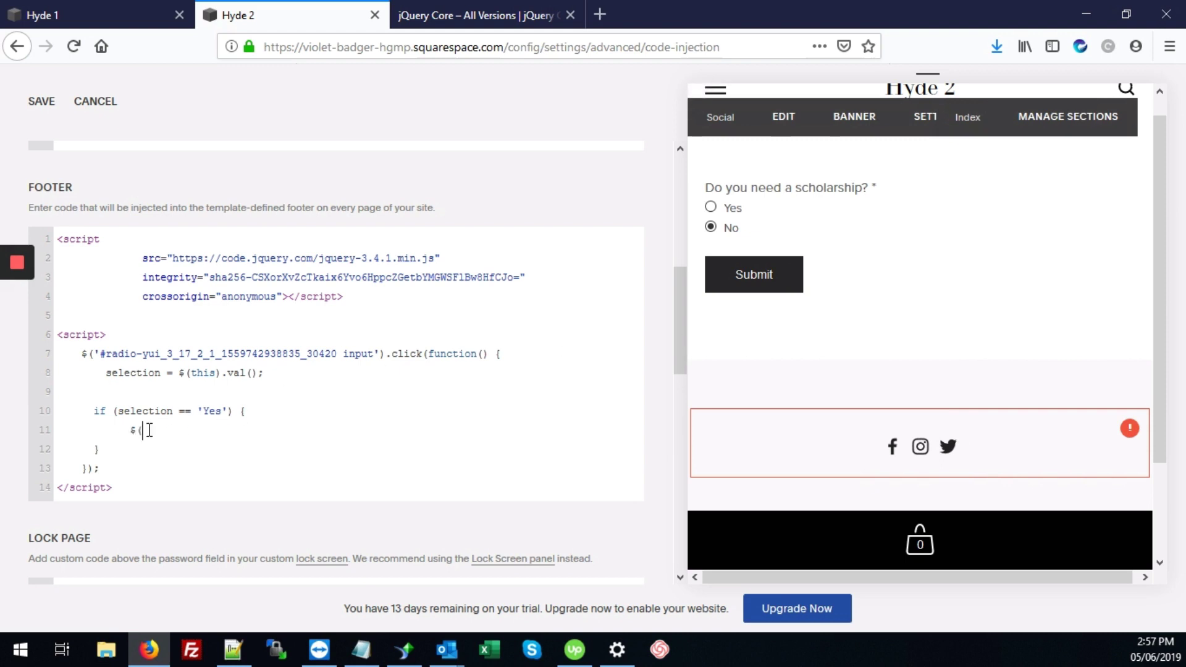
pyautogui.write("''")
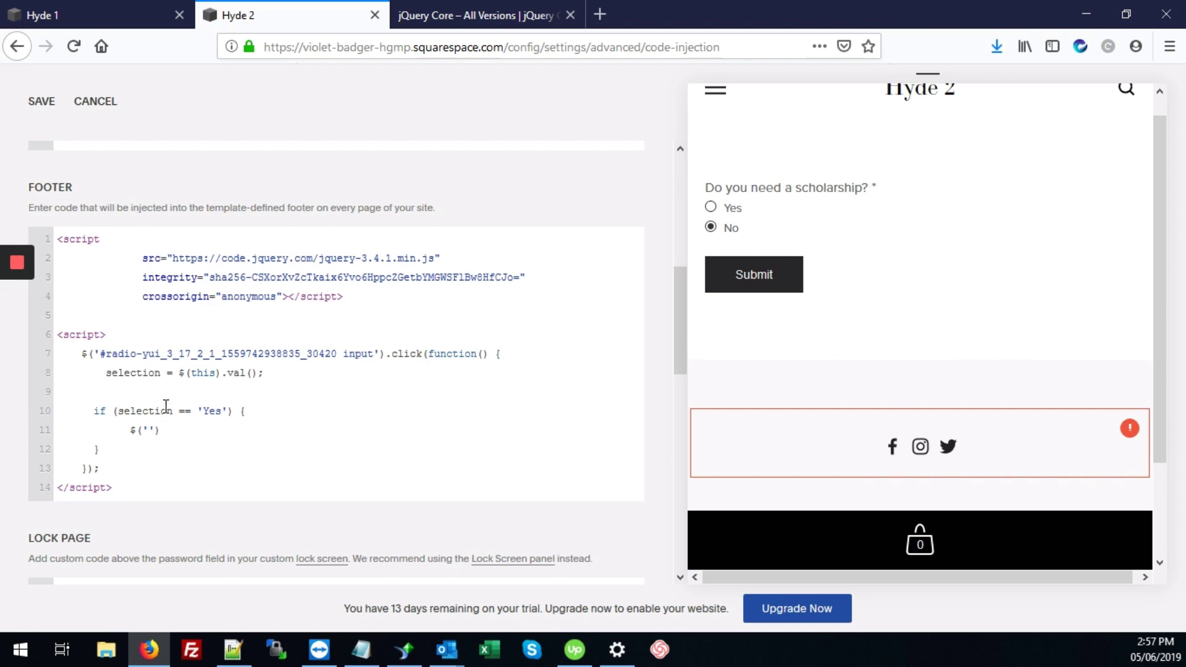
pyautogui.write('.show')
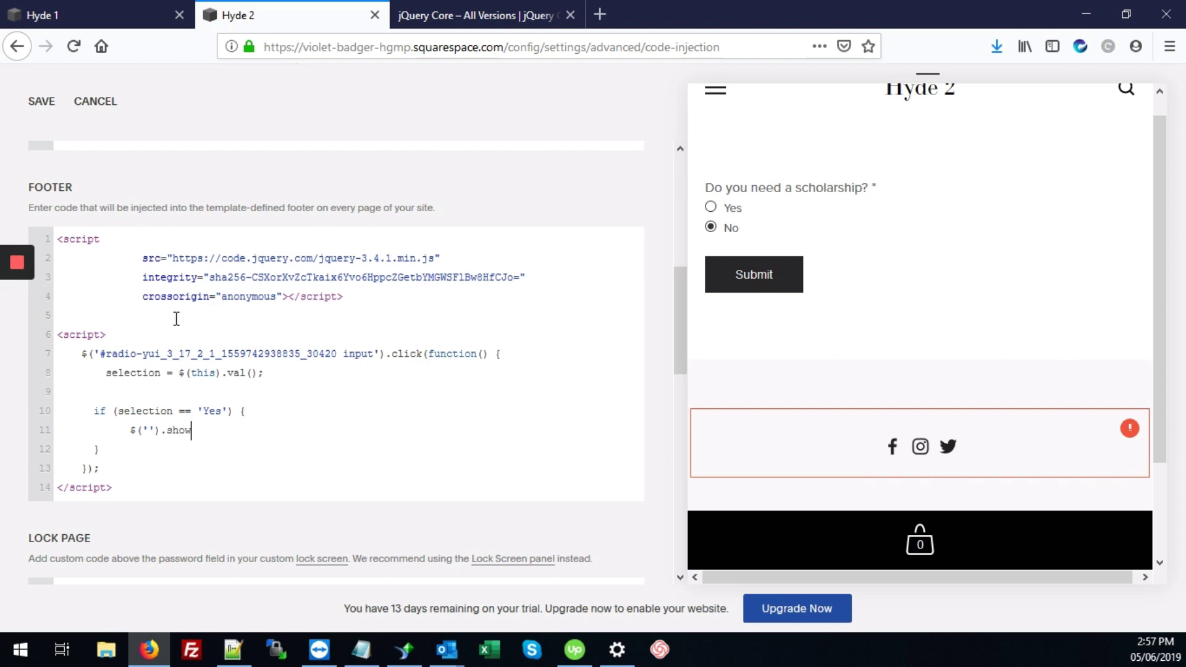
pyautogui.write('();')
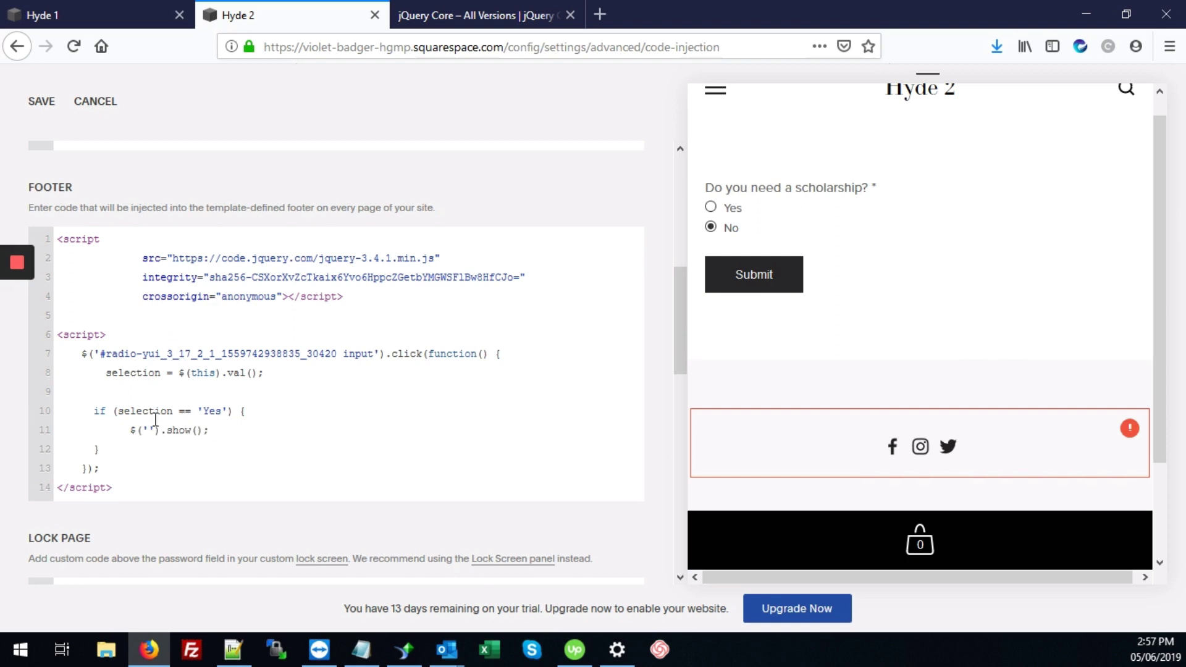
pyautogui.click(147, 430)
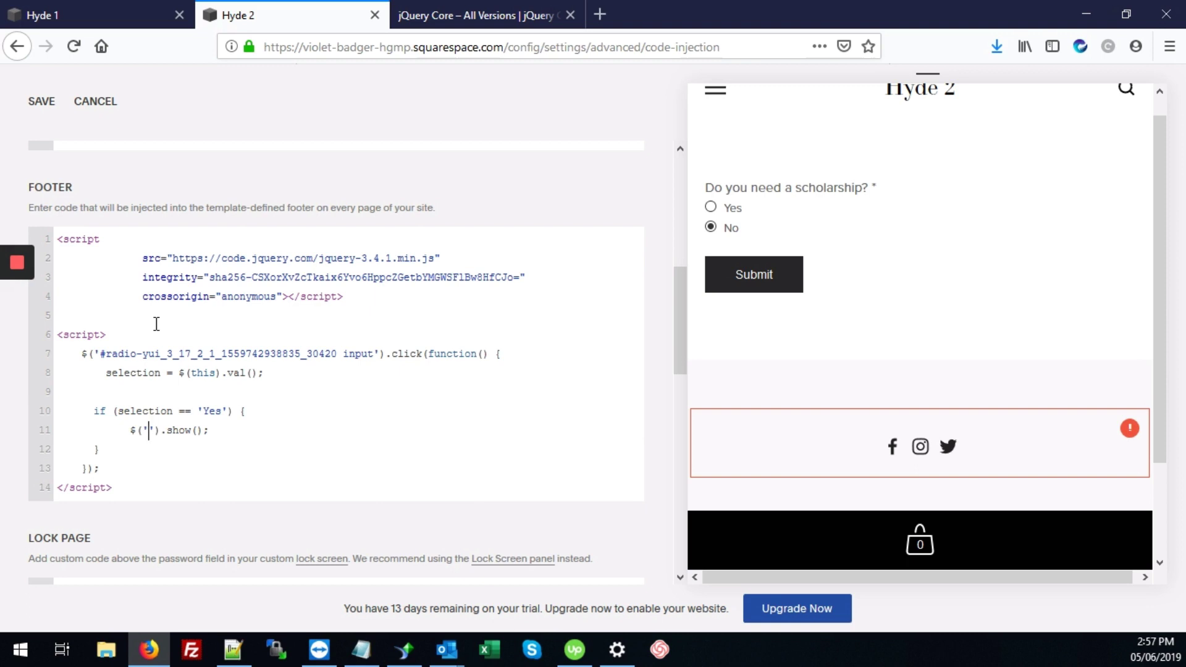
pyautogui.write('form-')
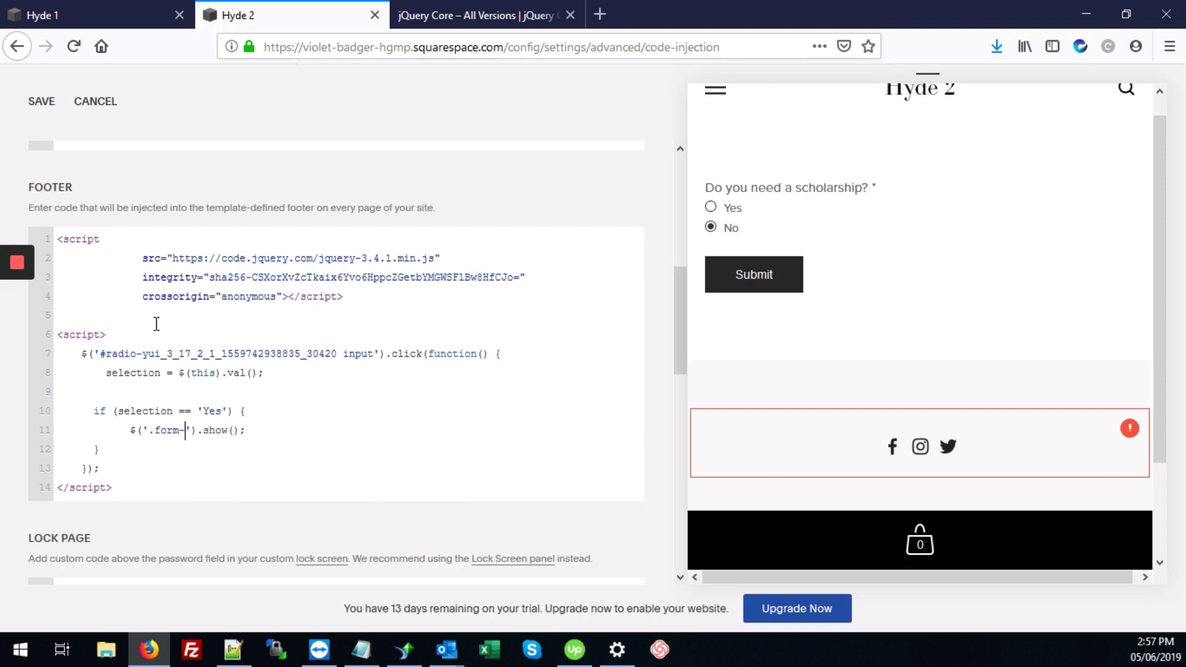
pyautogui.write('item')
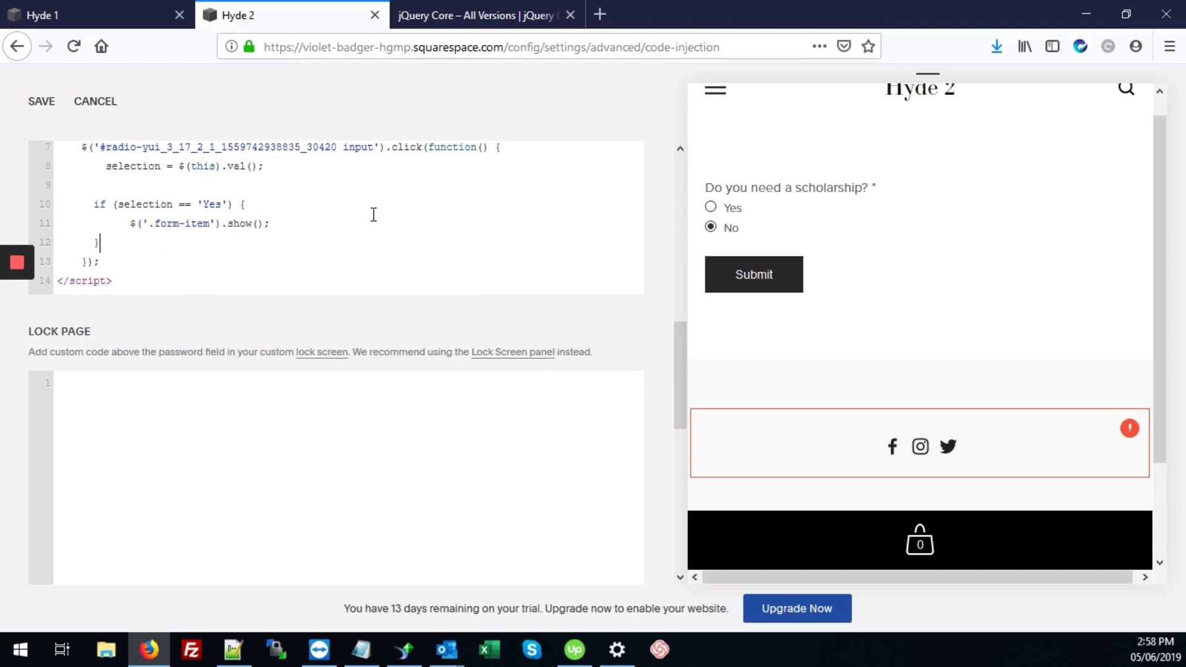
# Start an else if (selection == 'No') { branch after the Yes block.
pyautogui.write('else')
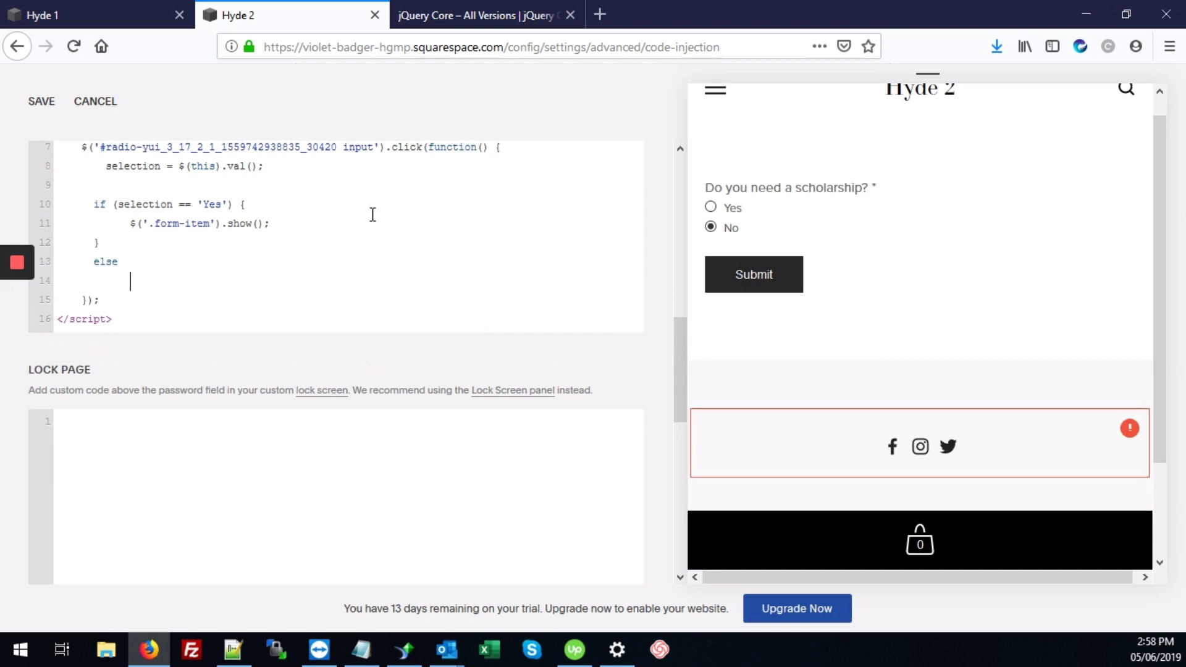
pyautogui.write('if (sele')
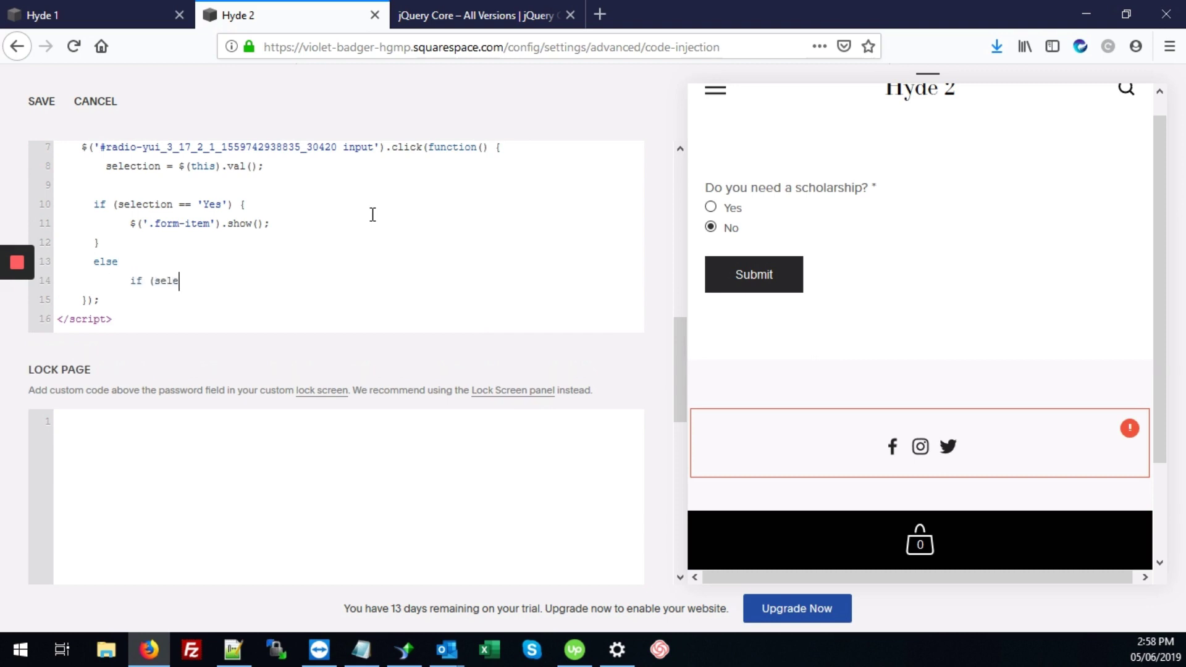
pyautogui.write('ction ==')
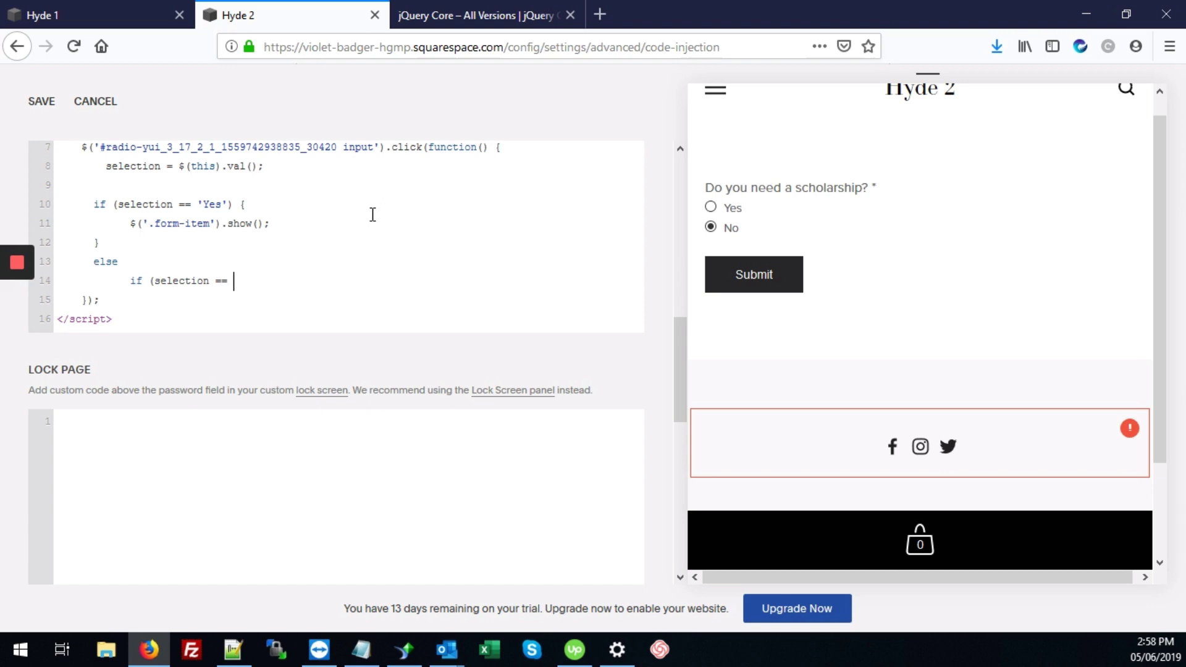
pyautogui.write("'No")
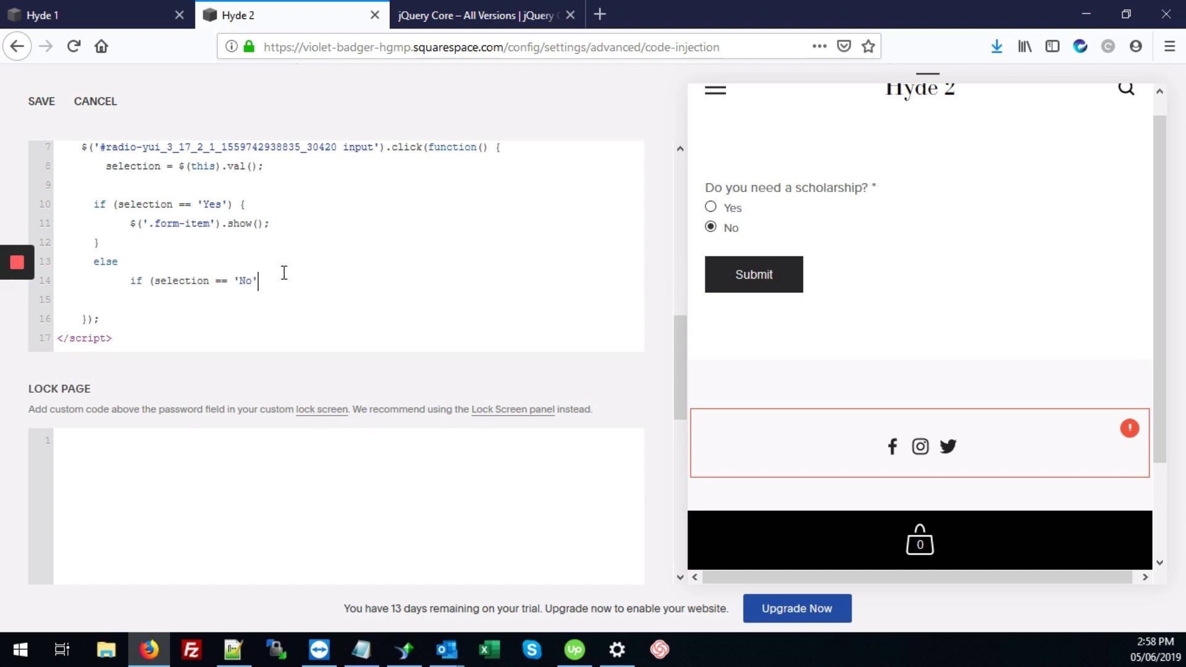
pyautogui.write('{')
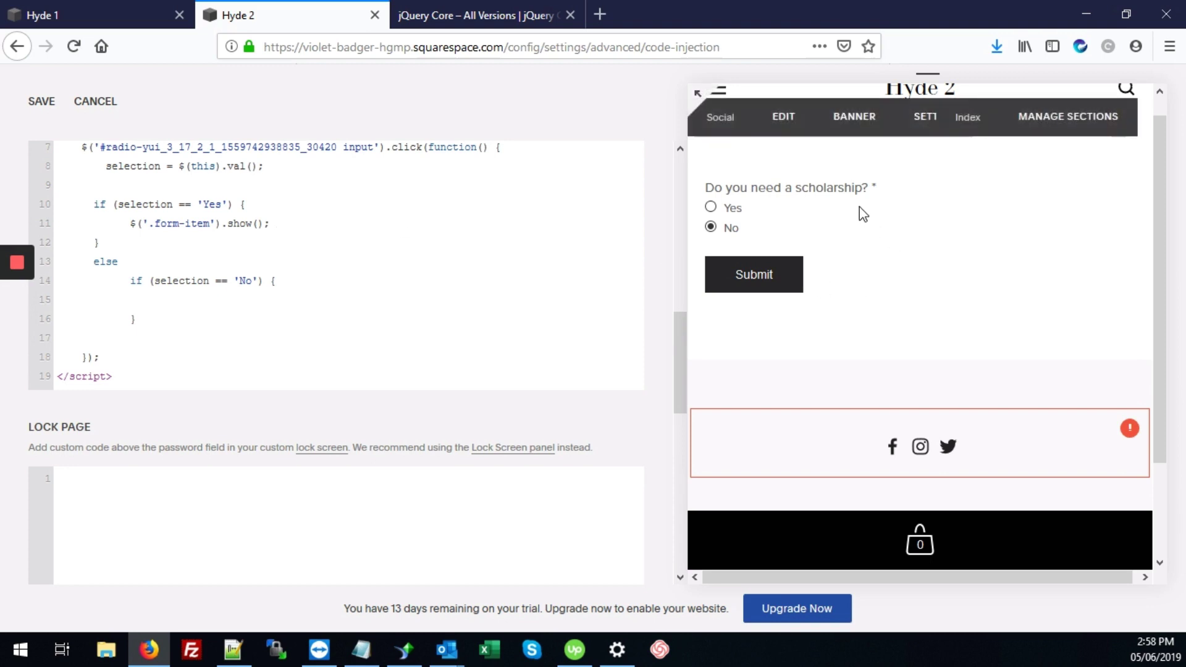
pyautogui.moveTo(836, 278)
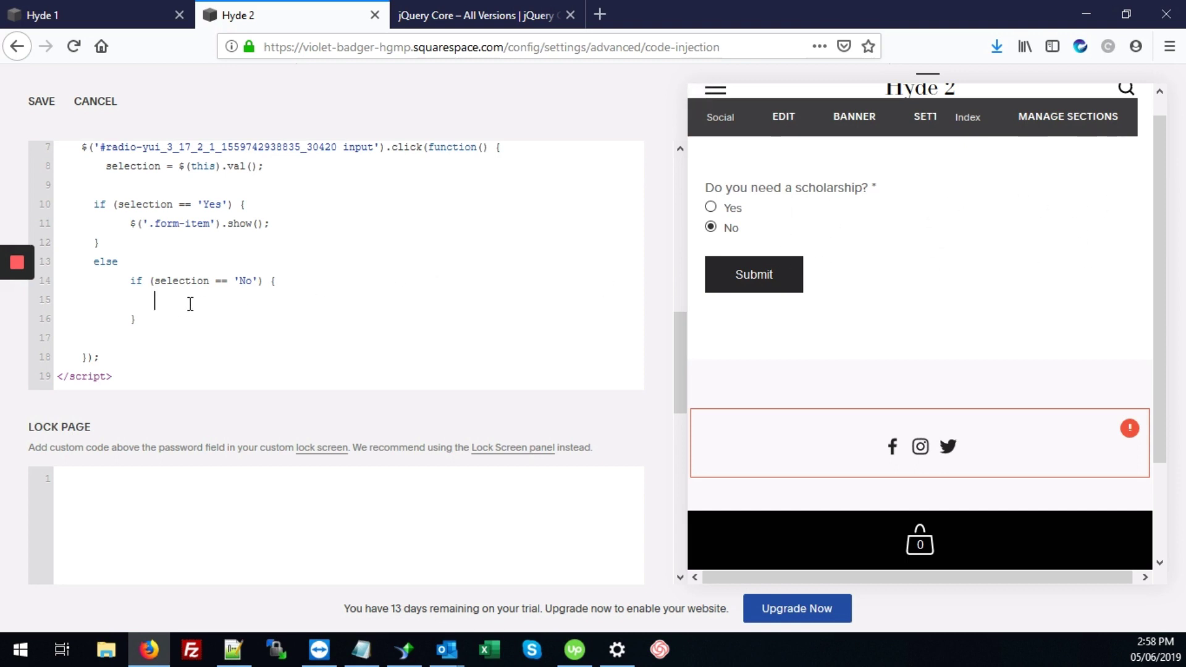
# In the No branch, write $('form').html('Thank you!!');.
pyautogui.write('$(')
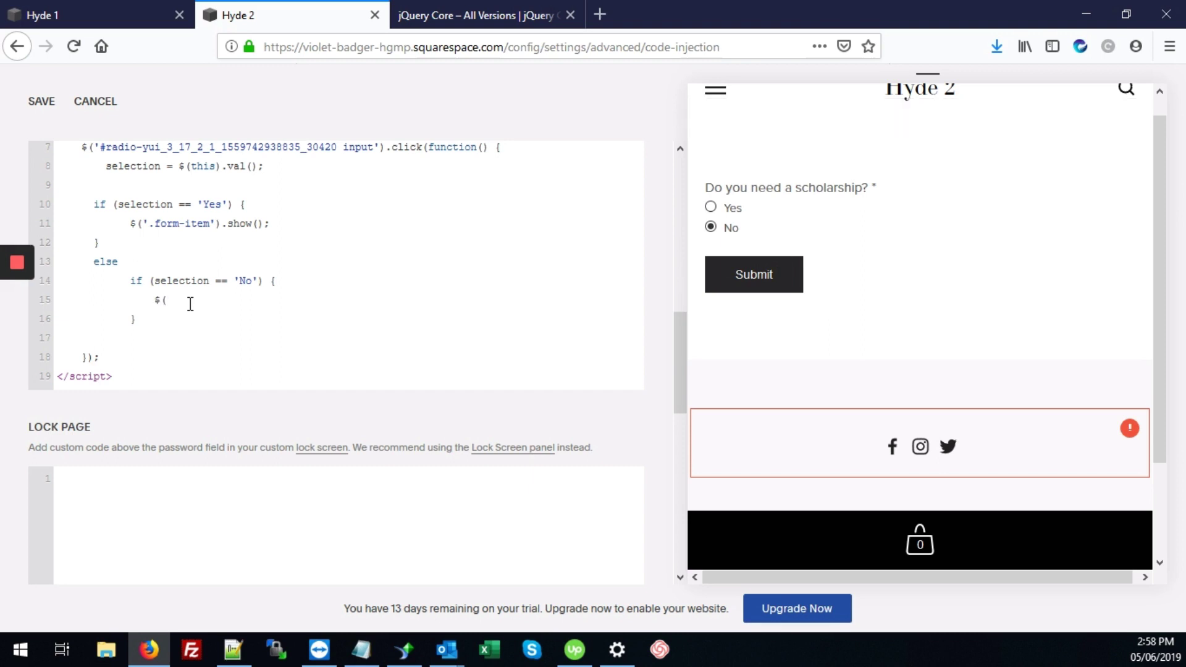
pyautogui.write("'').")
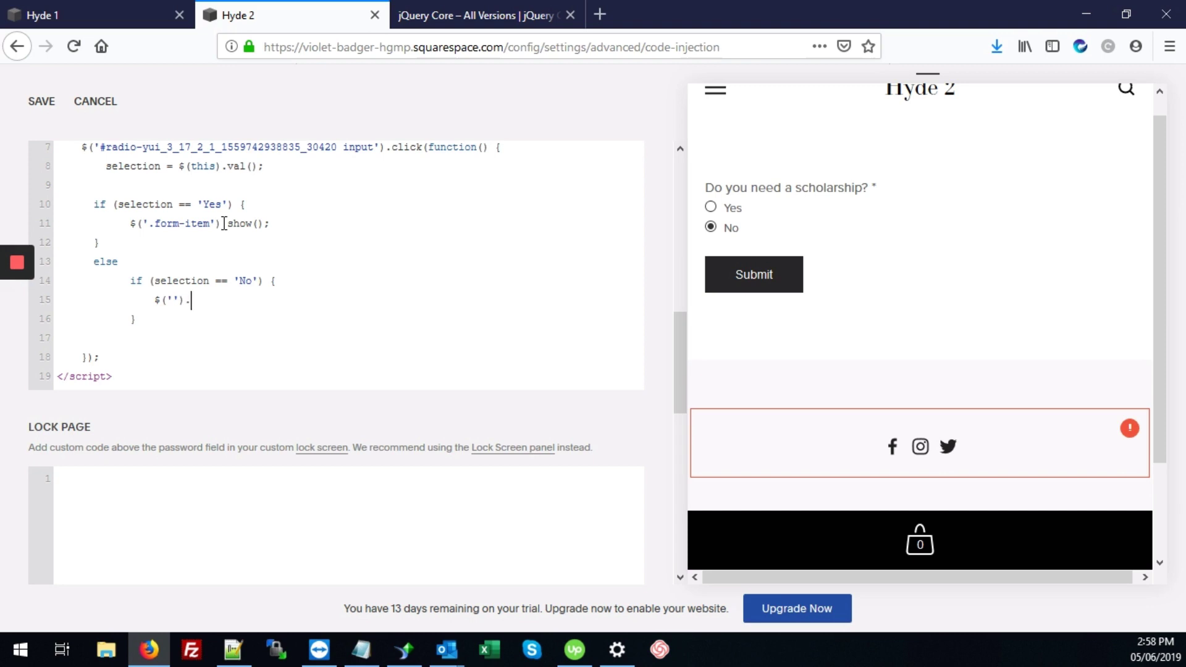
pyautogui.write('html')
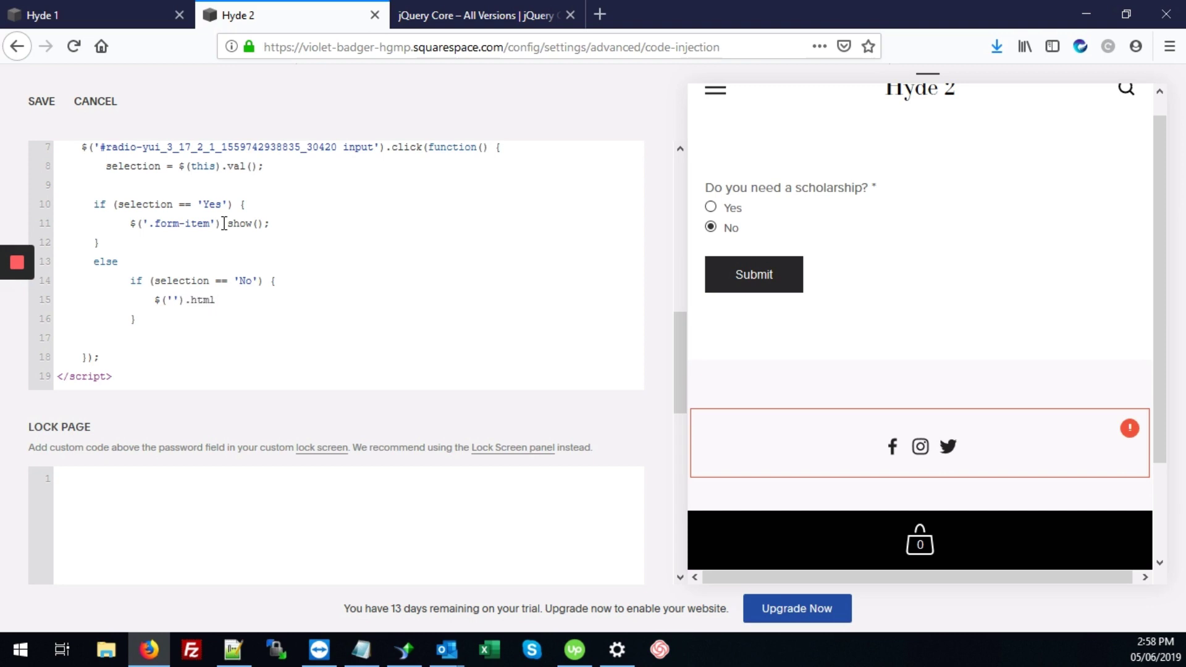
pyautogui.write('(')
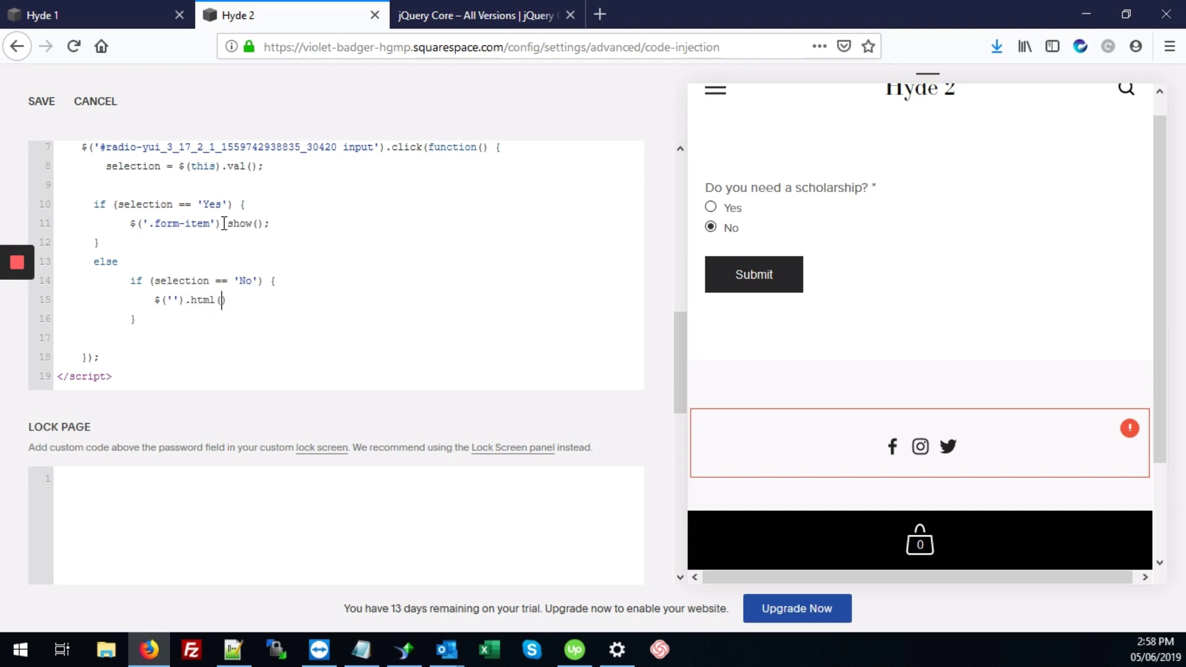
pyautogui.write("'')")
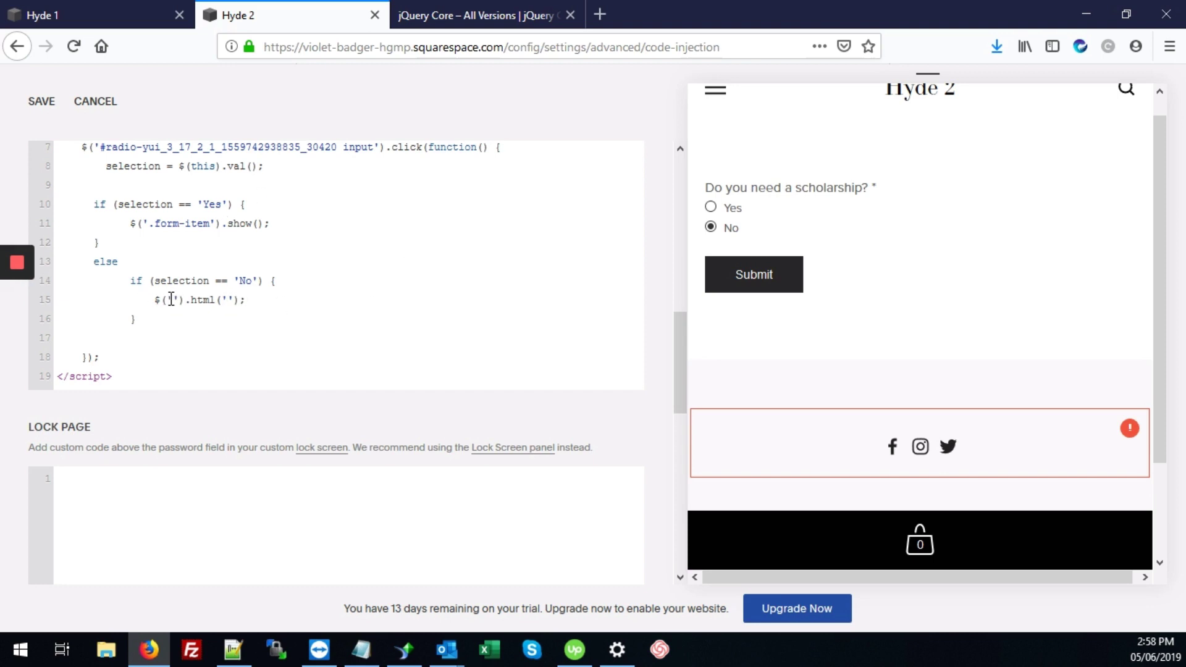
pyautogui.moveTo(169, 265)
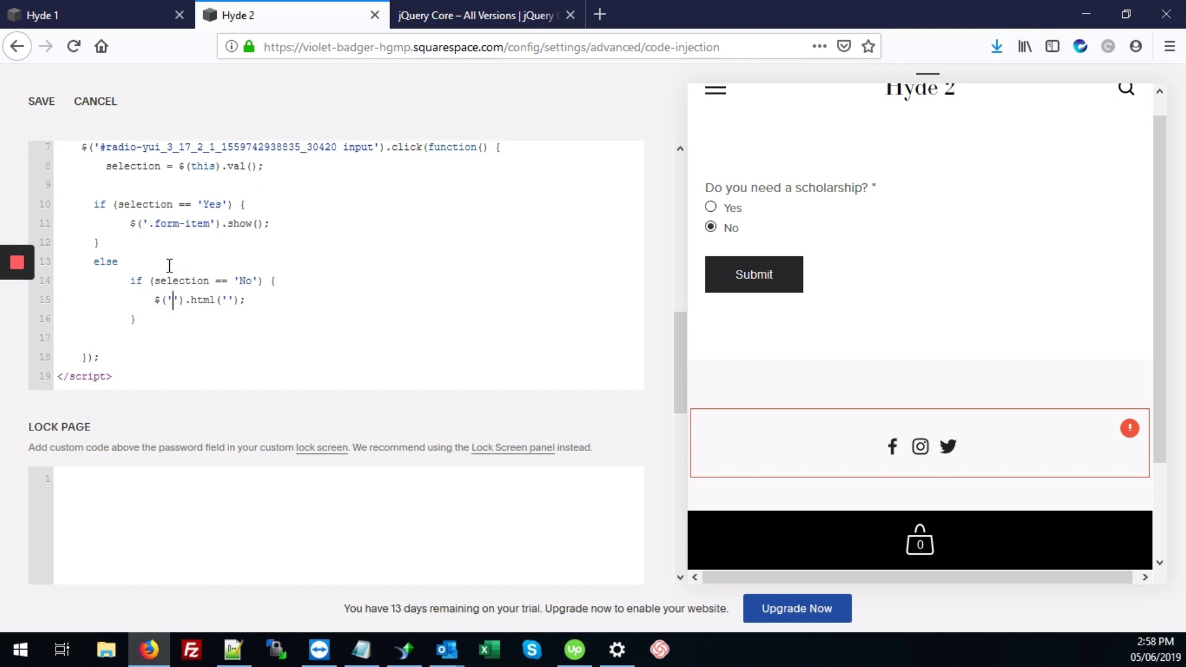
pyautogui.write('form')
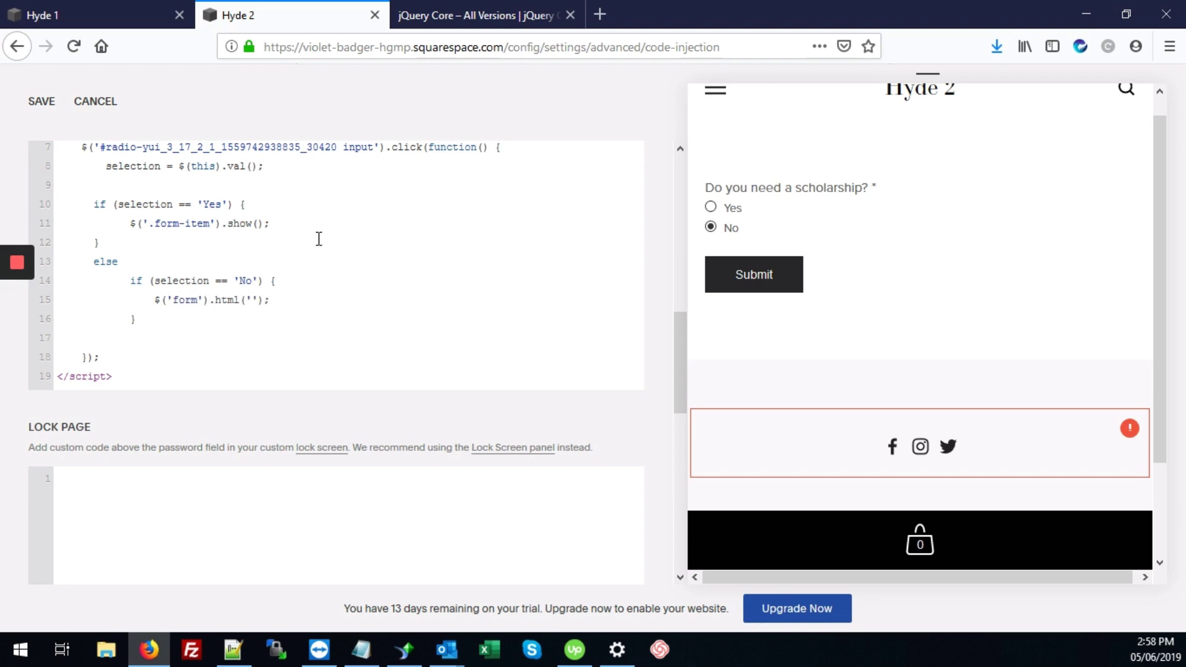
pyautogui.write('Thank you')
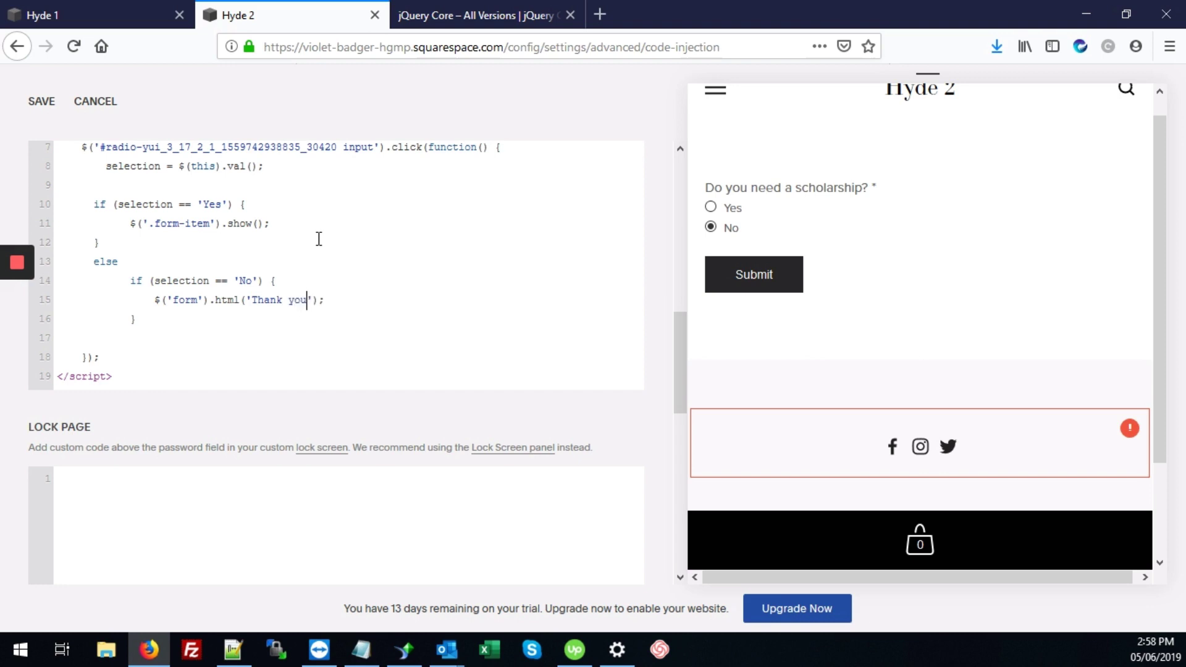
pyautogui.write('!!')
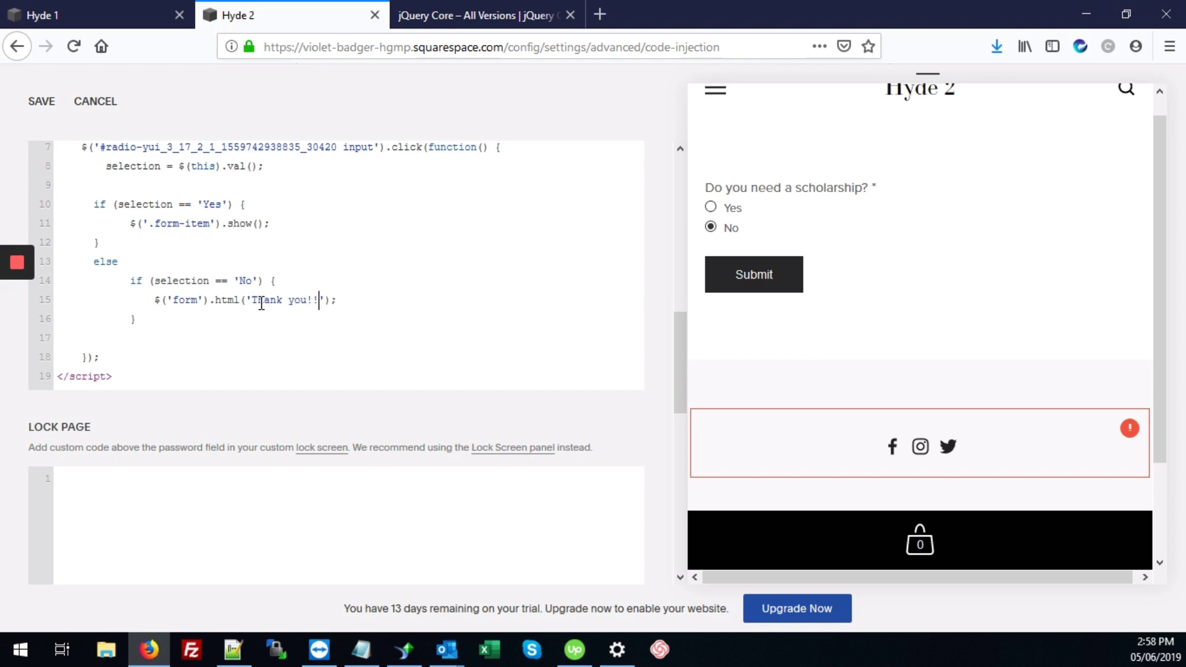
pyautogui.doubleClick(286, 300)
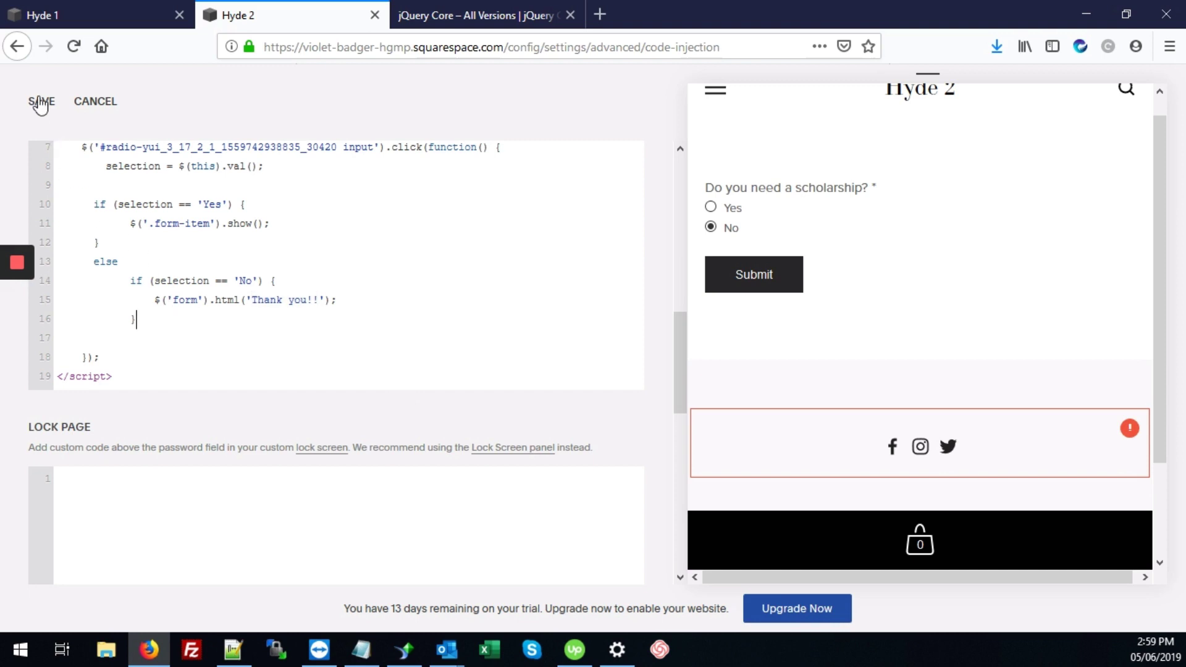
# Save the footer script and test Yes and No on the live site.
pyautogui.click(41, 100)
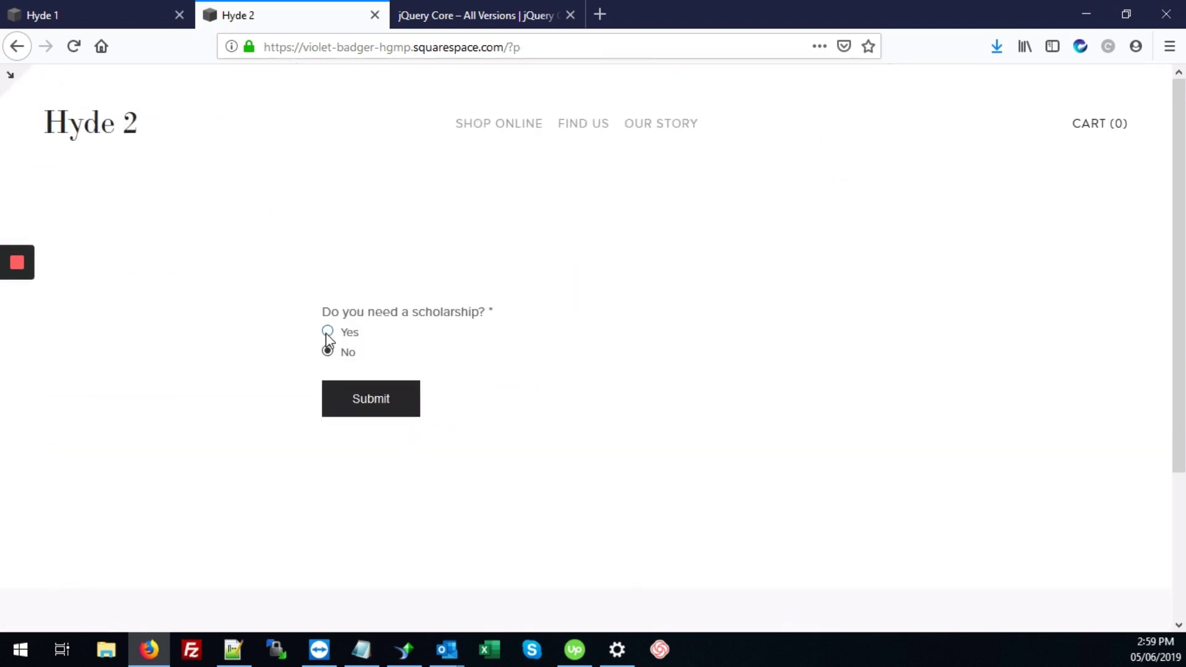
pyautogui.click(328, 332)
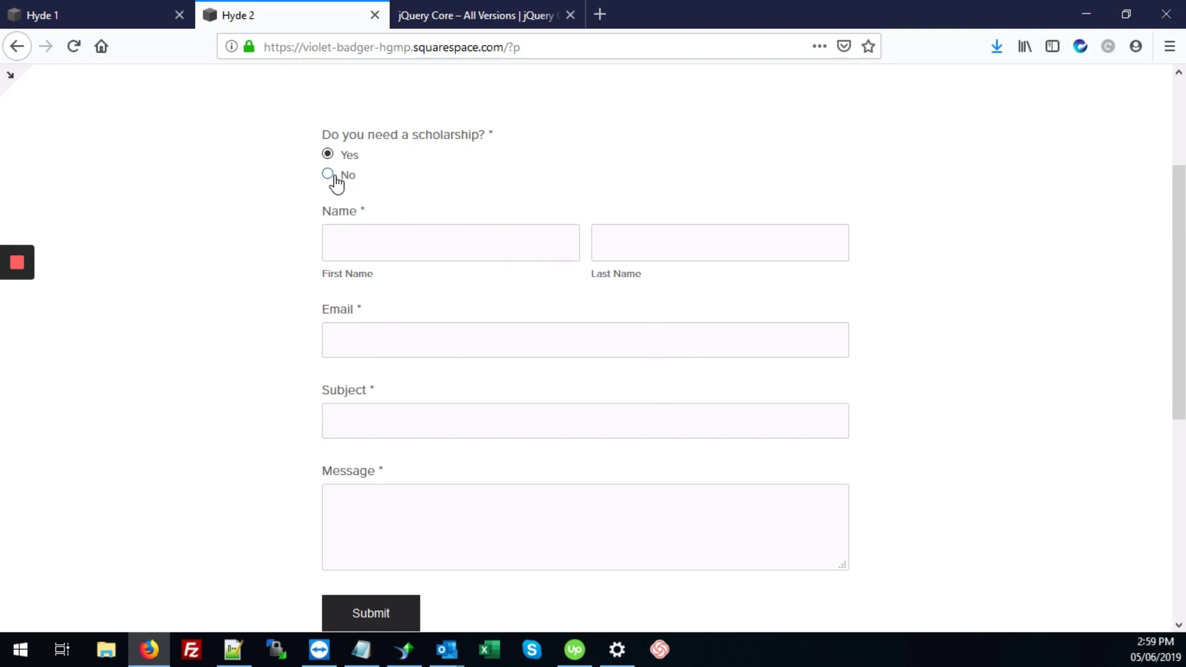
pyautogui.click(371, 613)
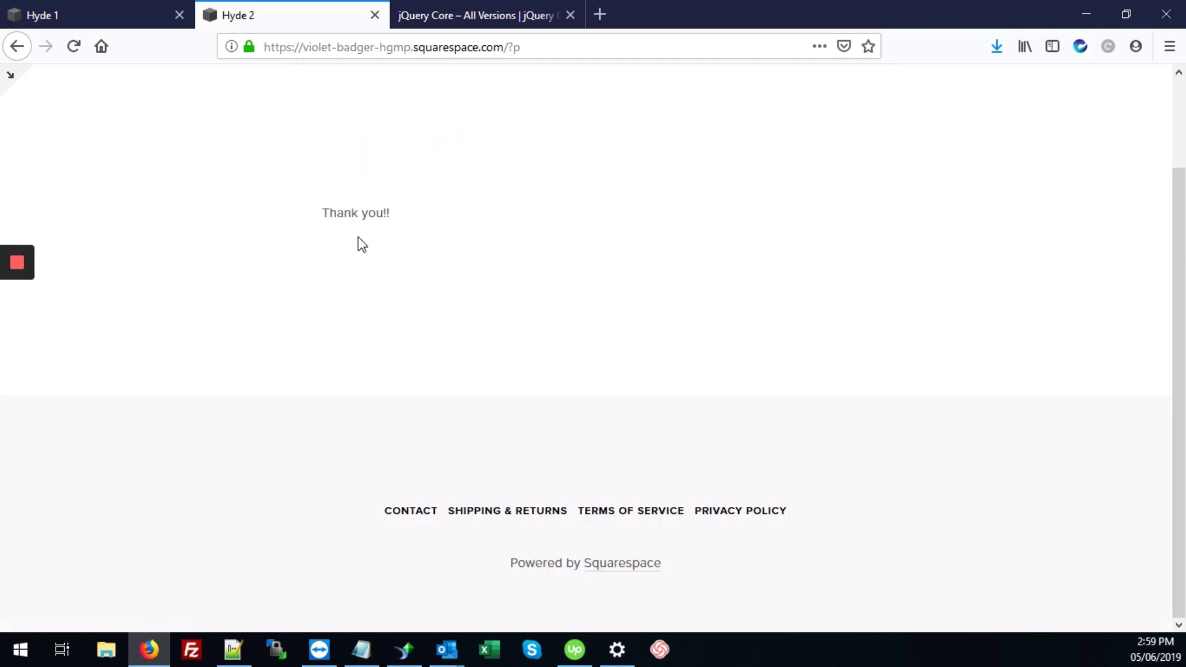